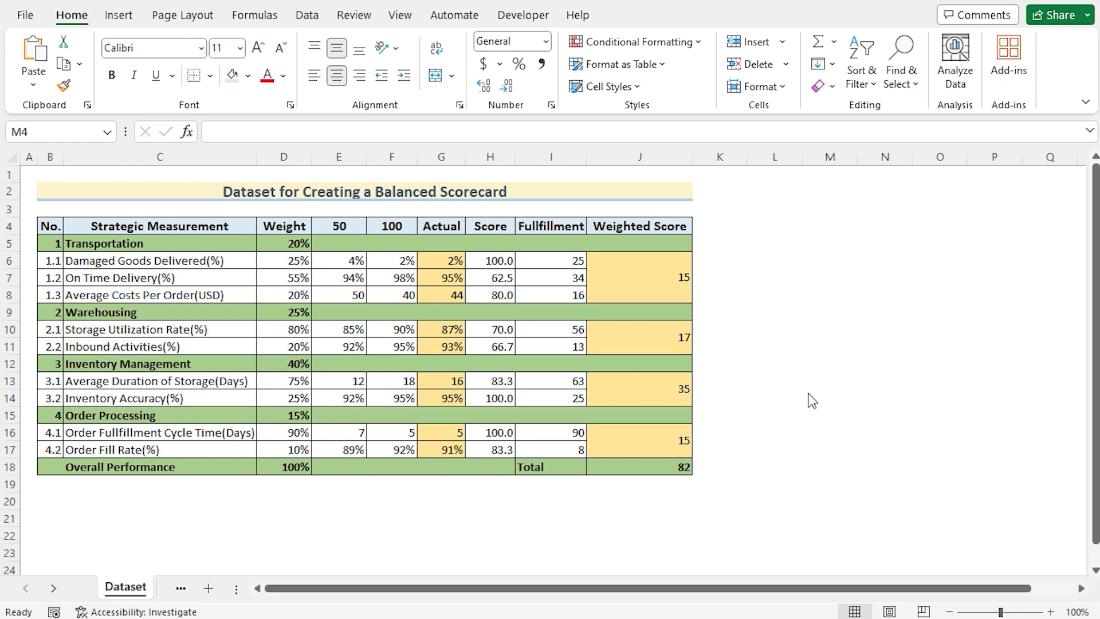
Go to the Balanced Scorecard sheet holding the scorecard title and header row
left_click(207, 587)
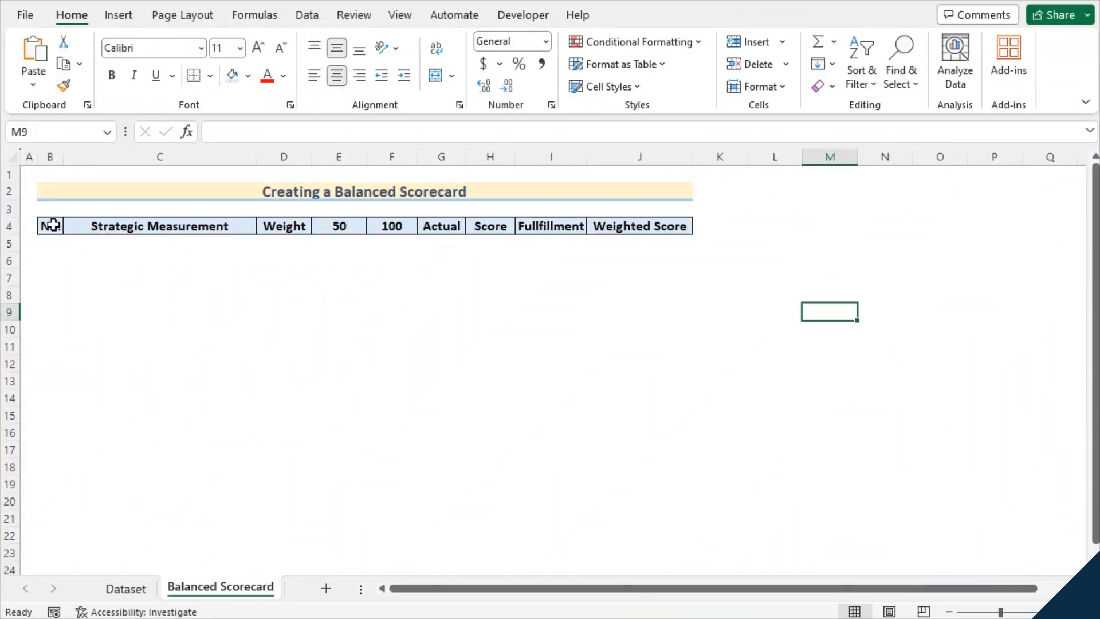
left_click(50, 226)
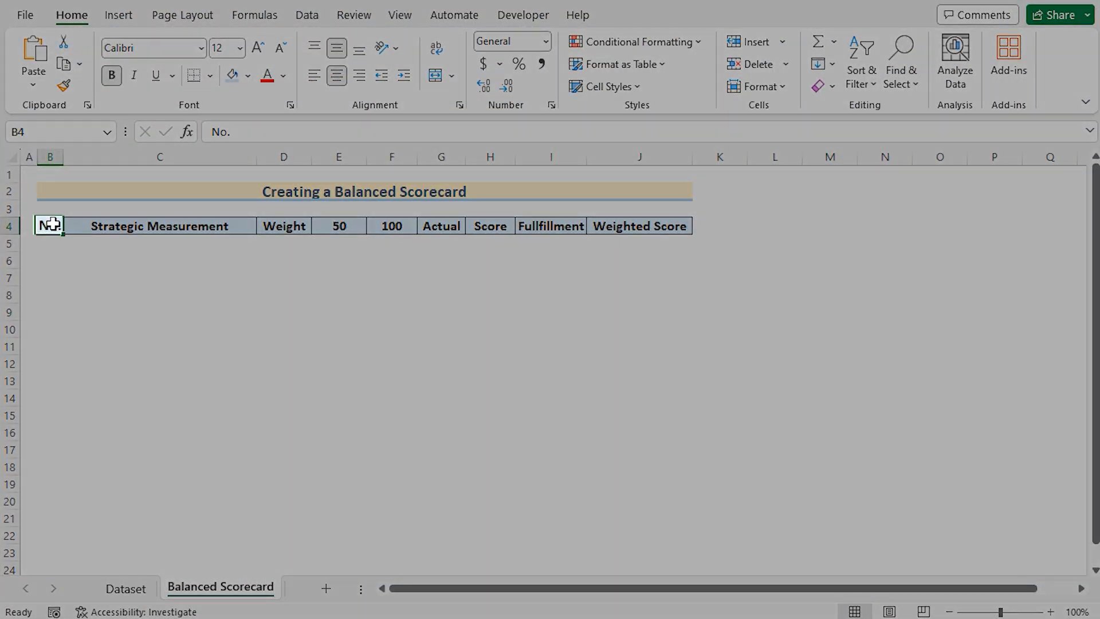
left_click(159, 226)
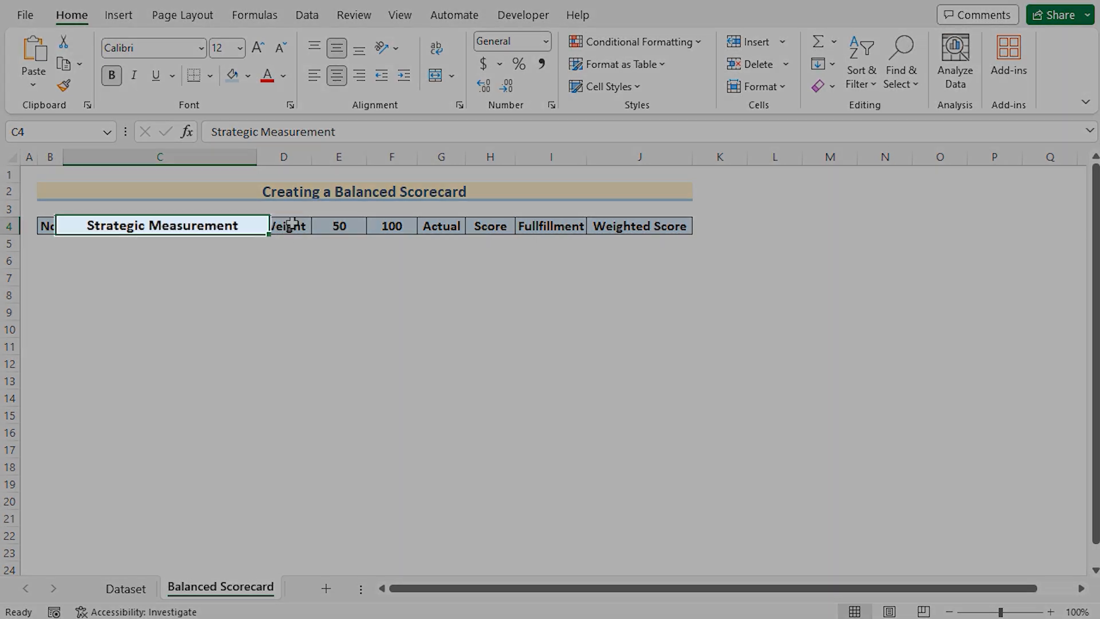
left_click(339, 226)
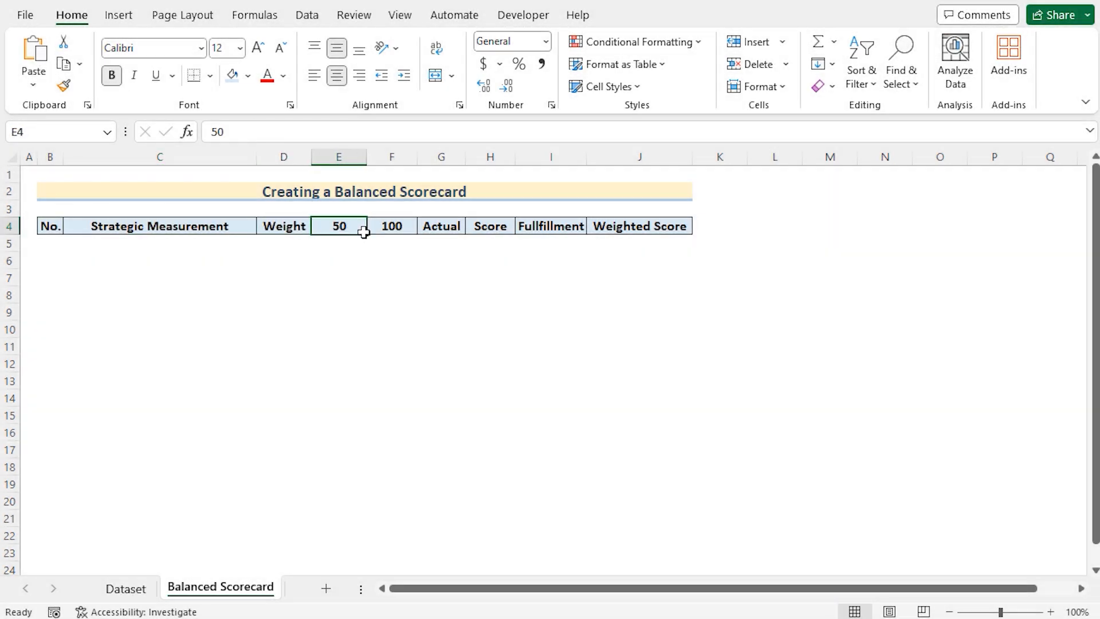
left_click(390, 226)
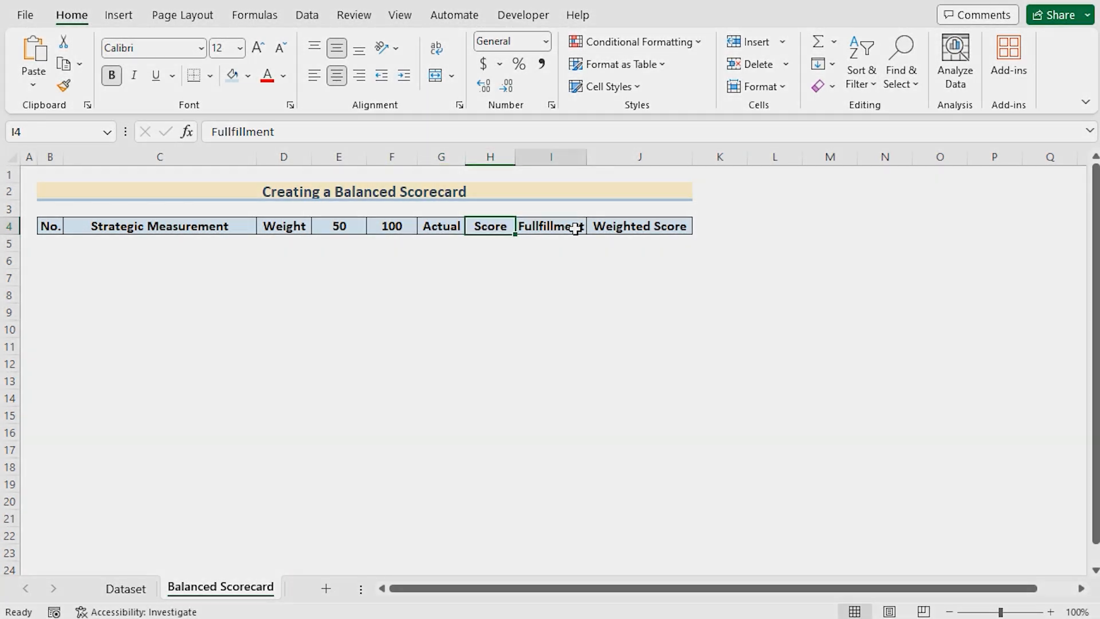
left_click(639, 226)
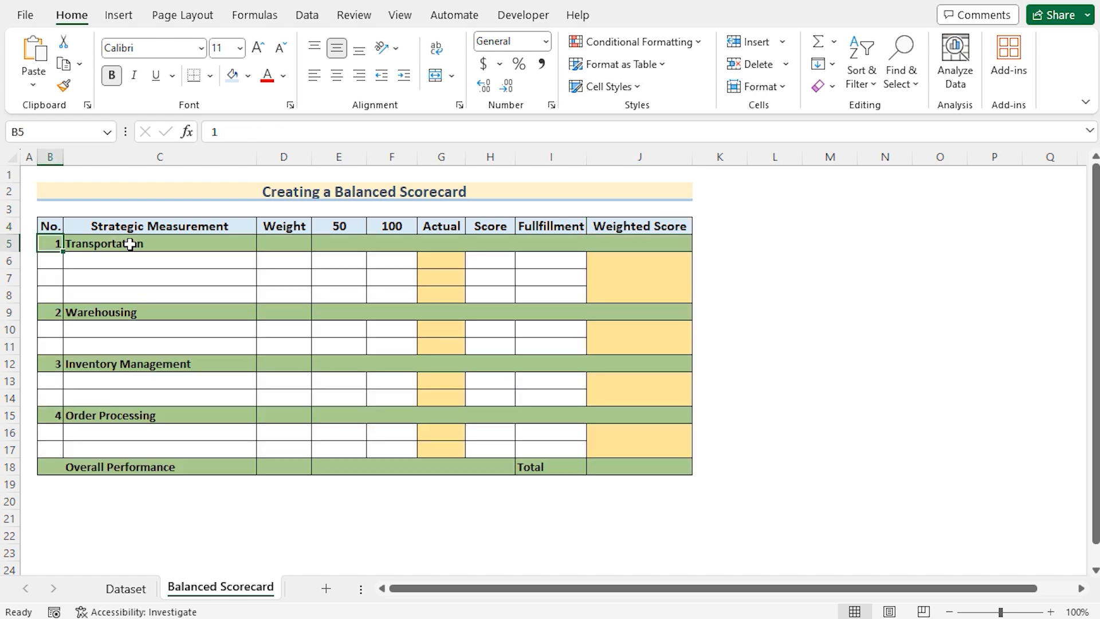
mouse_move(166, 249)
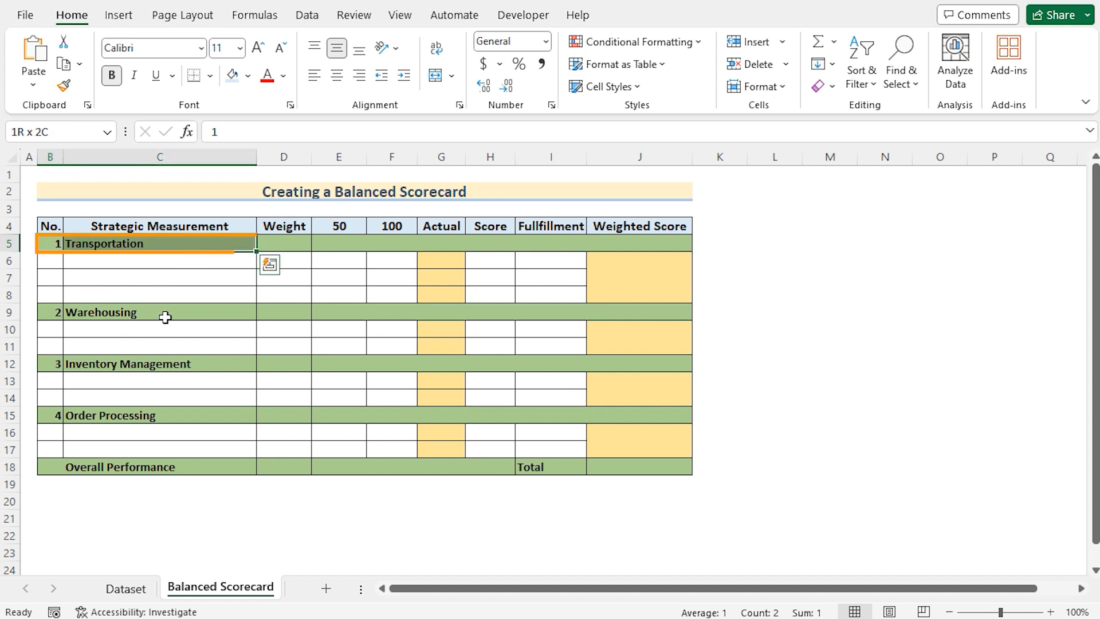
Review the Warehousing, Inventory Management and Order Processing category rows
left_click(101, 312)
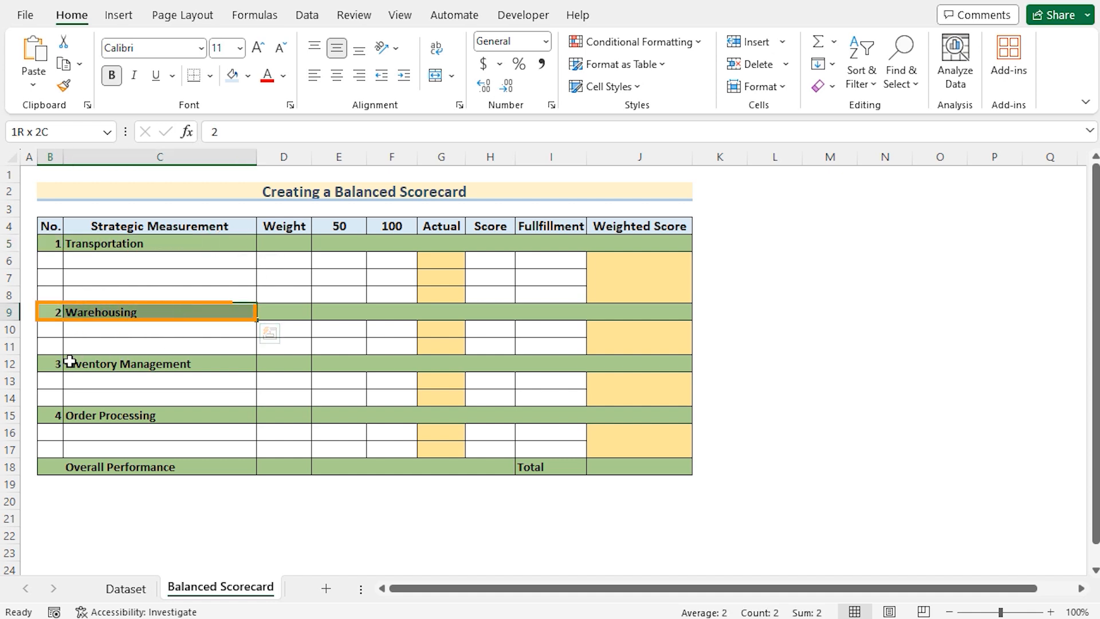
left_click(52, 415)
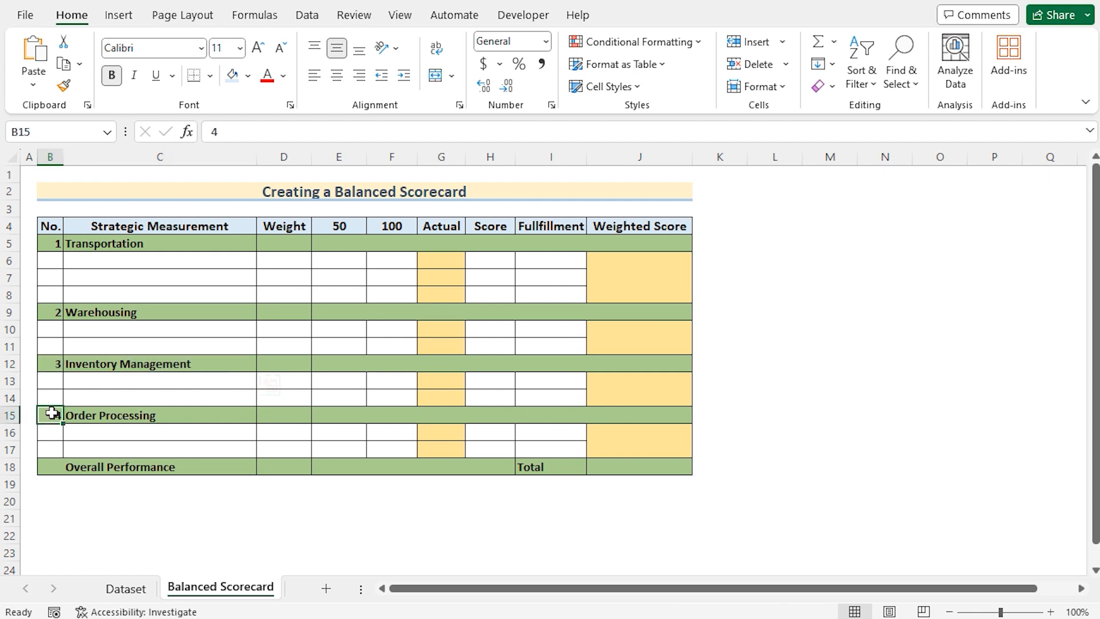
left_click(284, 244)
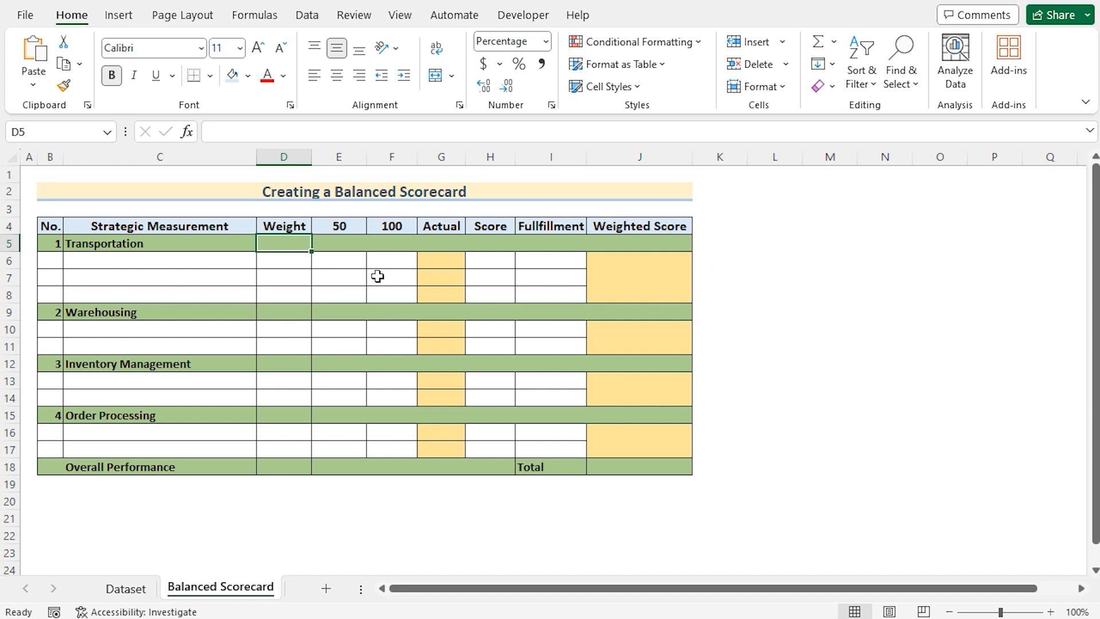
Enter category weights 20%, 25%, 40% and 15%, then begin a SUM for their total
type("20%")
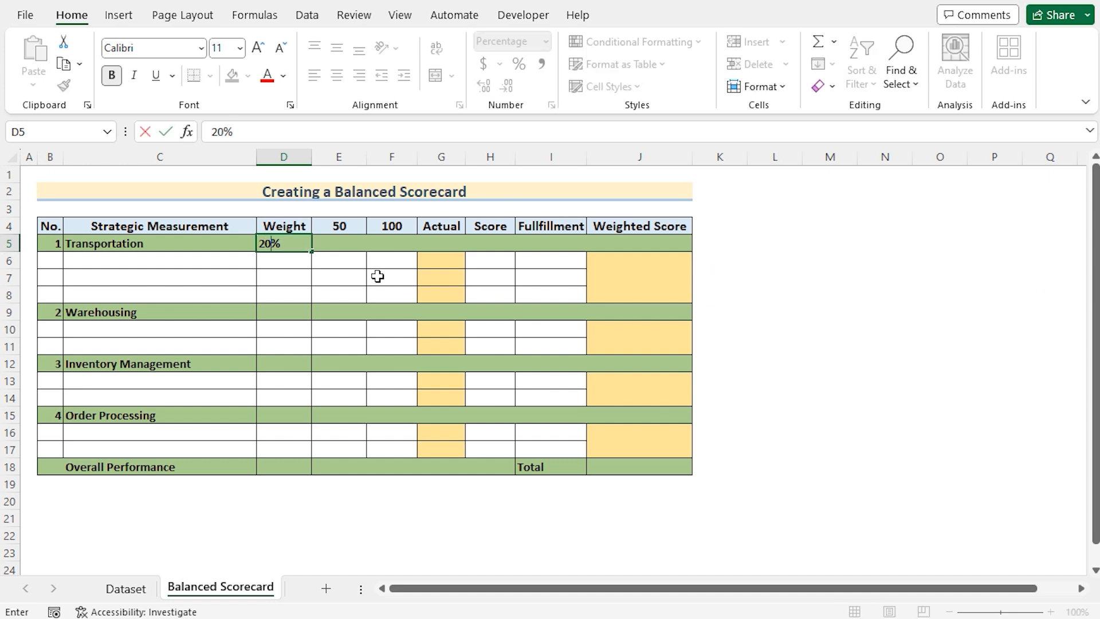
left_click(283, 312)
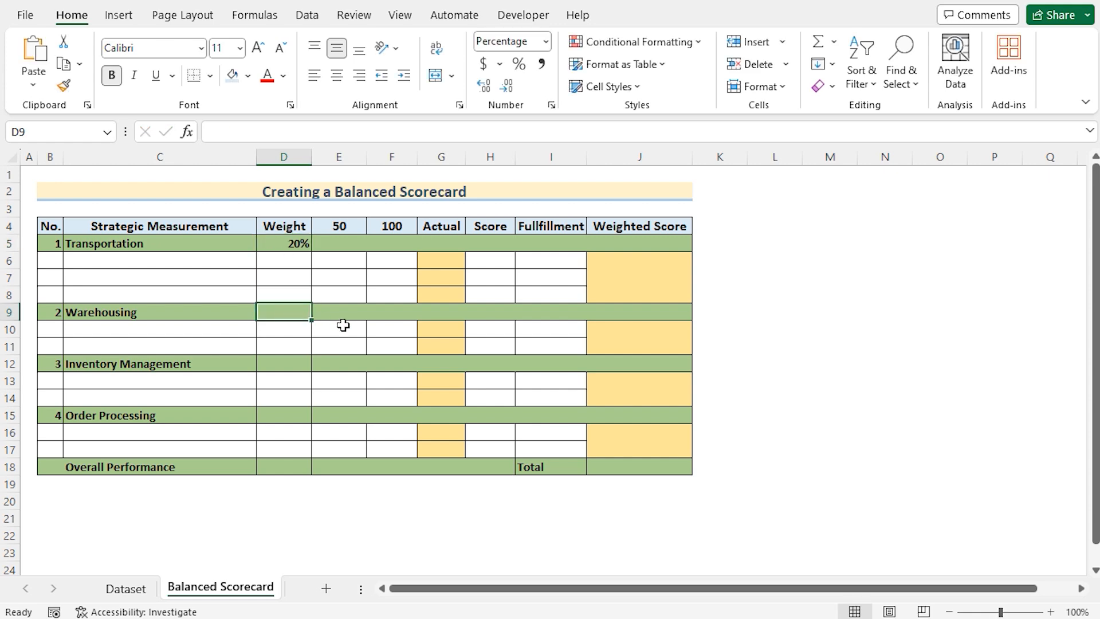
type("25%")
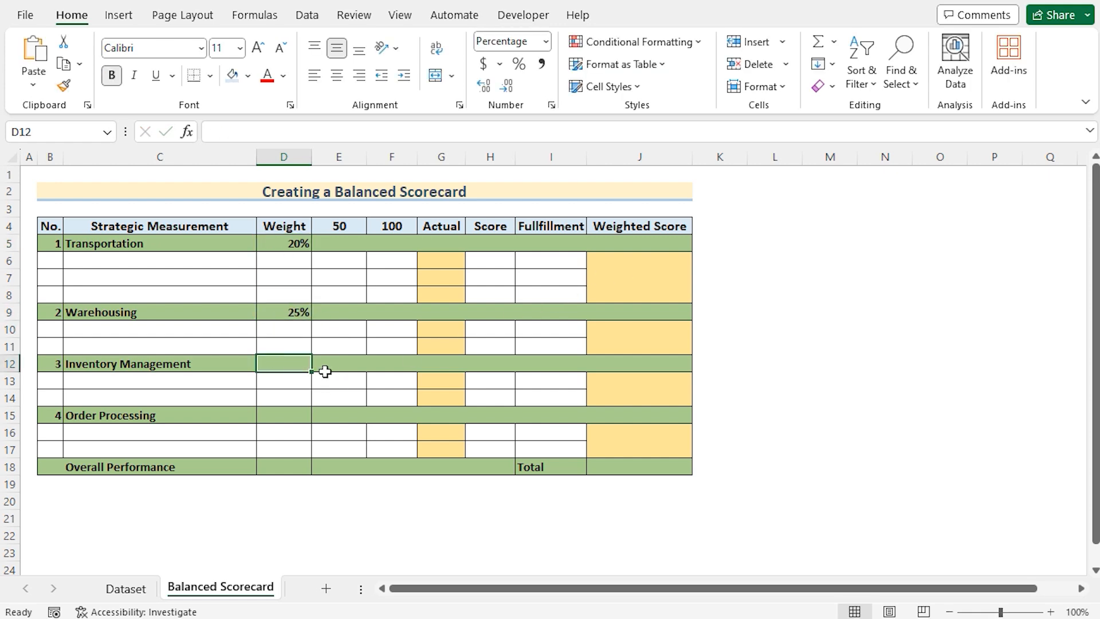
type("40%")
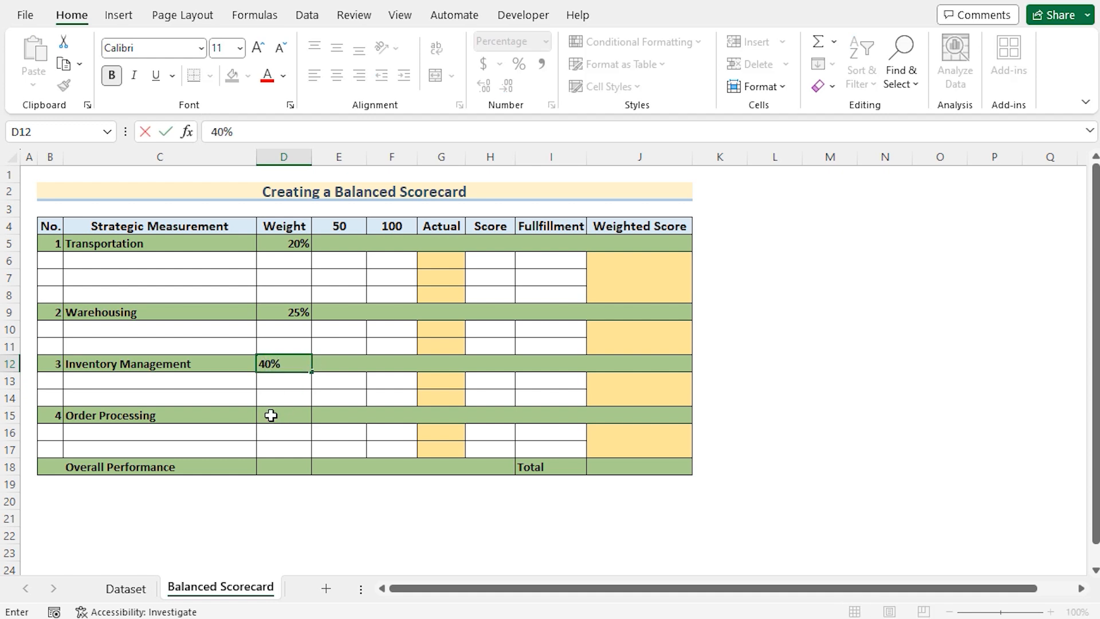
type("15%")
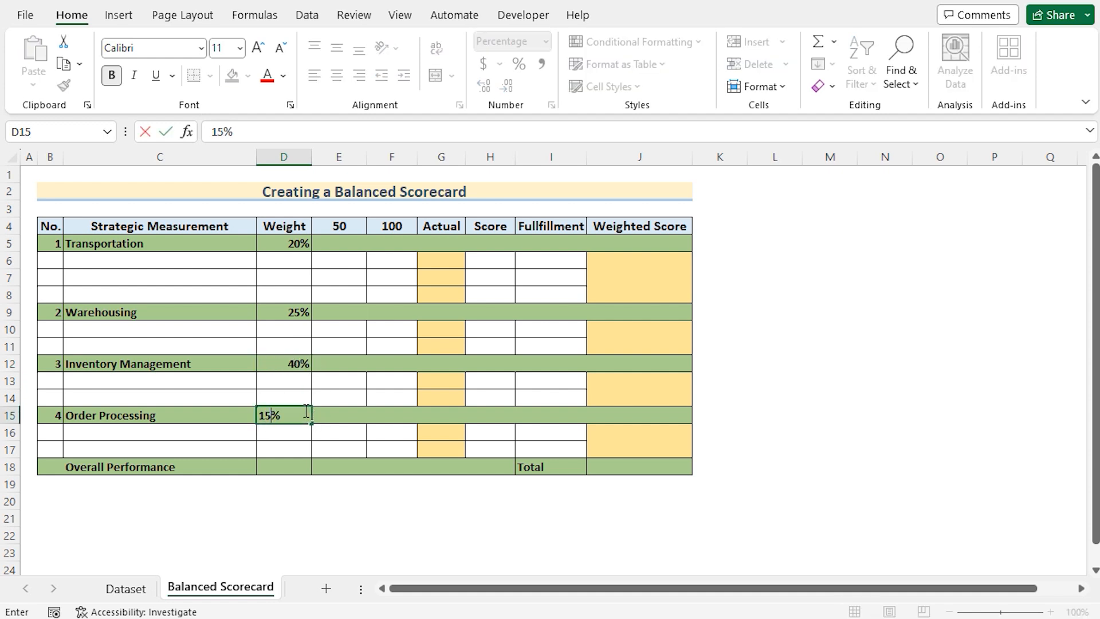
key("Enter")
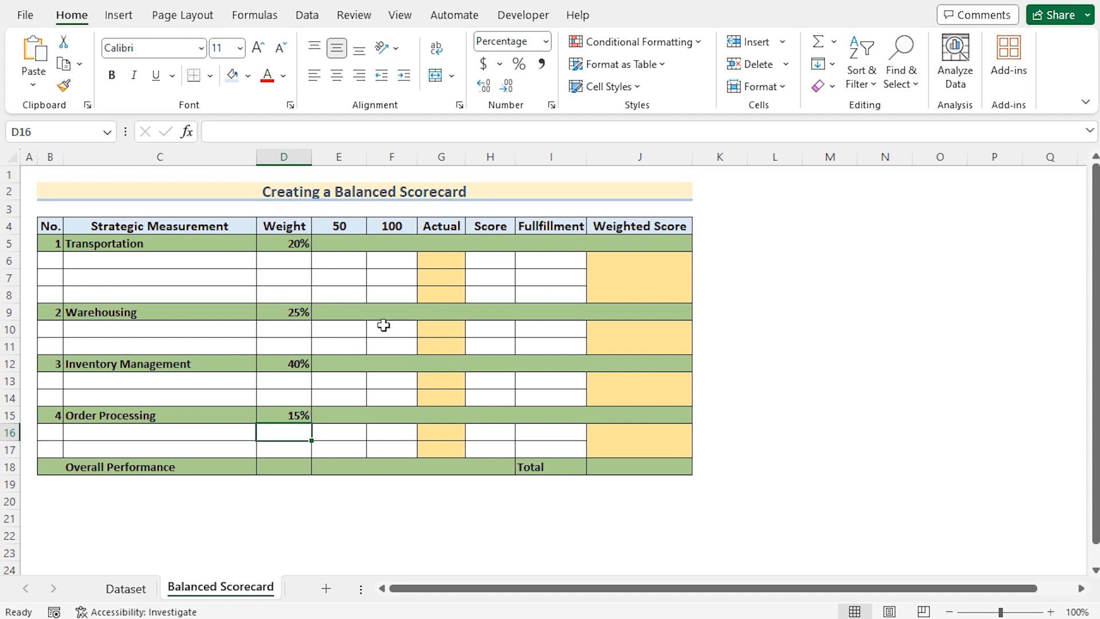
mouse_move(338, 226)
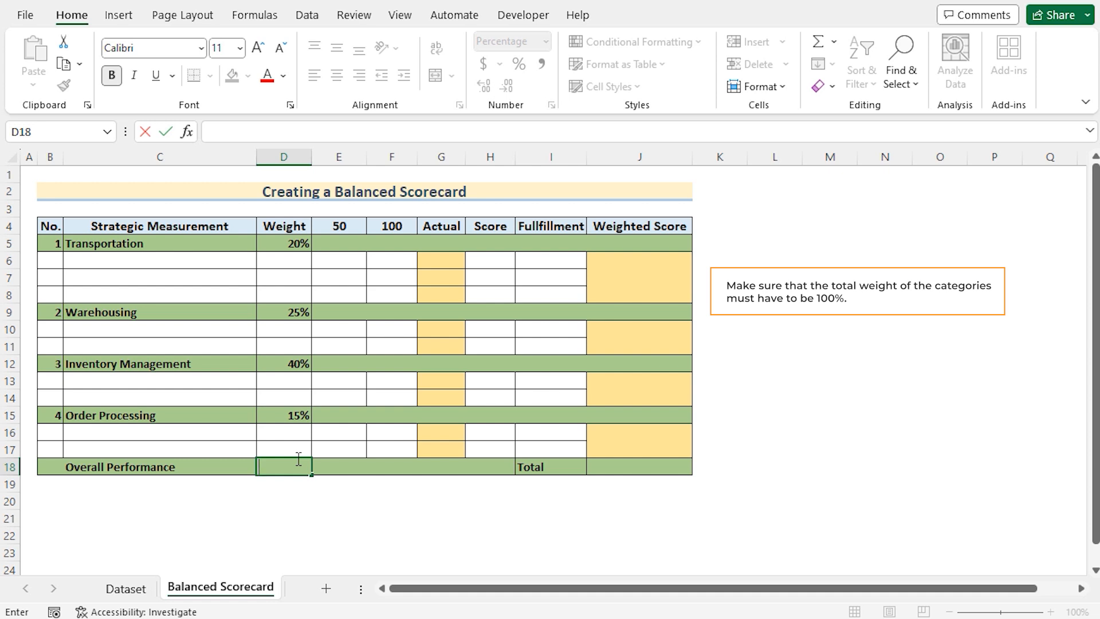
type("=sum(")
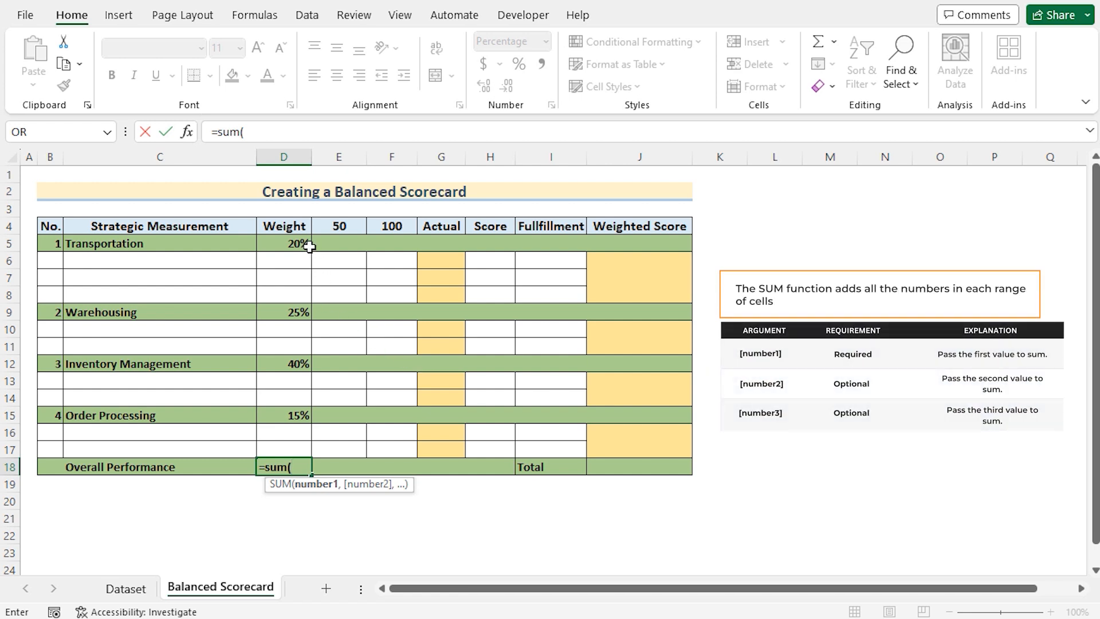
Sum the weights in D5, D9, D12 and D15 into D18, showing 100%
left_click(284, 244)
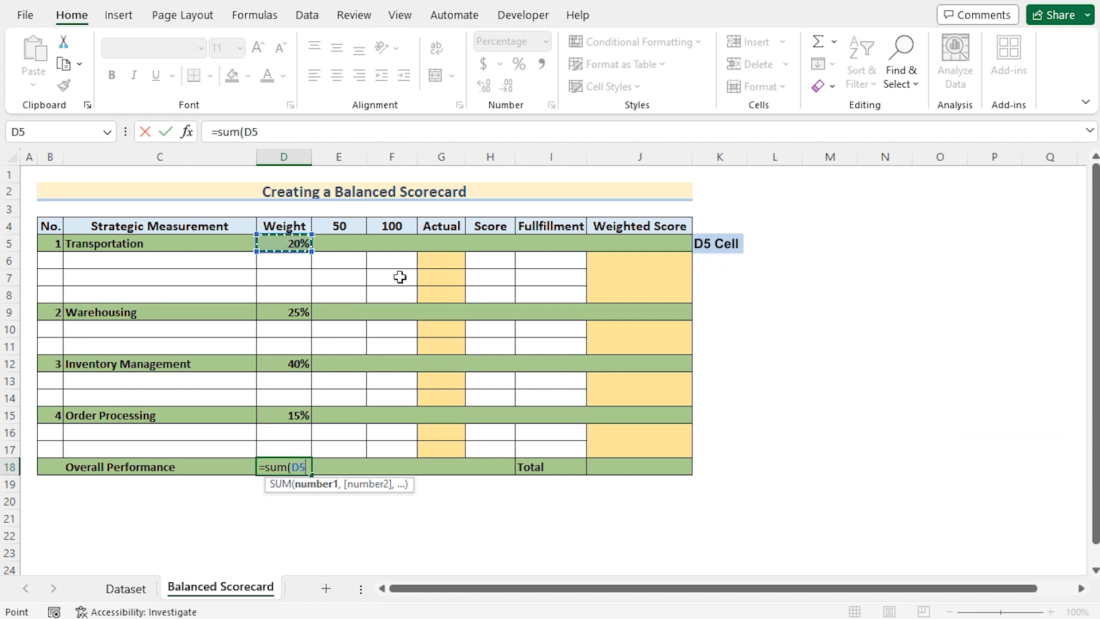
left_click(283, 312)
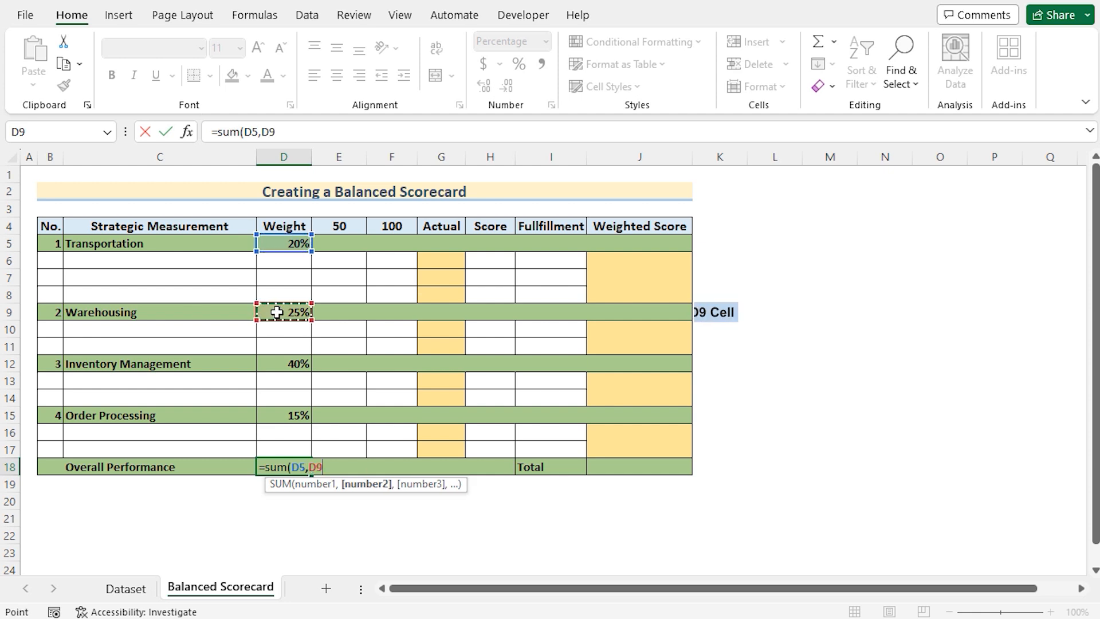
left_click(284, 364)
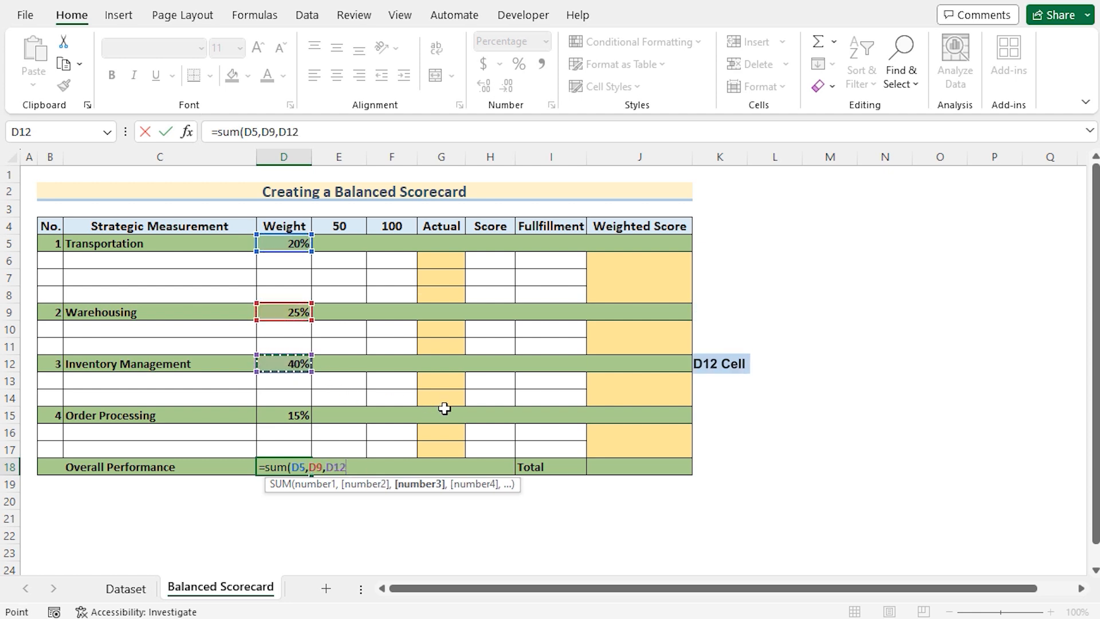
type(",")
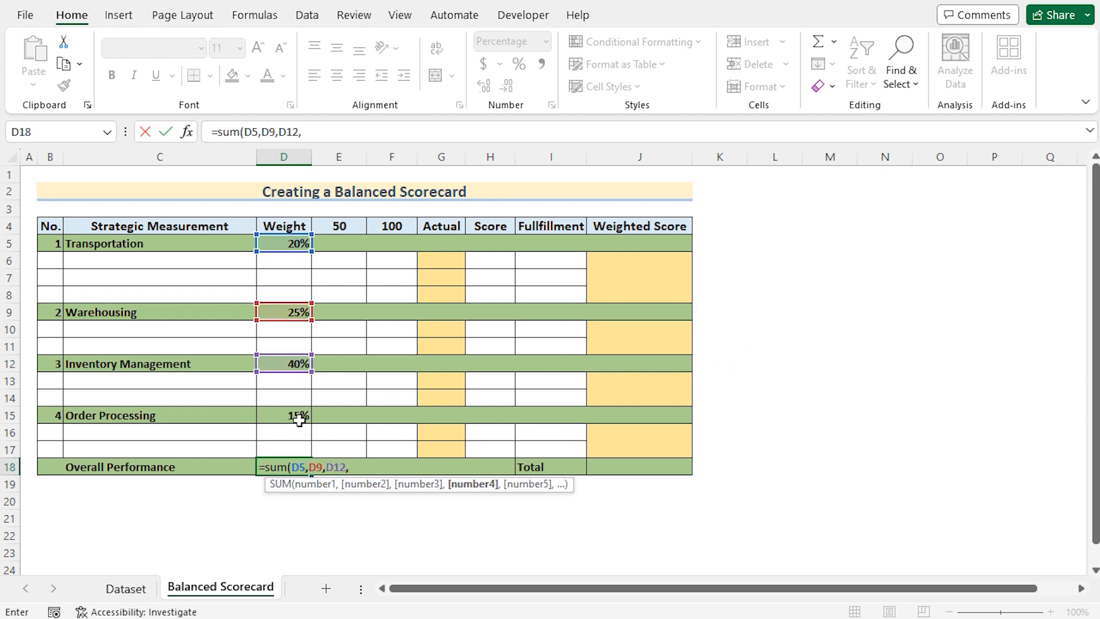
left_click(294, 415)
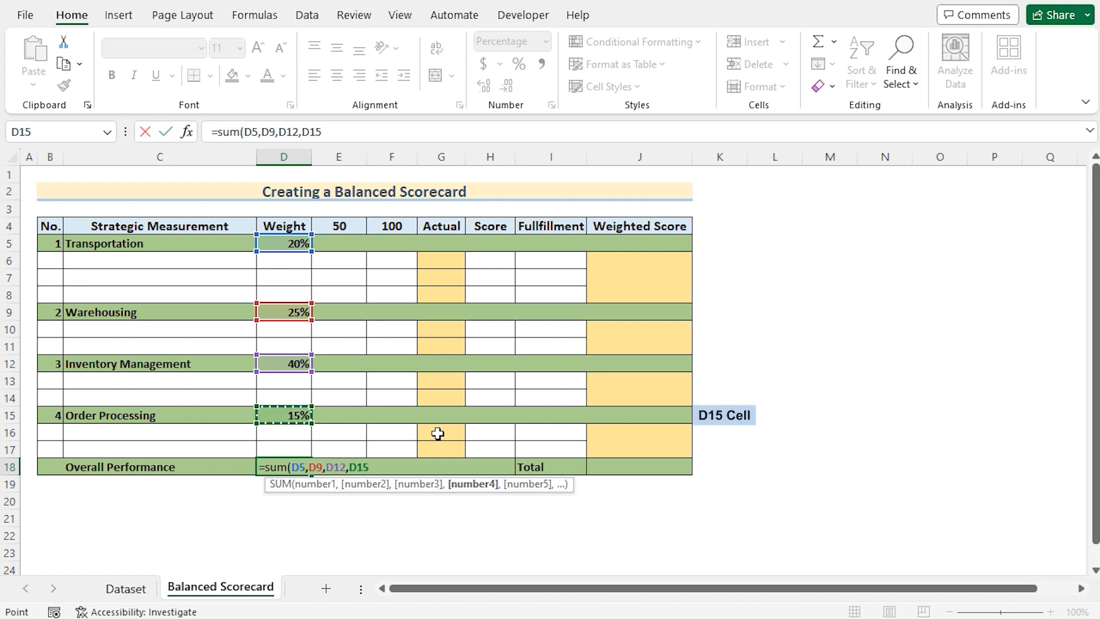
key("Enter")
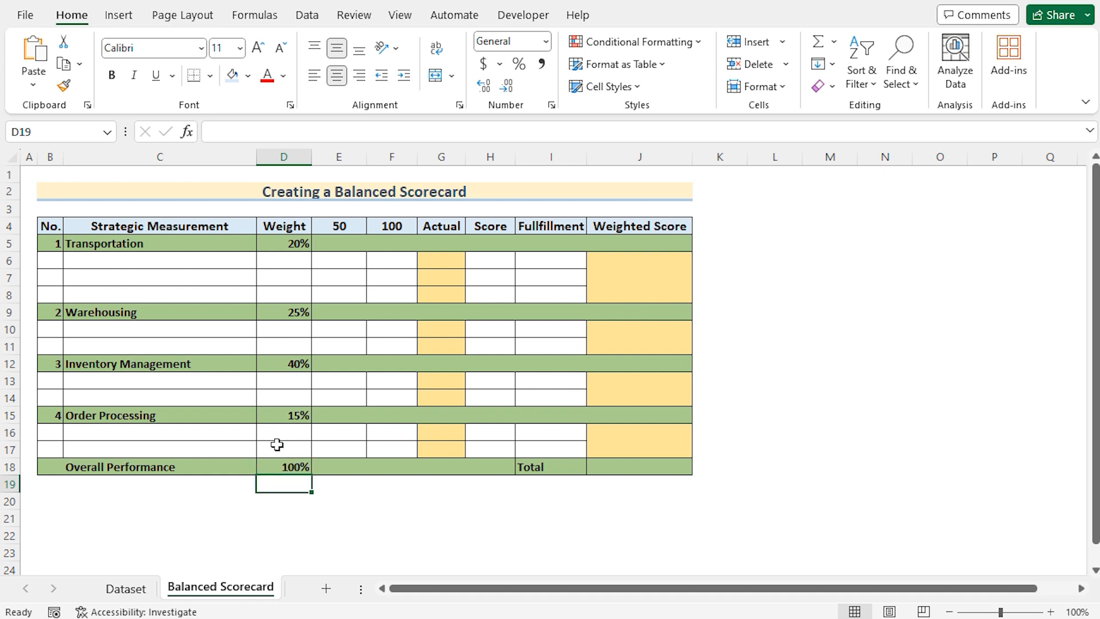
mouse_move(344, 420)
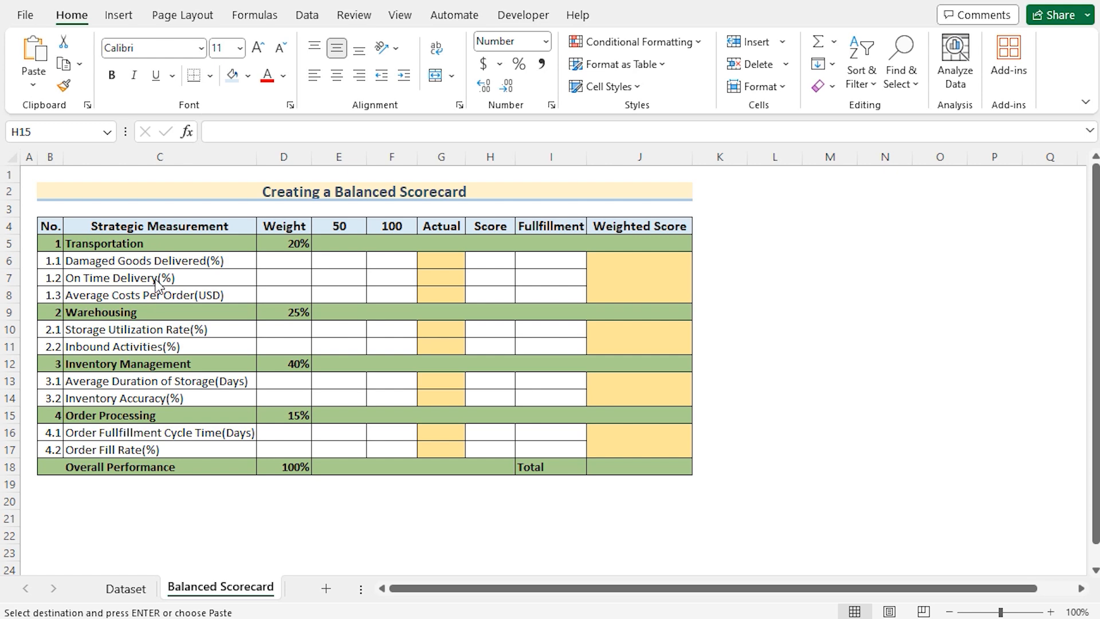
left_click(490, 416)
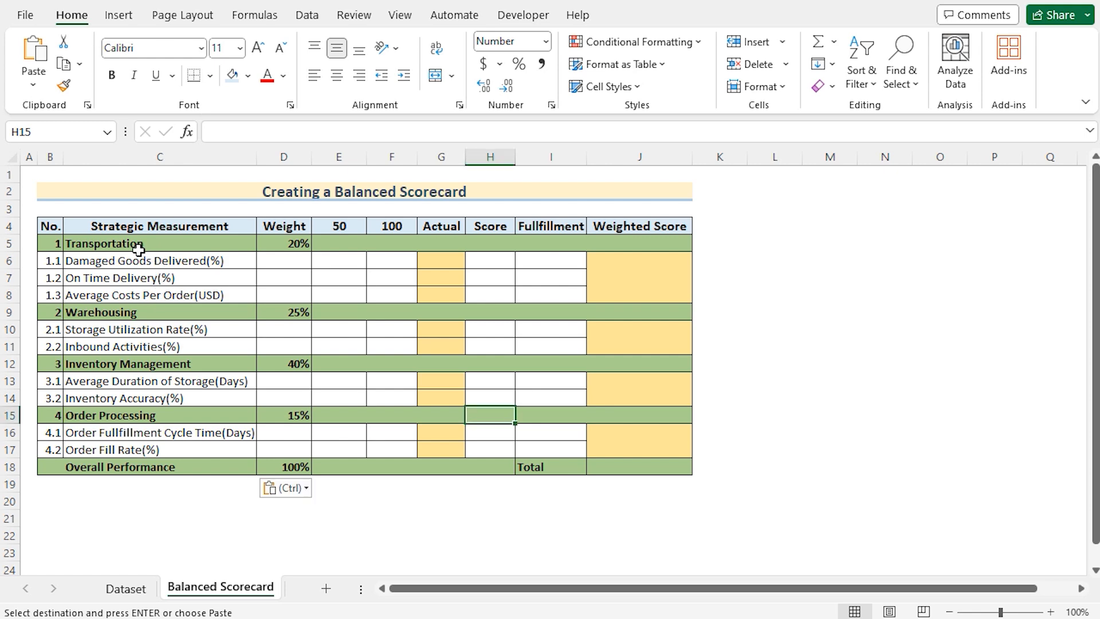
left_click(160, 261)
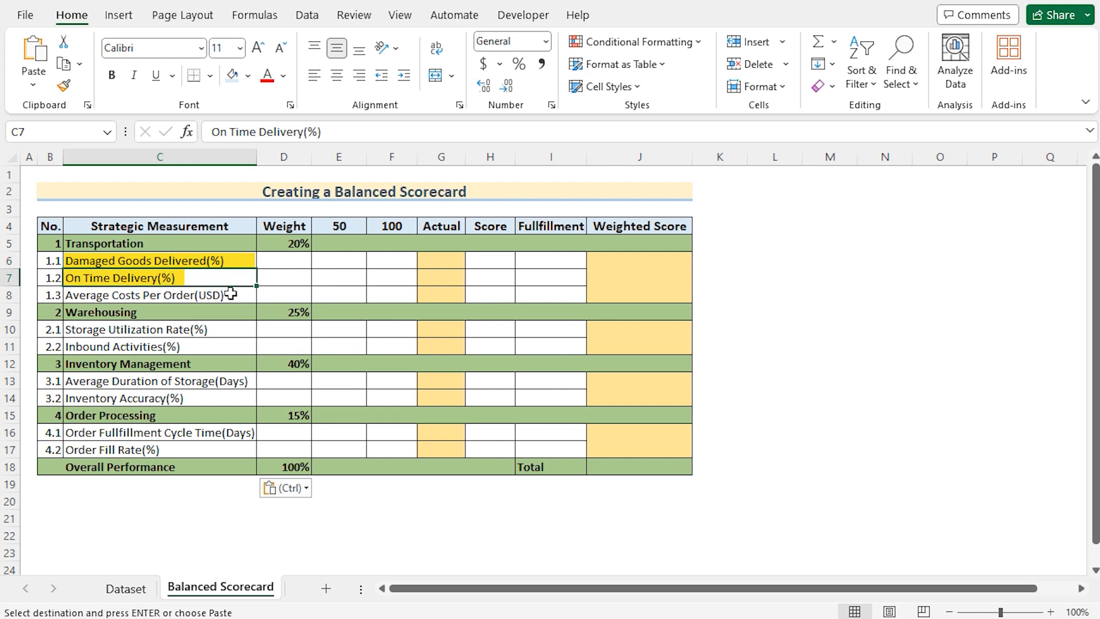
left_click(155, 294)
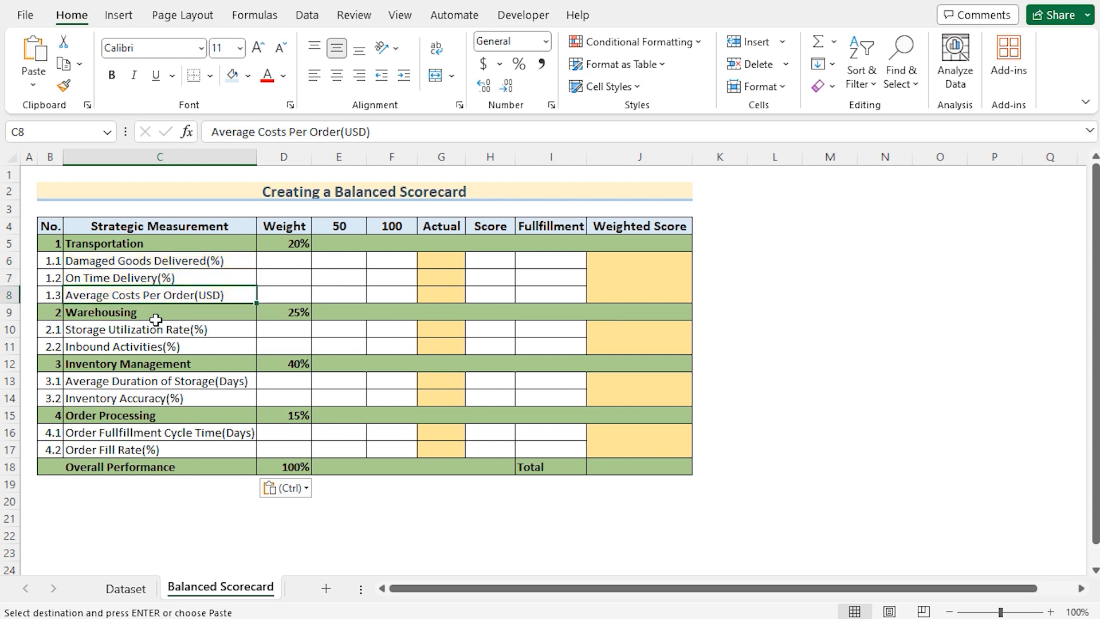
mouse_move(197, 418)
type("25")
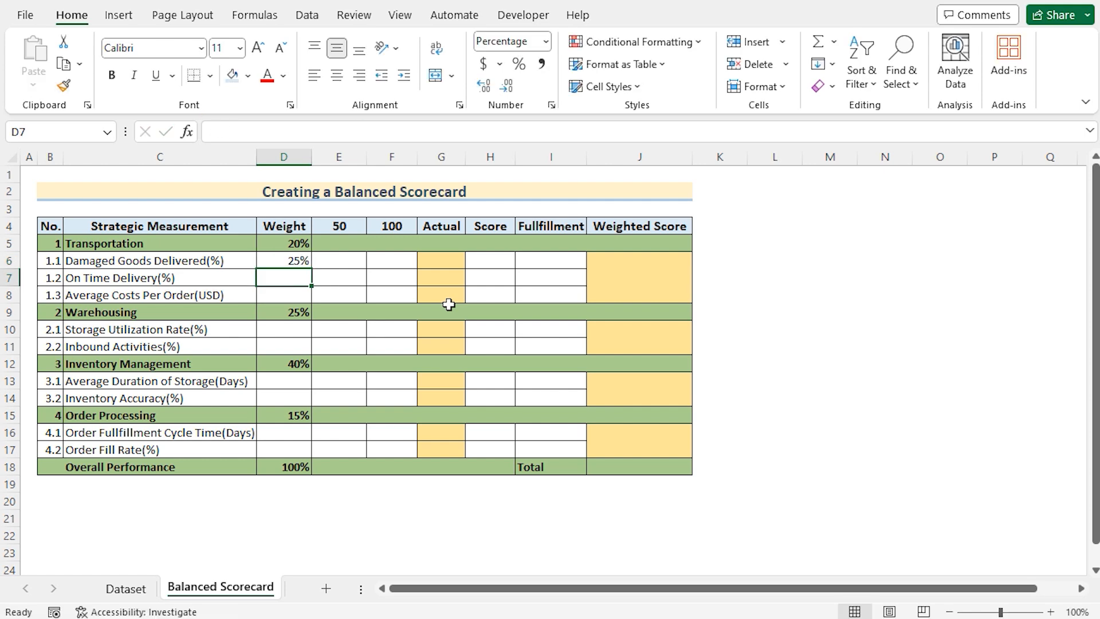
Enter Damaged Goods Delivered thresholds 4% and 2% and actual value 2%
left_click(338, 260)
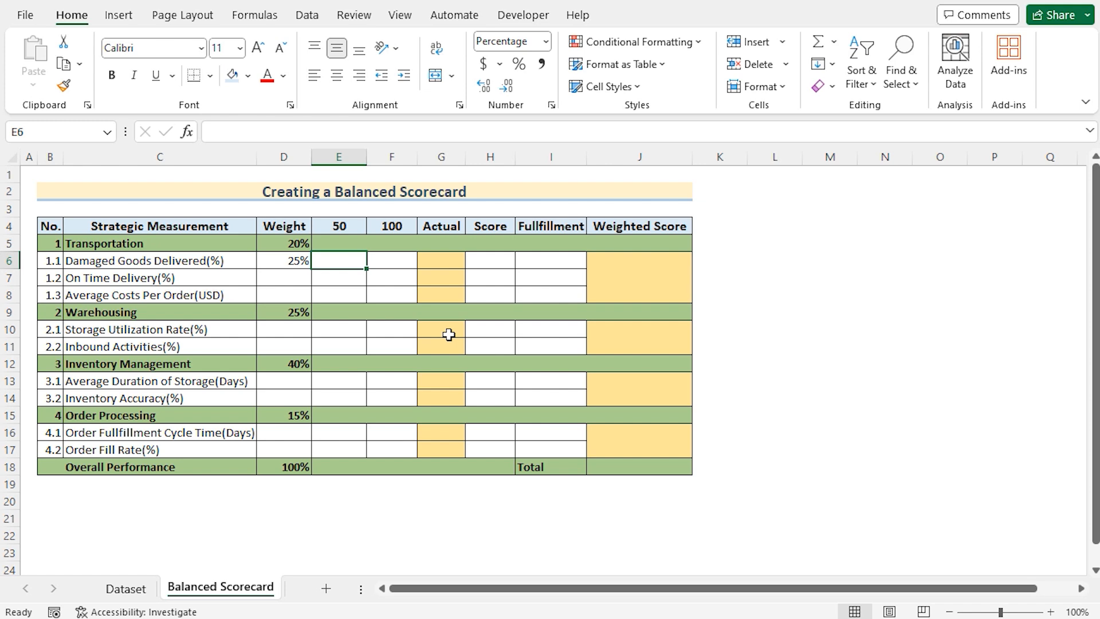
type("4%")
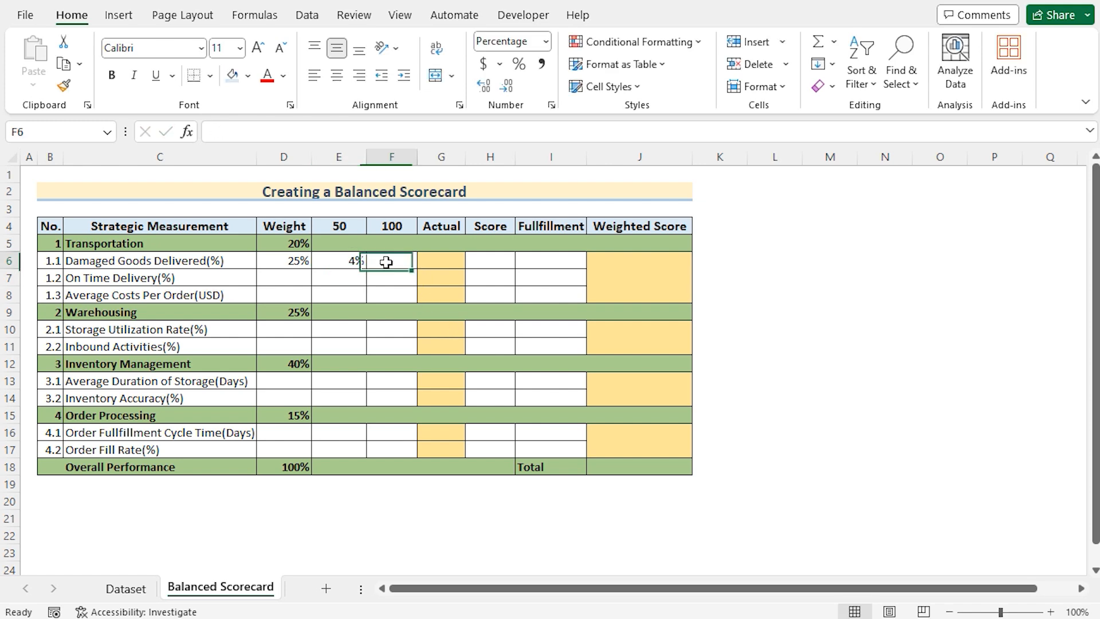
type("2%")
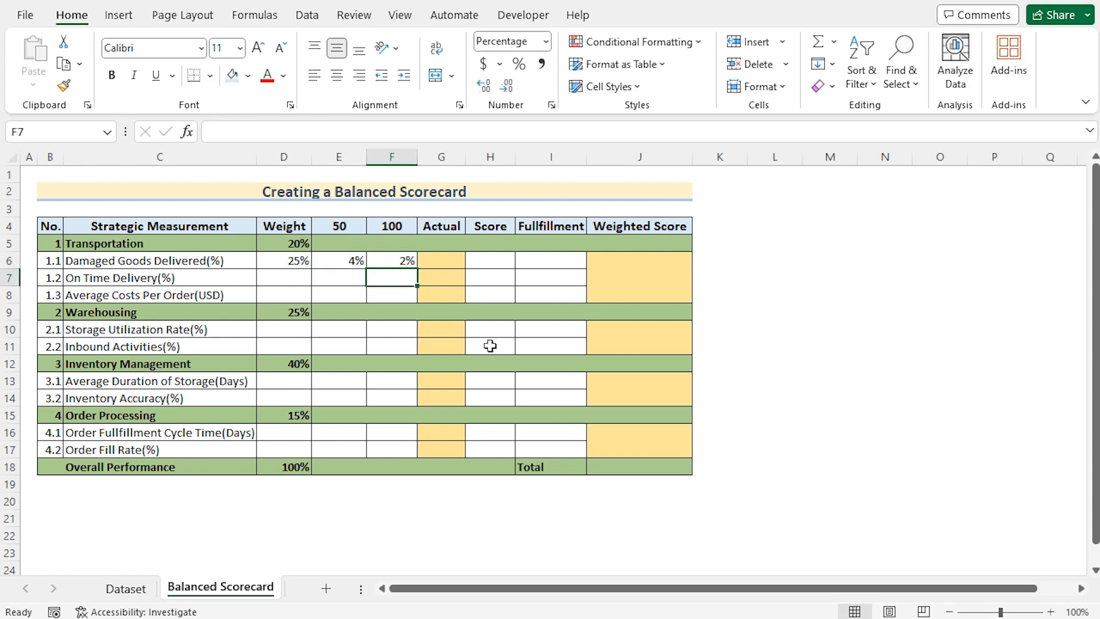
left_click(440, 260)
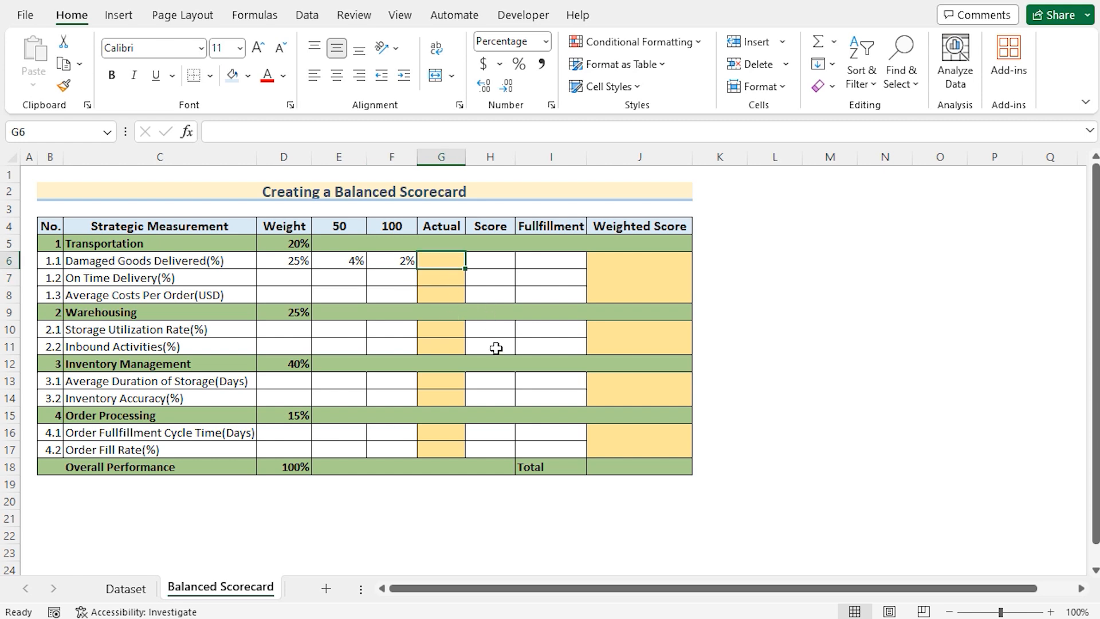
type("2%")
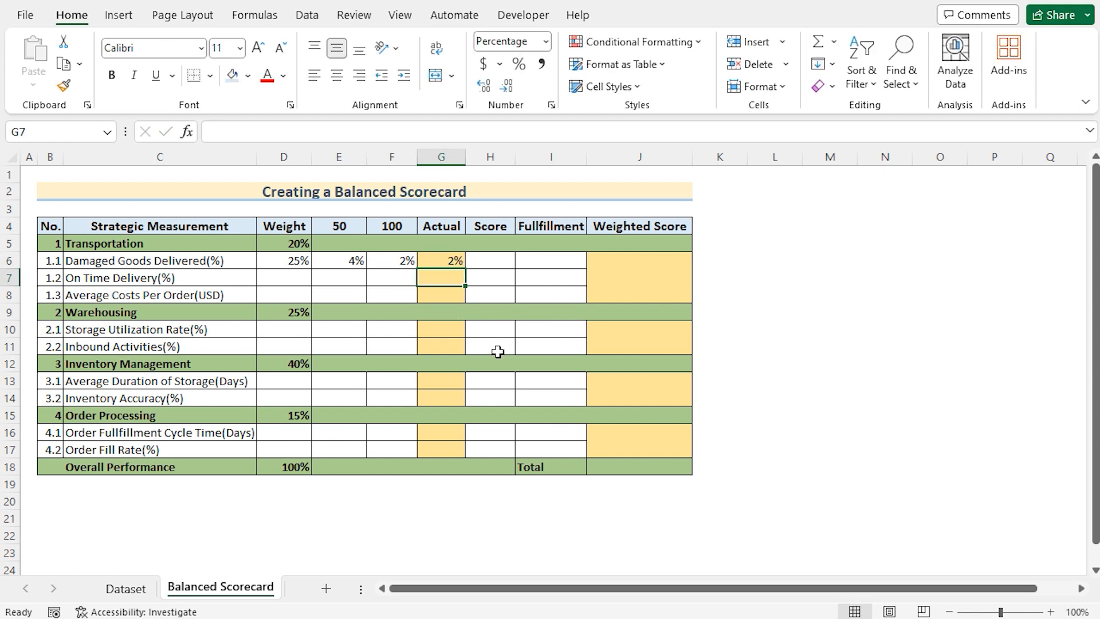
mouse_move(406, 338)
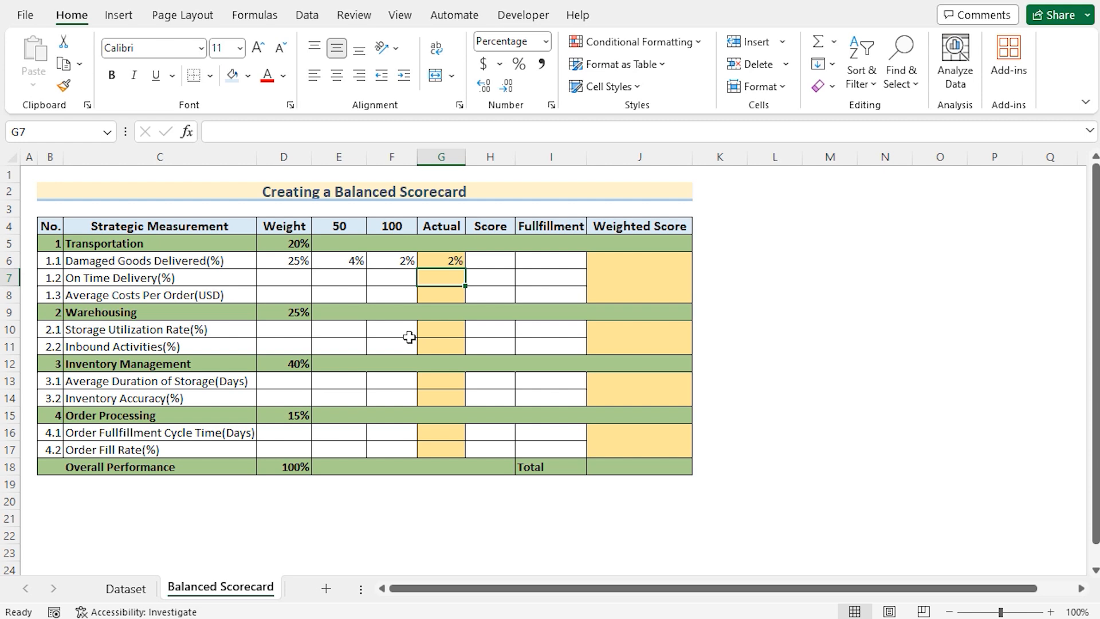
mouse_move(310, 267)
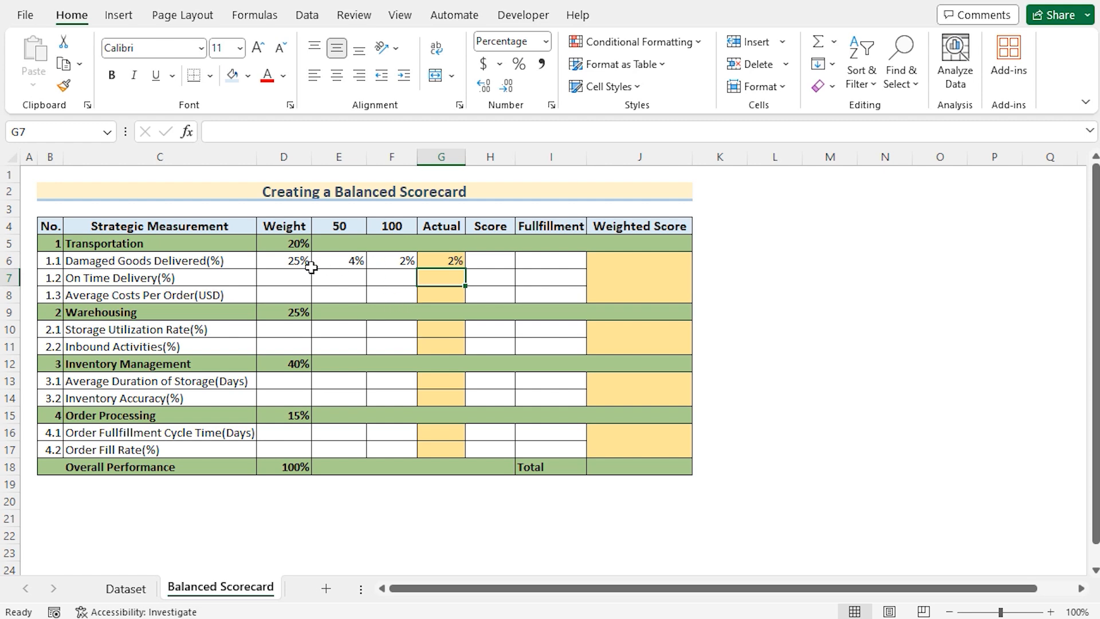
mouse_move(399, 303)
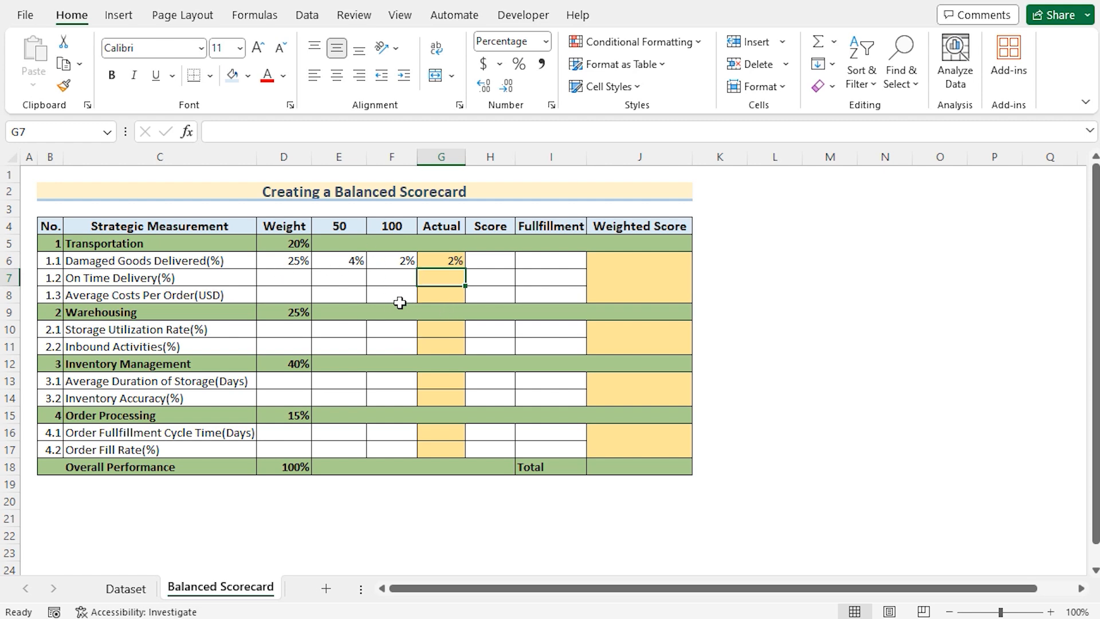
Enter On Time Delivery weight 55%, thresholds 94% and 98%, and actual 95%
left_click(283, 278)
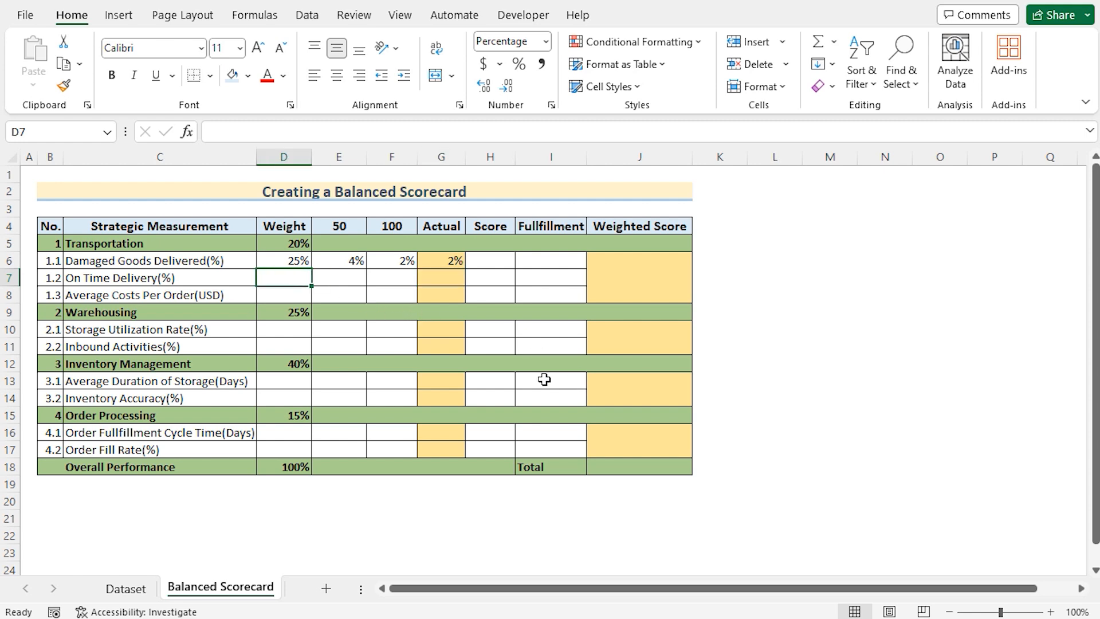
type("5%")
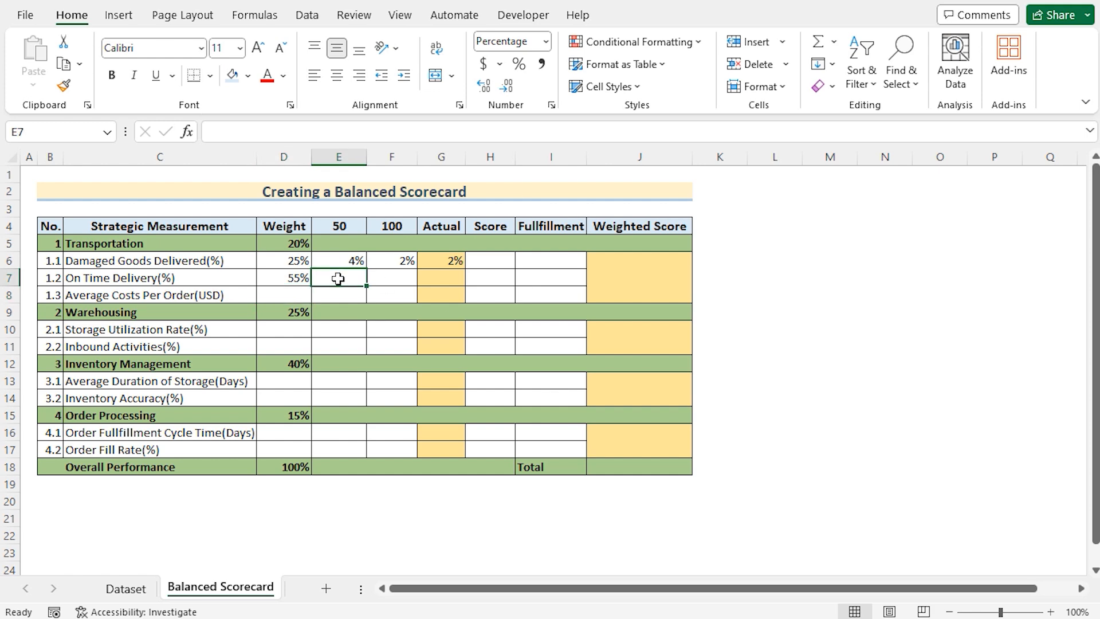
type("94%")
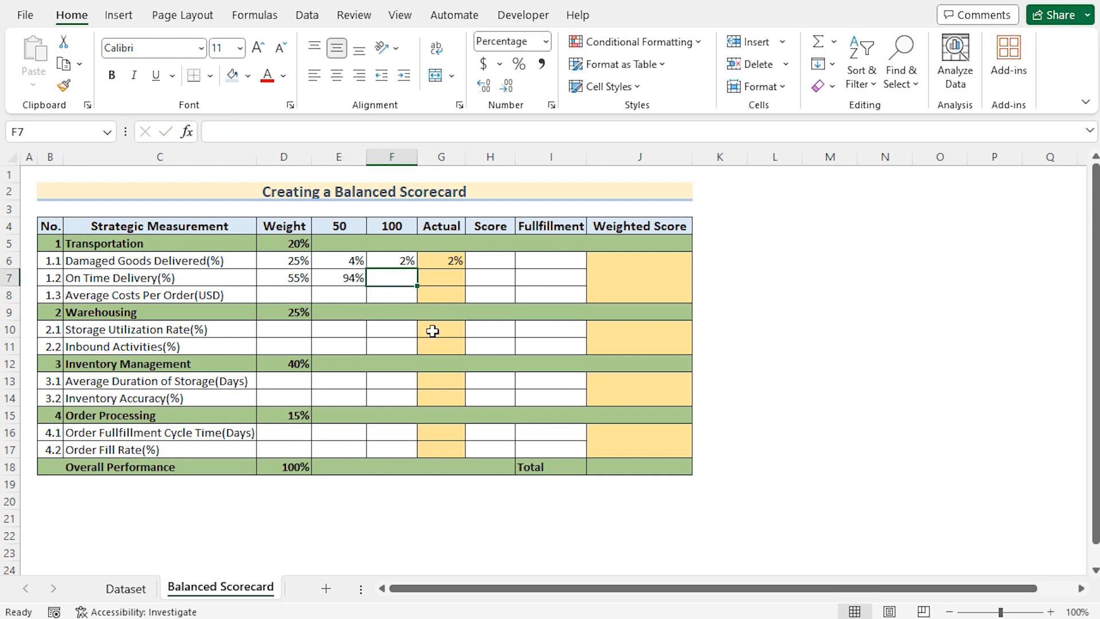
type("98%")
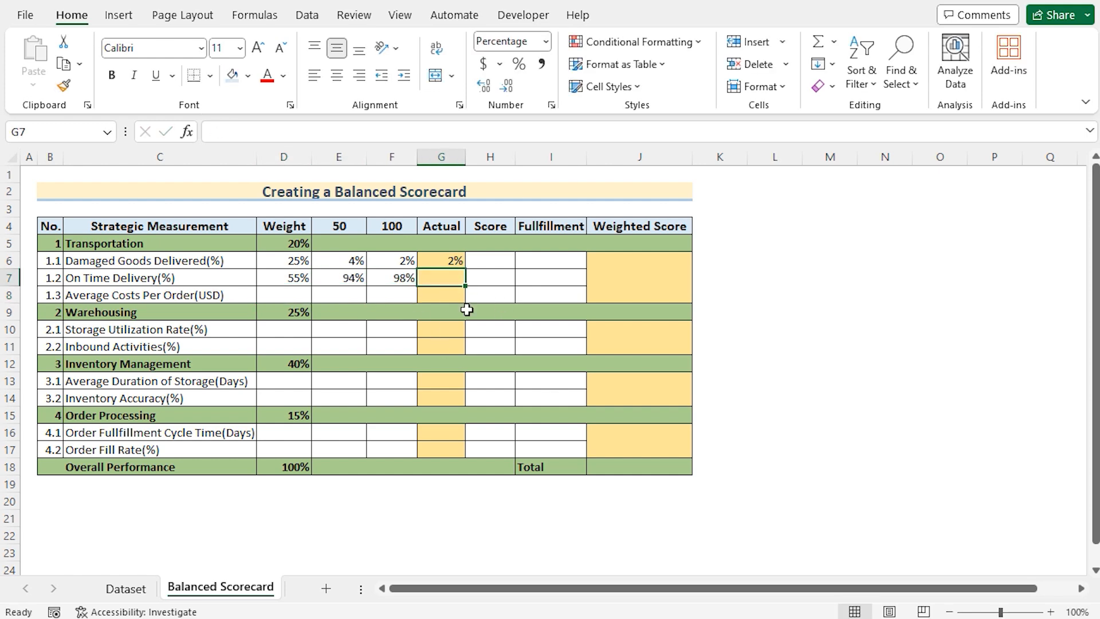
type("95%")
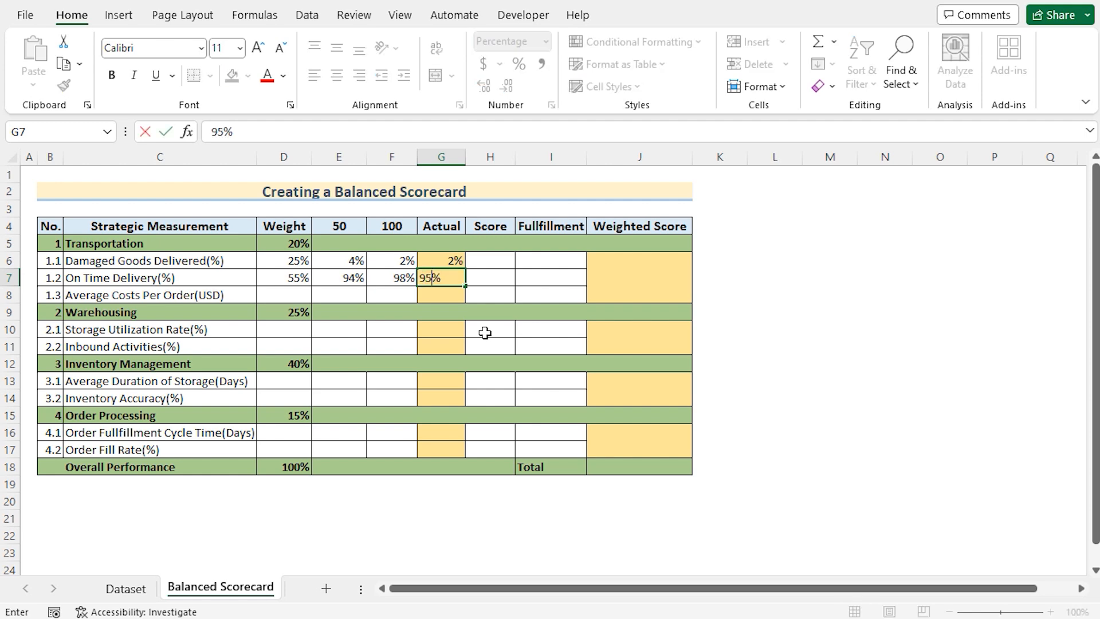
key("Enter")
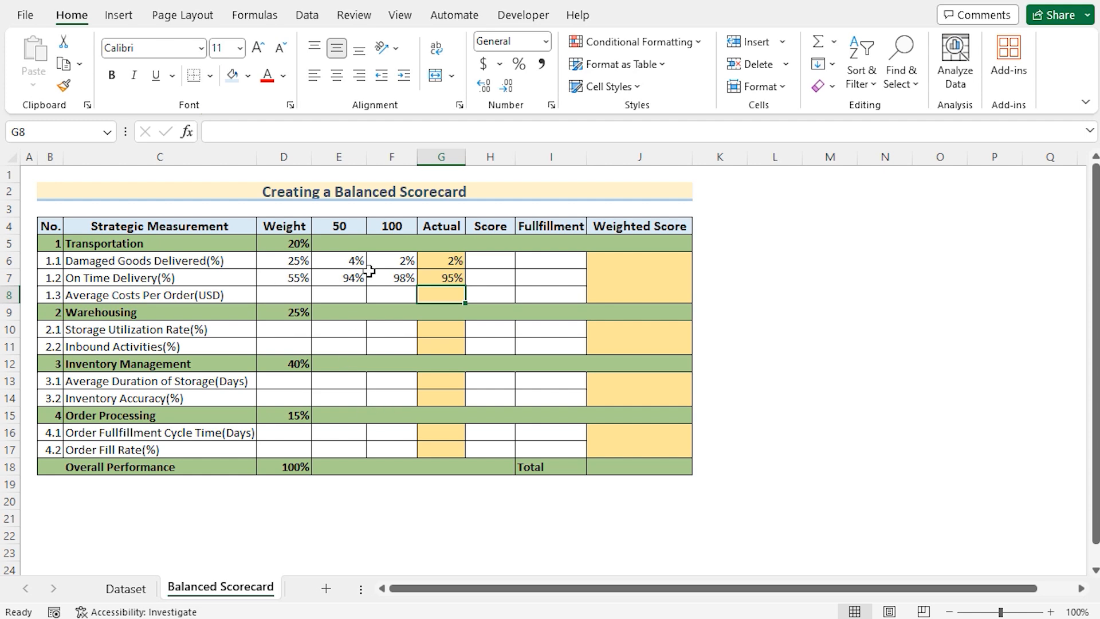
mouse_move(118, 260)
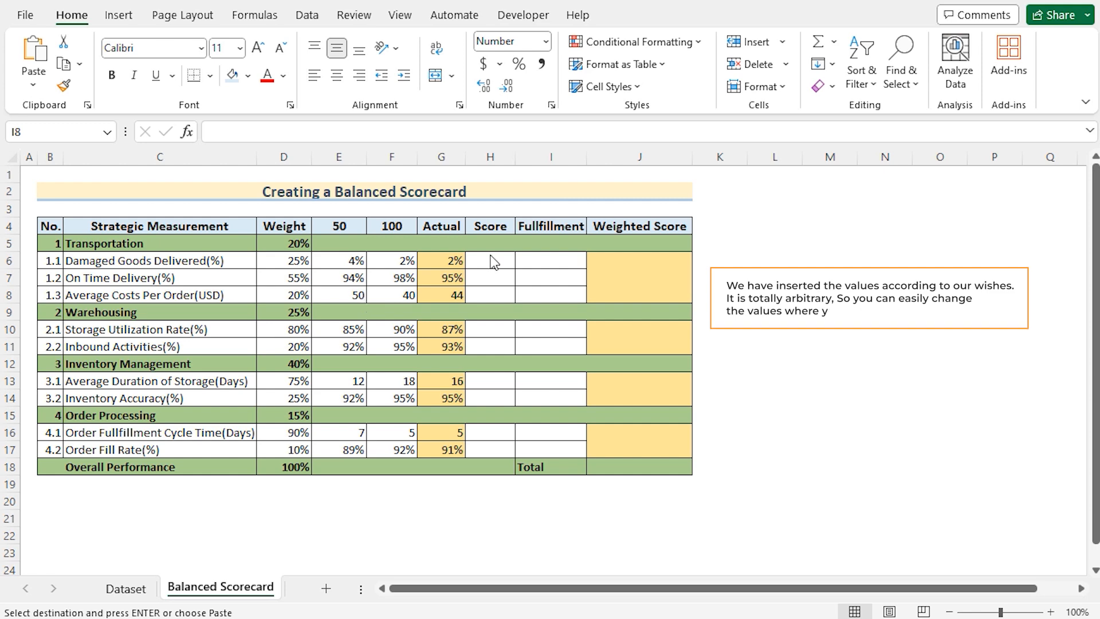
Begin H6's Score formula with the locked threshold difference ($F$4-$E$4)
left_click(488, 260)
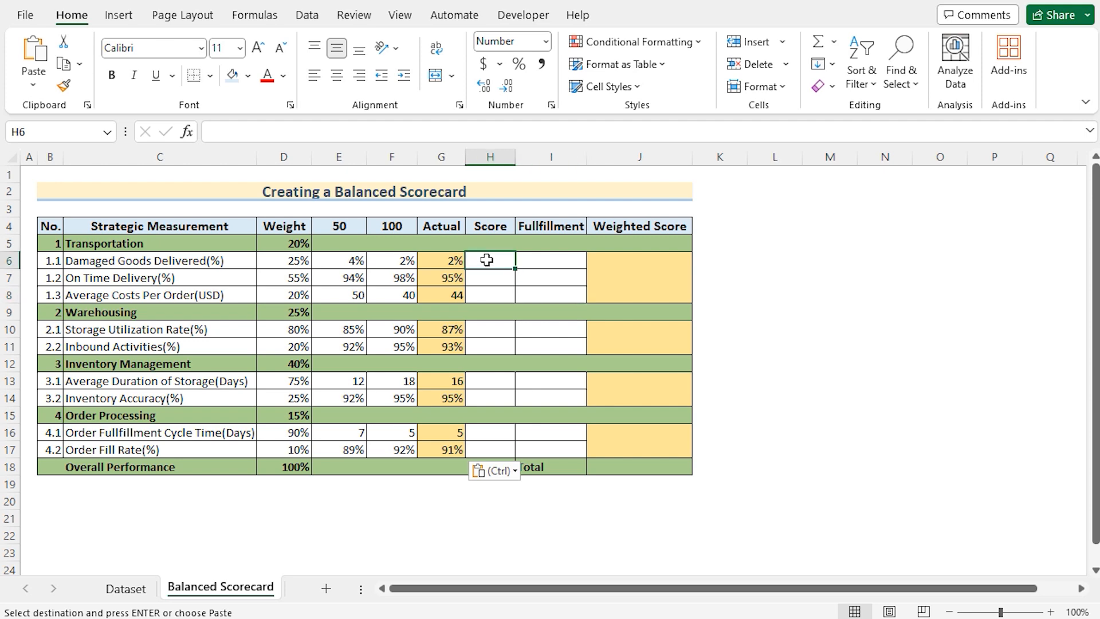
mouse_move(499, 257)
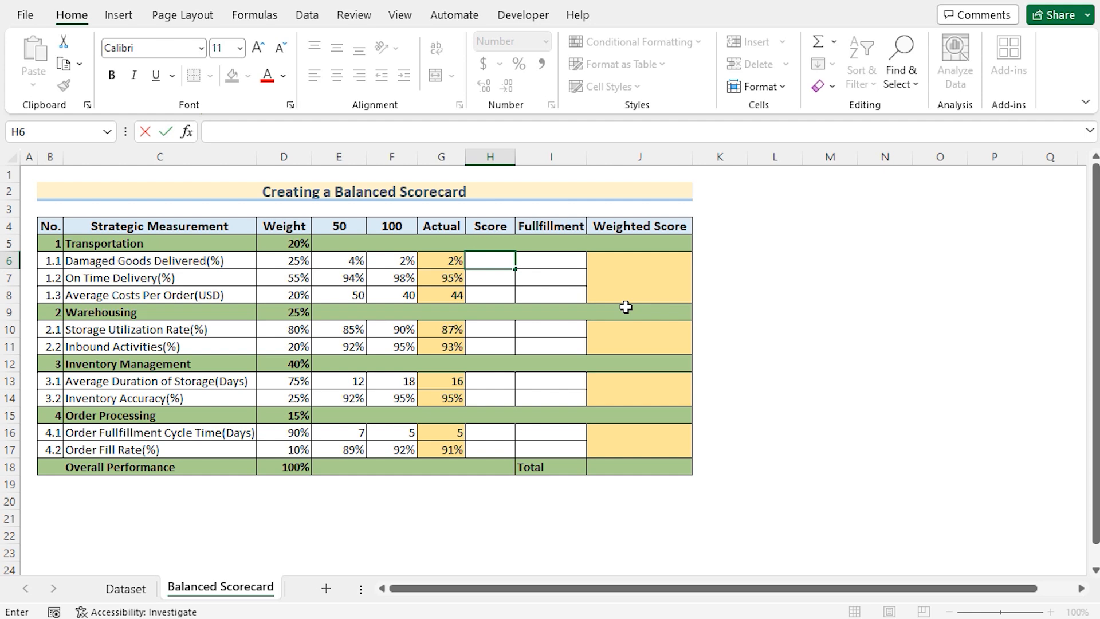
type("=")
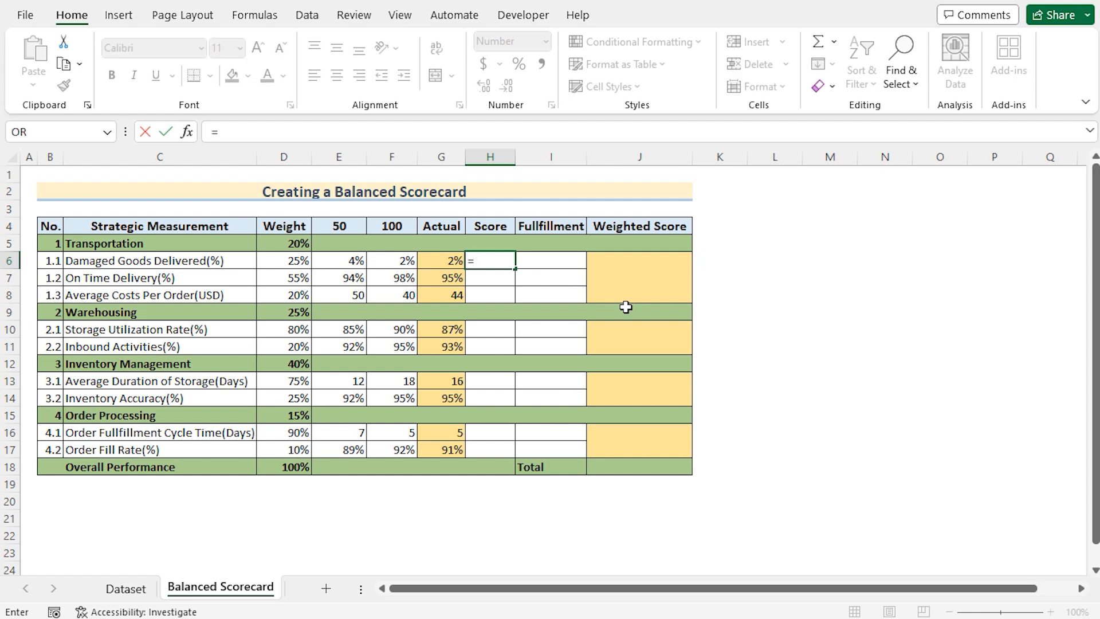
mouse_move(571, 306)
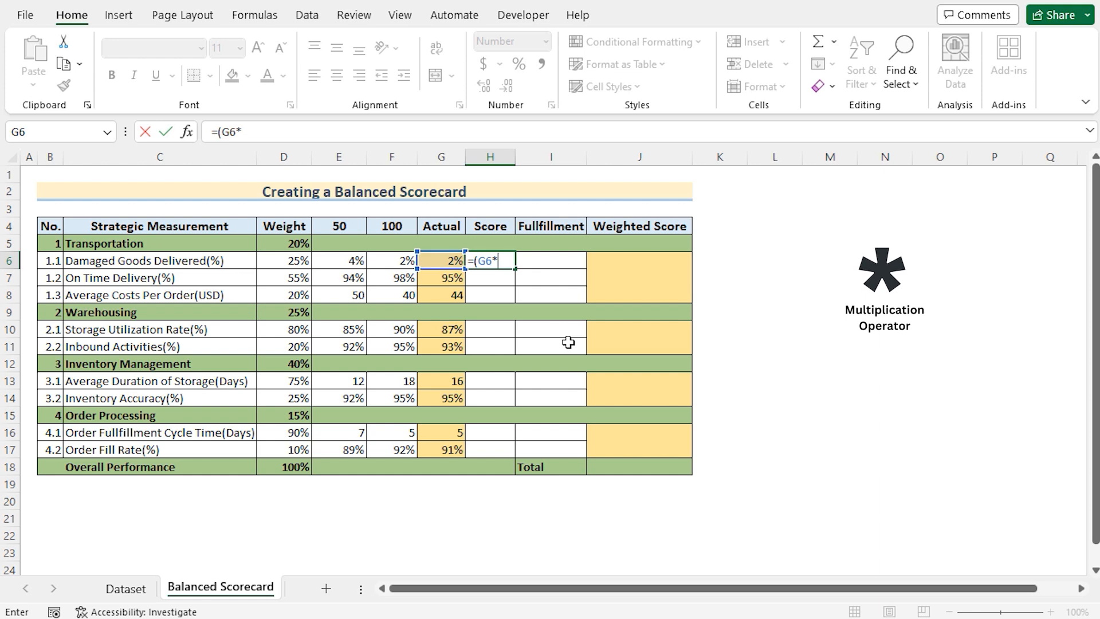
type("(")
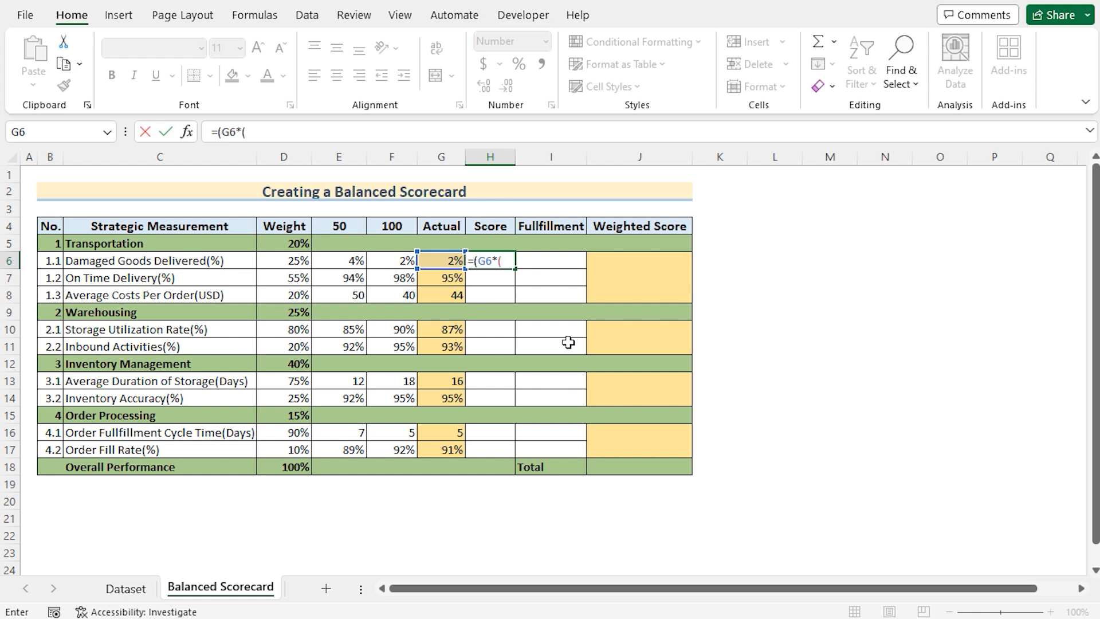
left_click(392, 226)
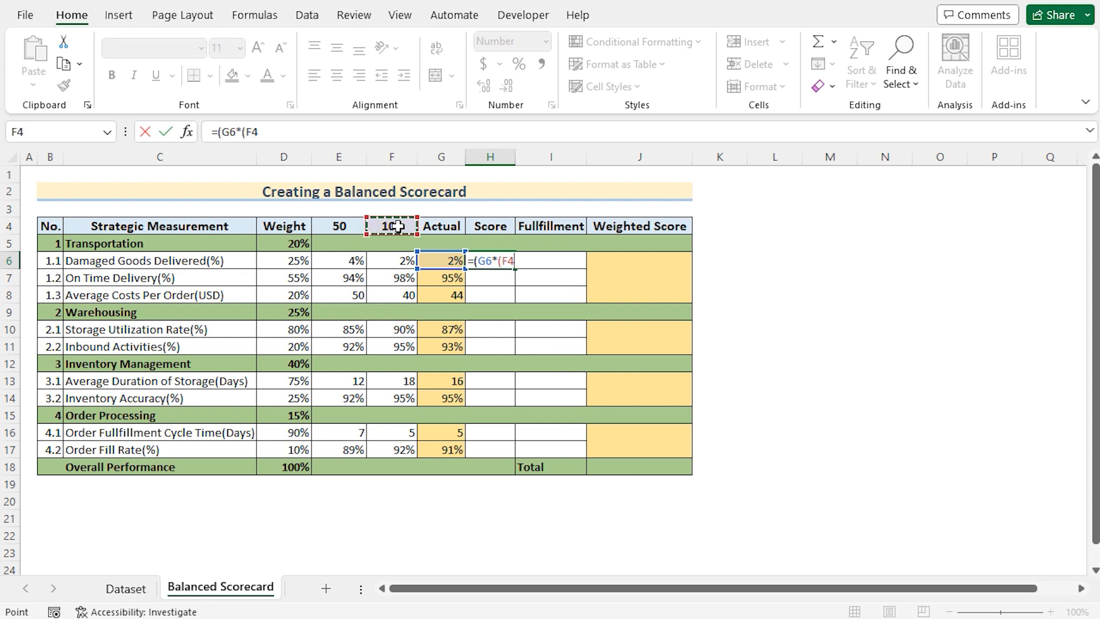
type("-E4")
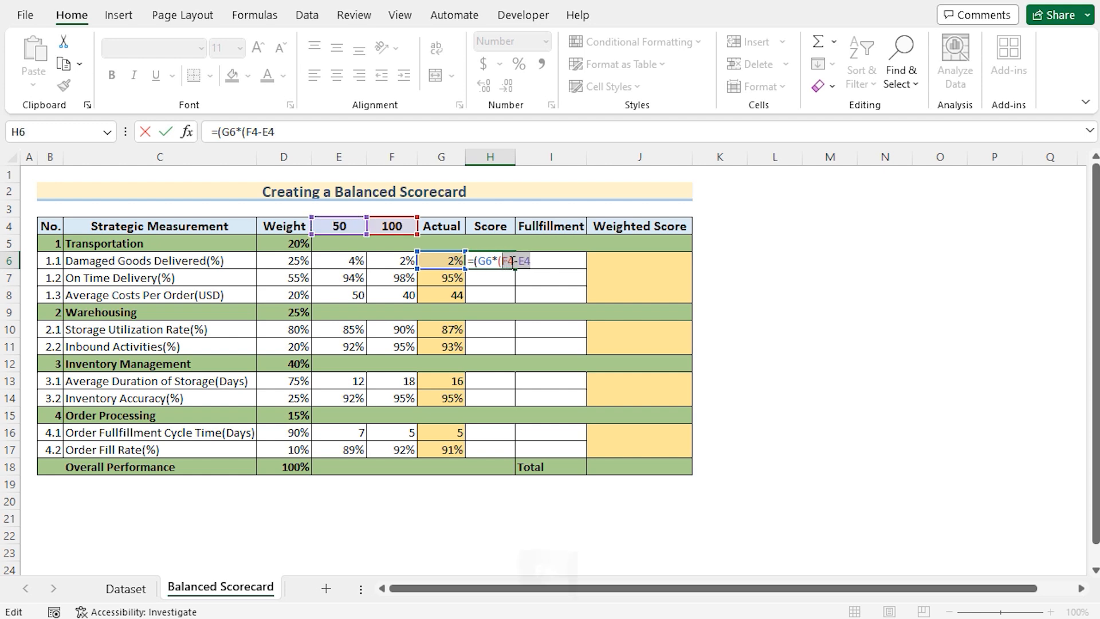
key("F4")
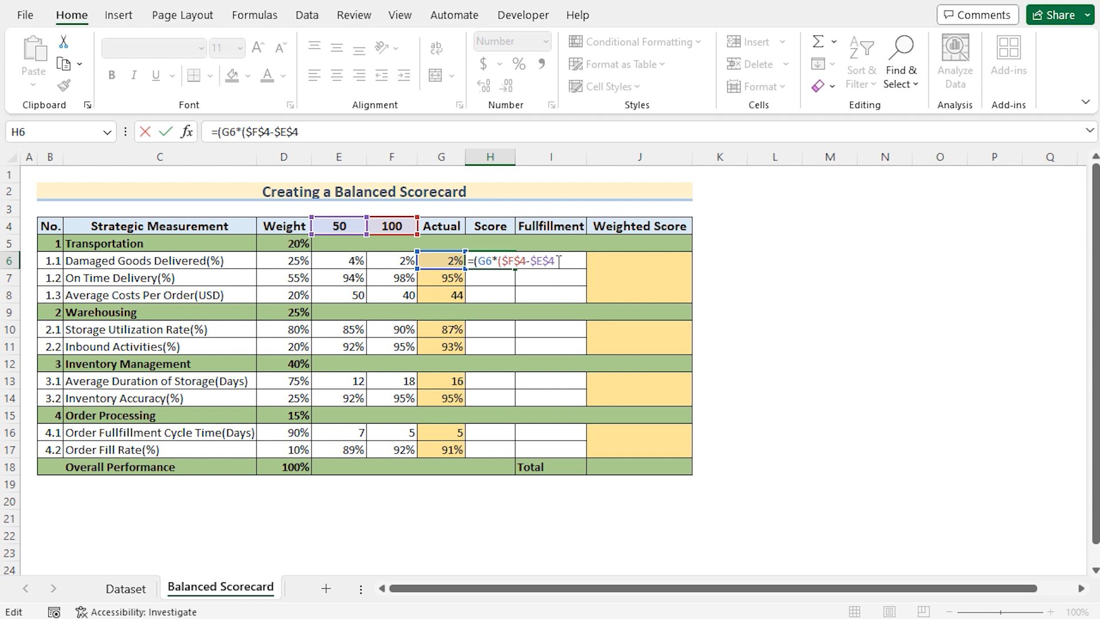
type(")")
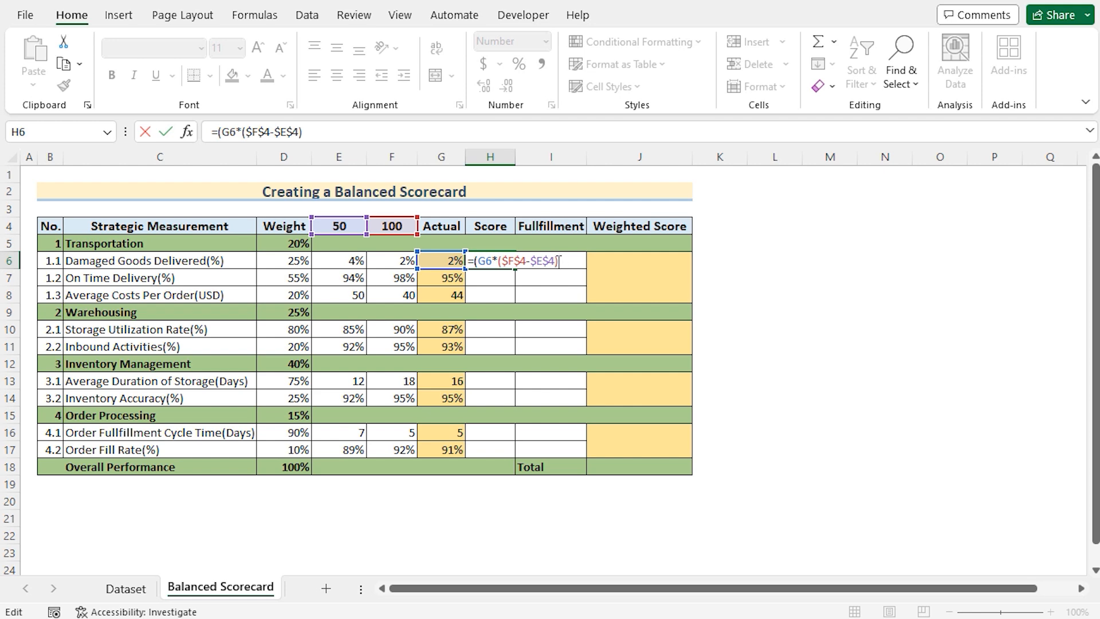
type("+")
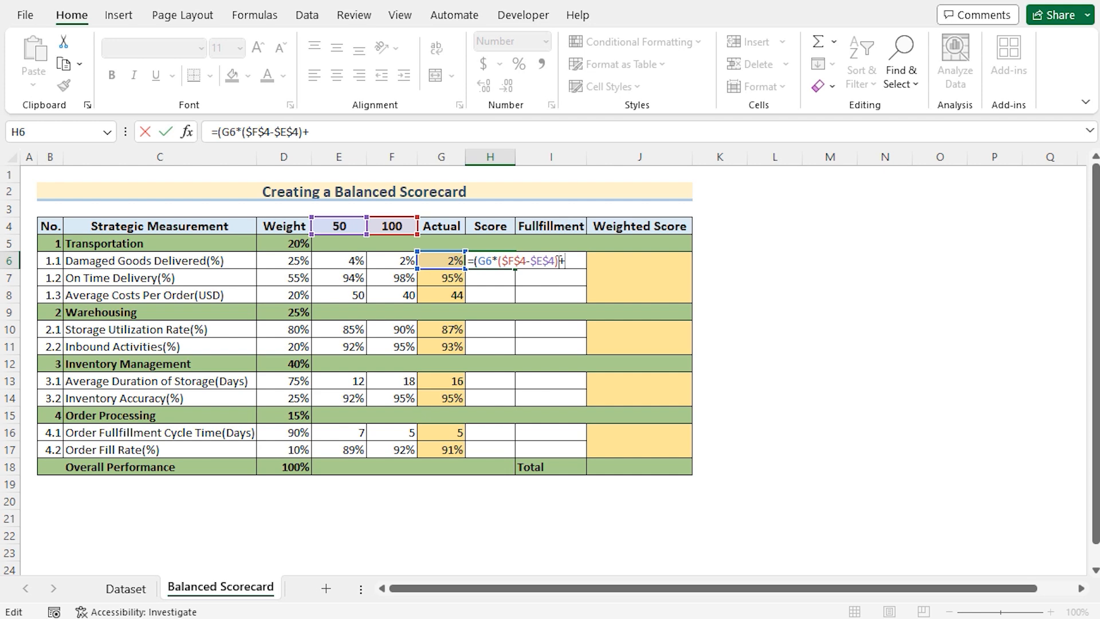
Add the ($E$4*F6-$F$4*E6) term and begin dividing by (F6-E6)
type("(")
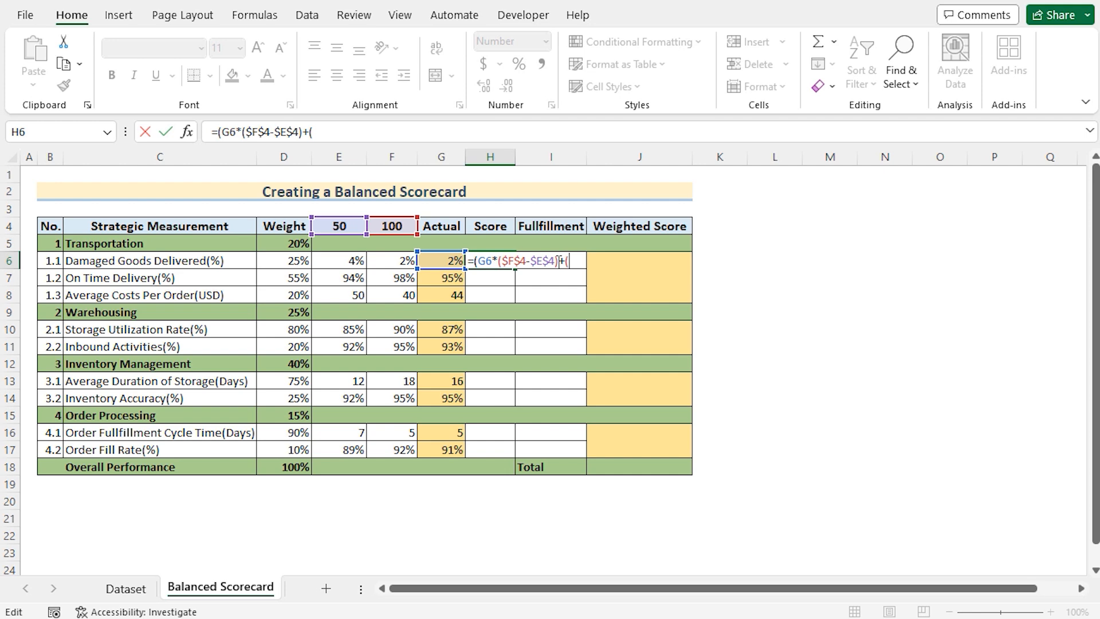
mouse_move(472, 358)
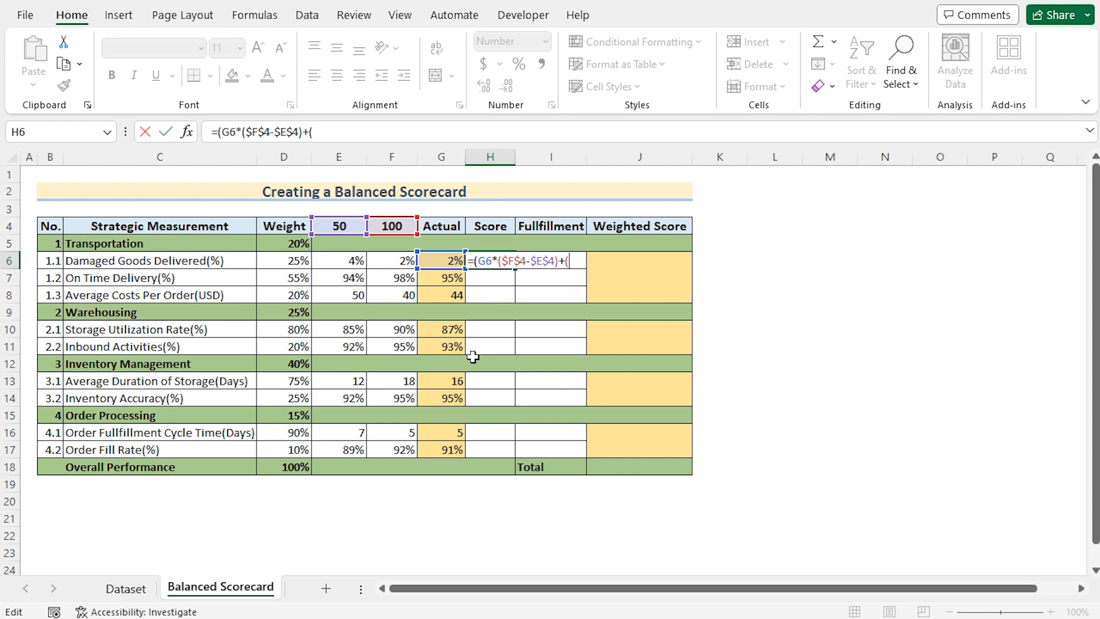
left_click(338, 226)
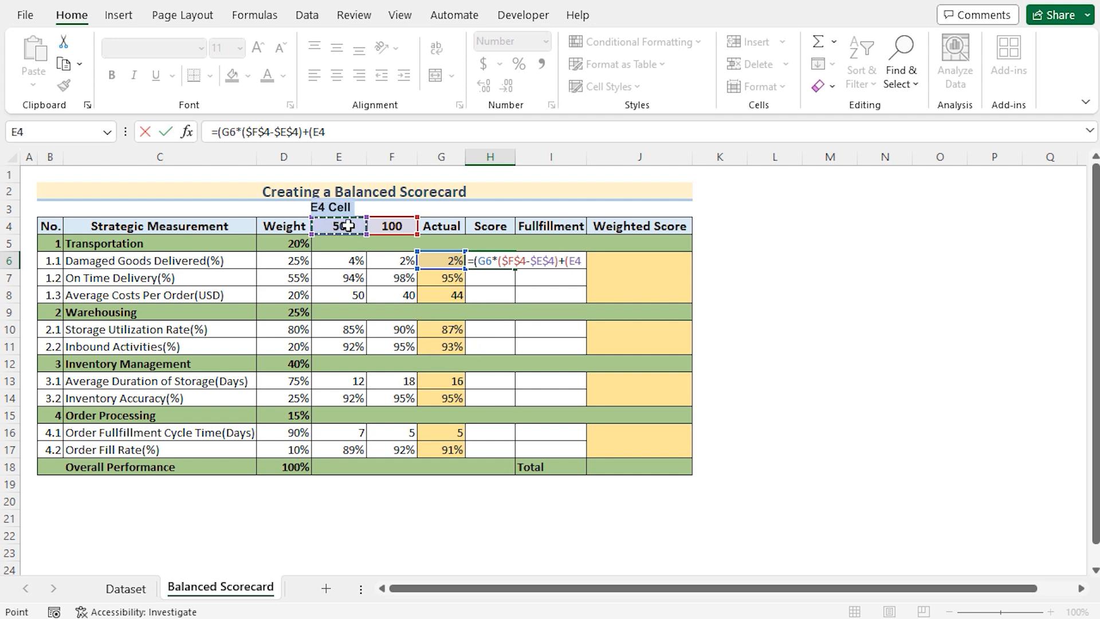
mouse_move(504, 319)
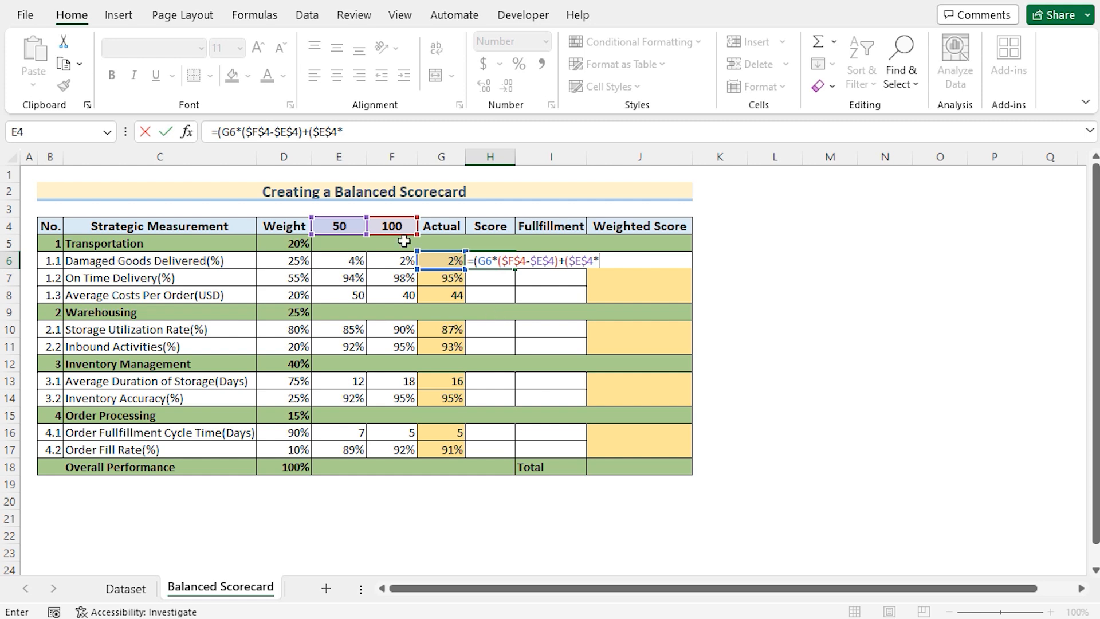
left_click(391, 261)
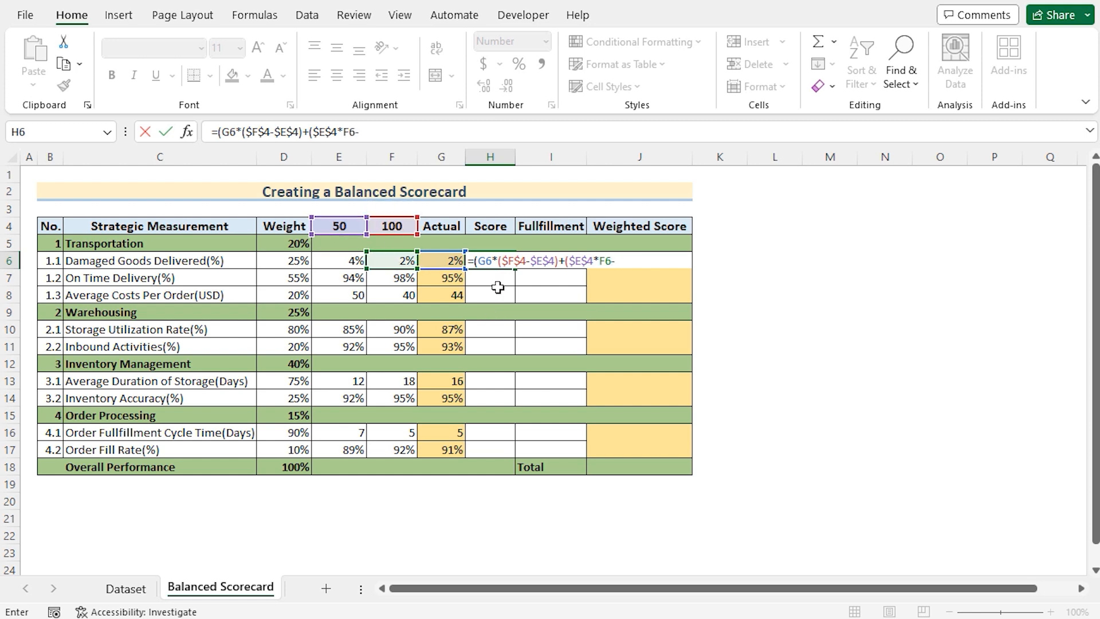
left_click(391, 226)
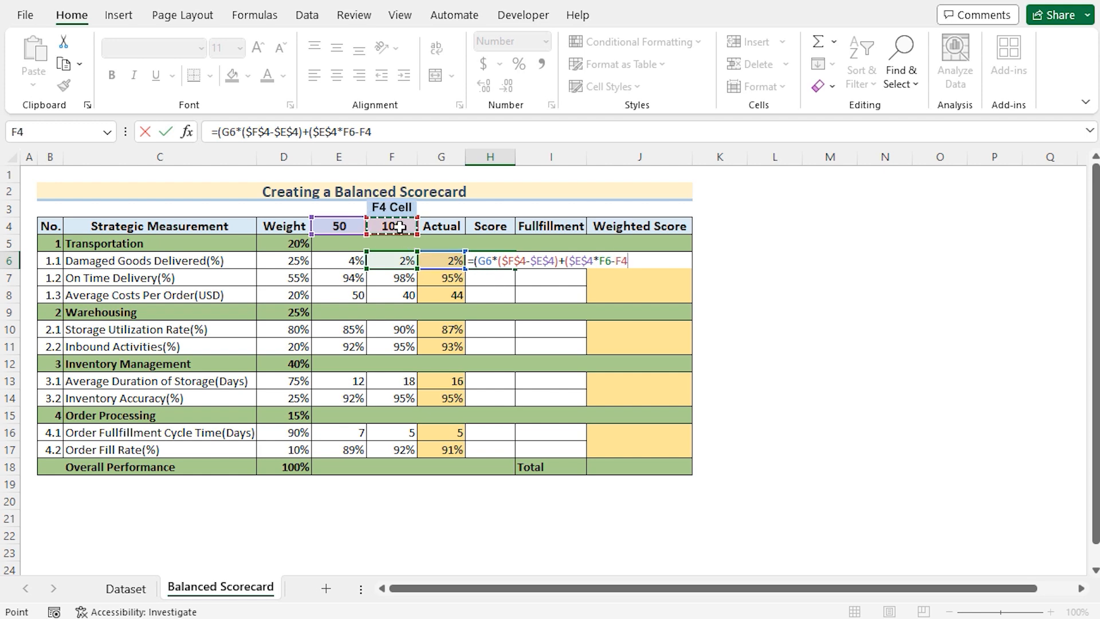
key("F4")
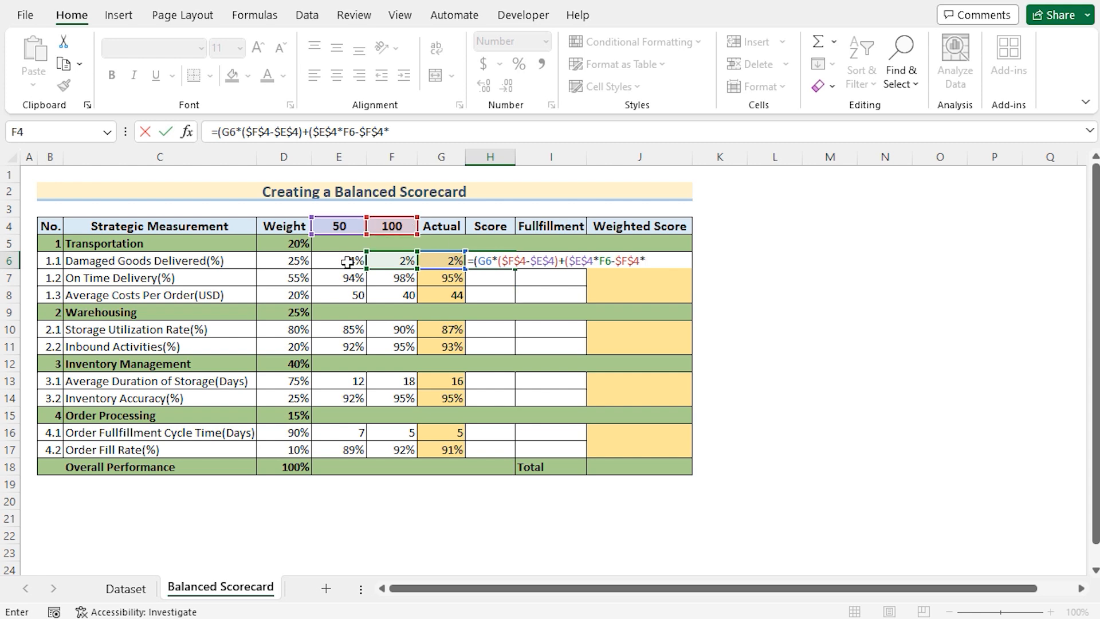
left_click(338, 261)
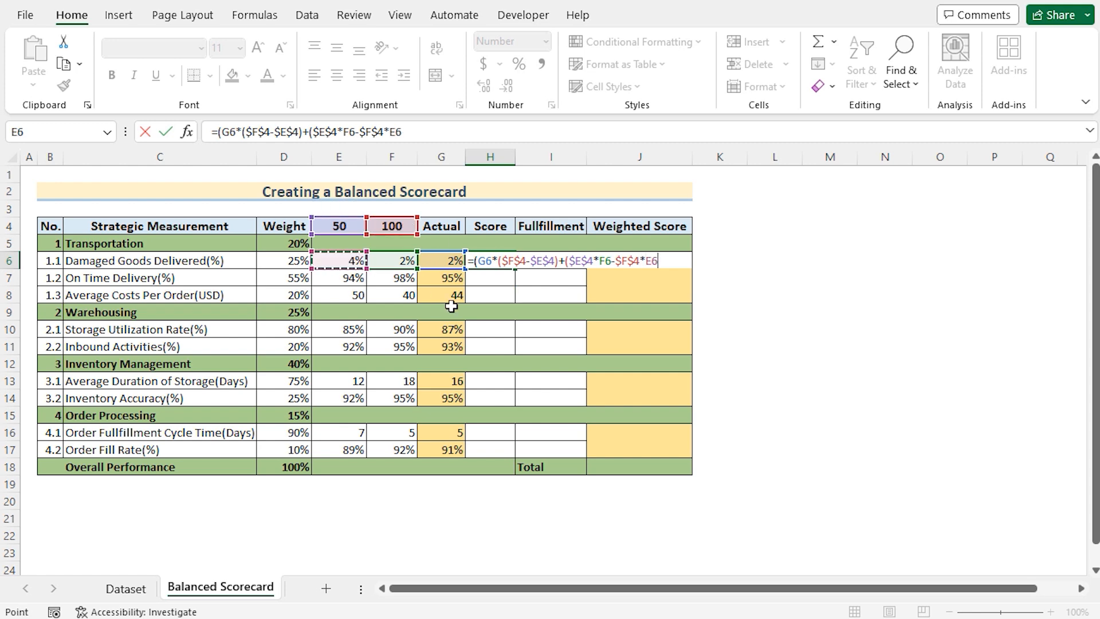
type("))")
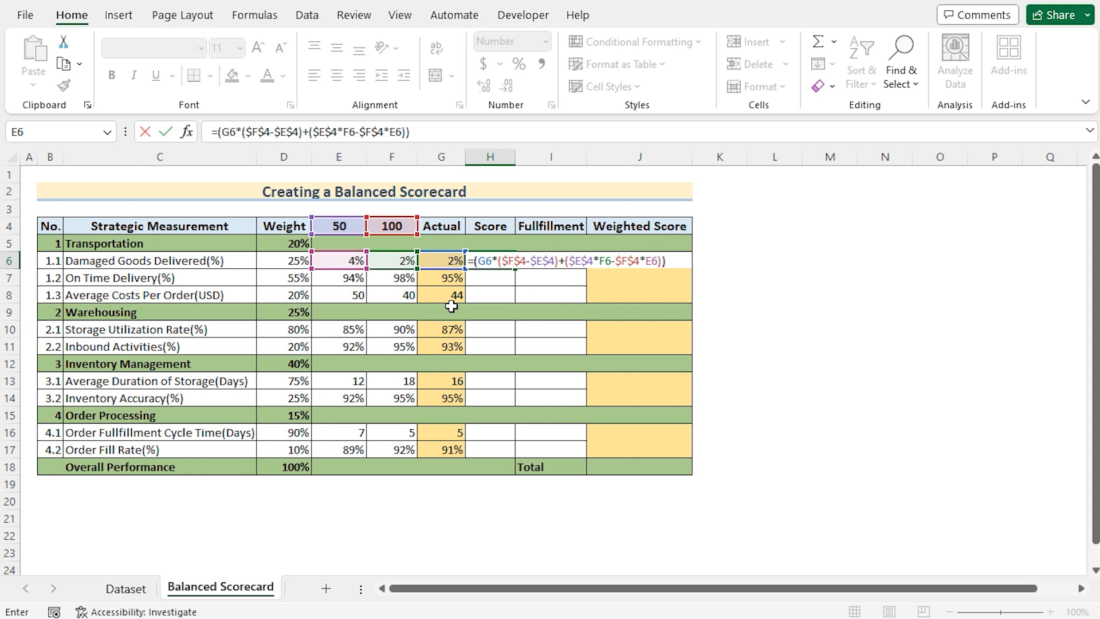
type("/(")
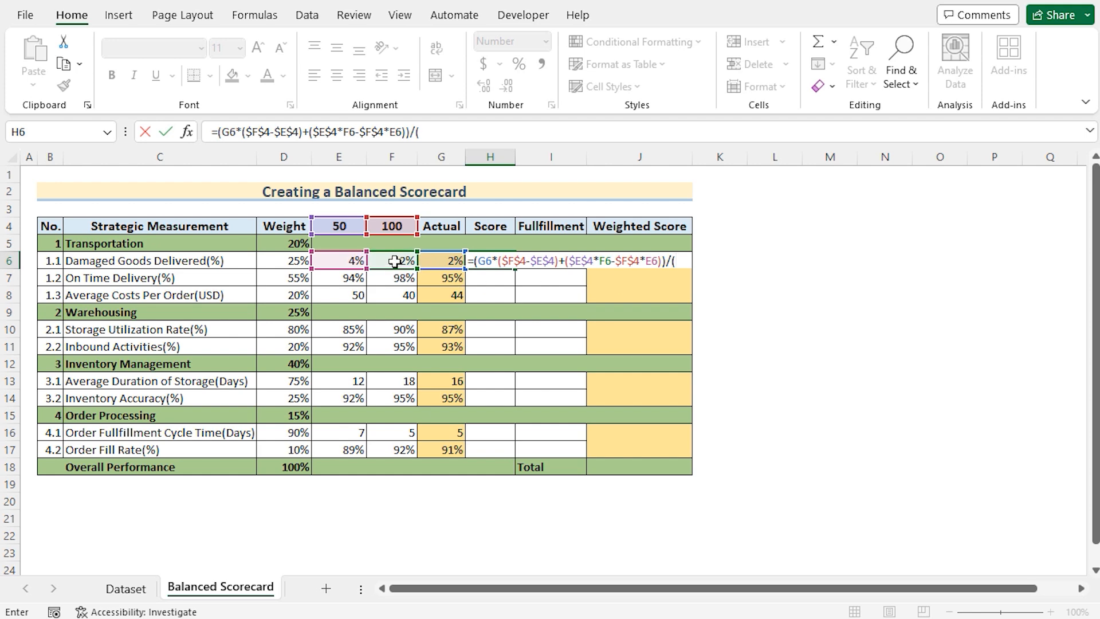
left_click(392, 261)
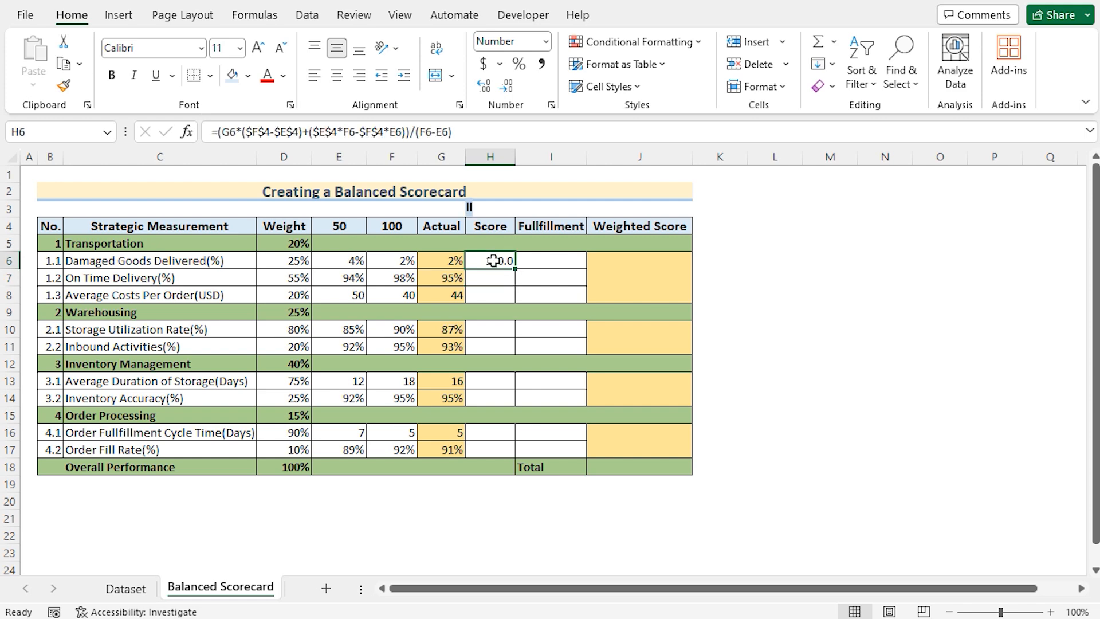
Paste H6's Score formula into the remaining measurement rows down to H17
key("Ctrl+c")
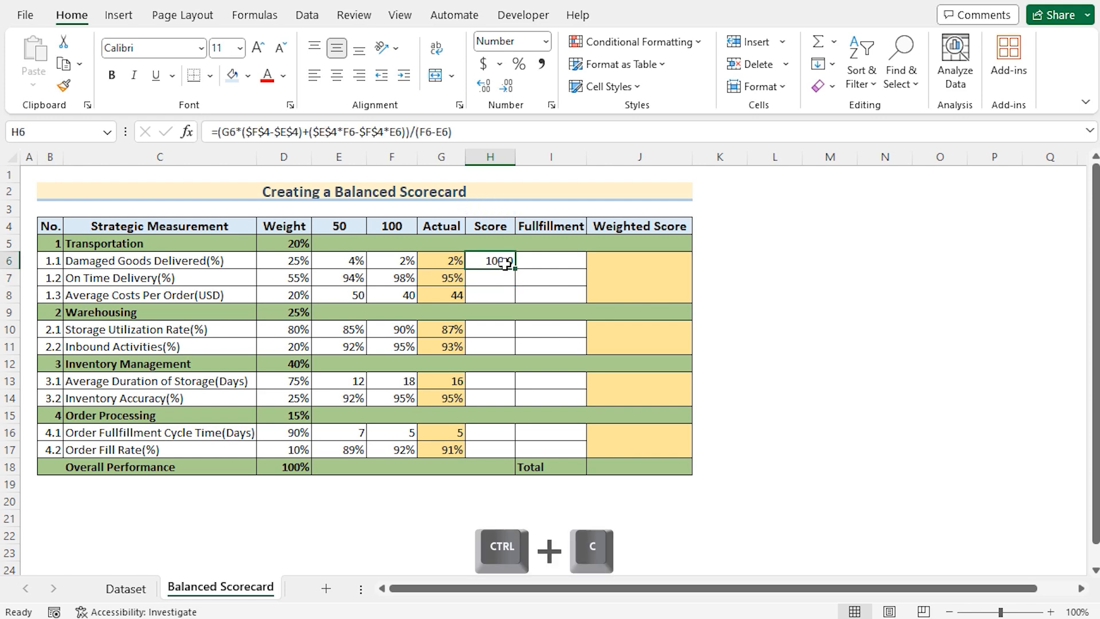
key("Ctrl+C")
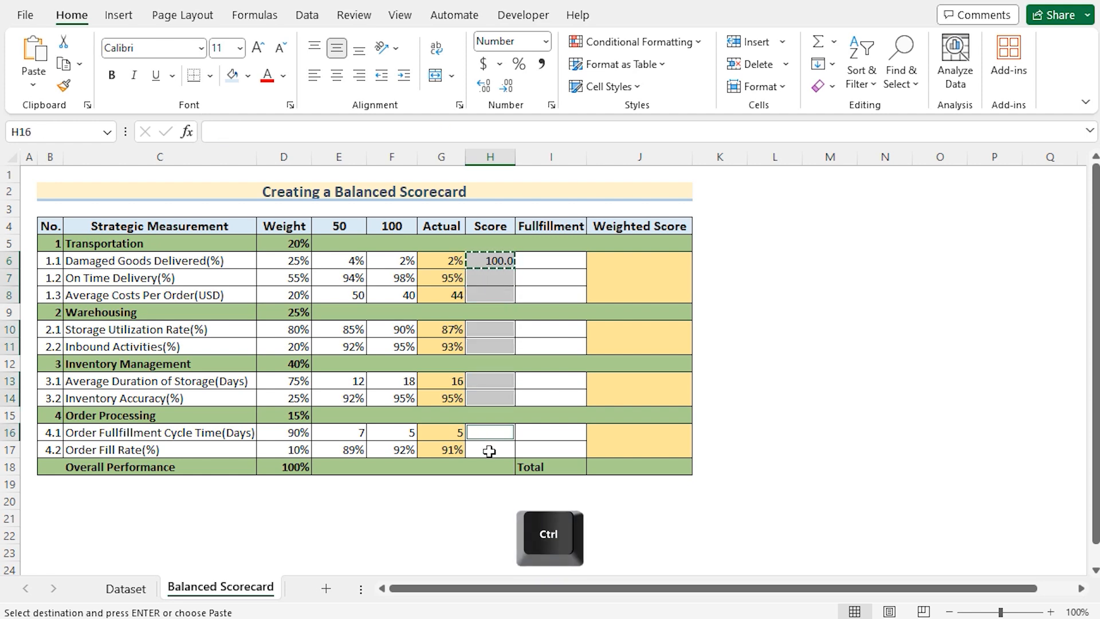
left_click(490, 450)
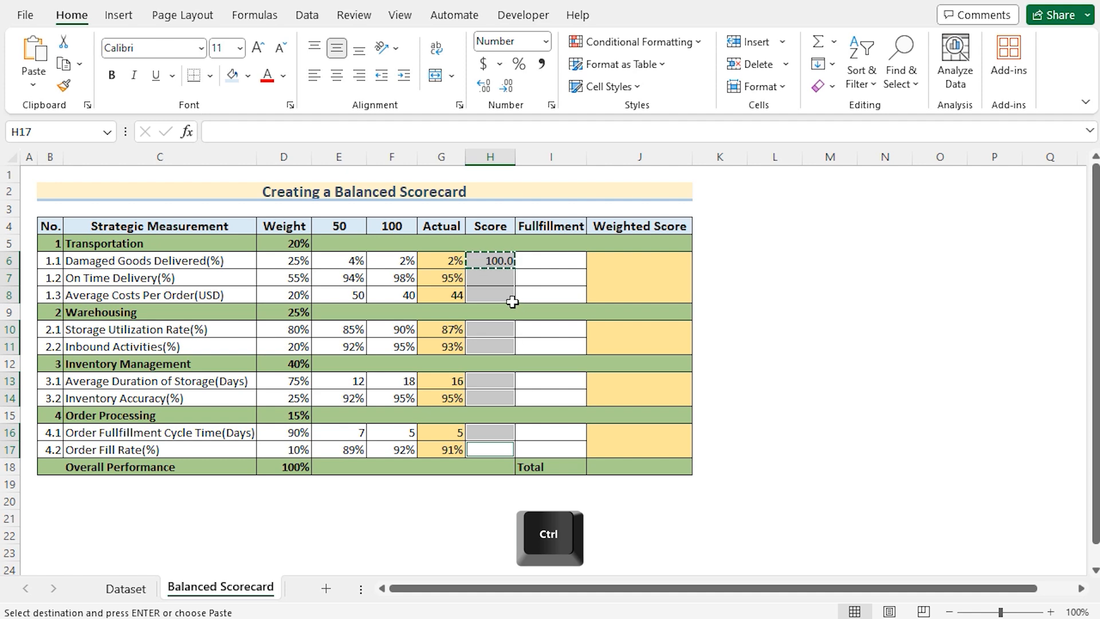
key("Ctrl")
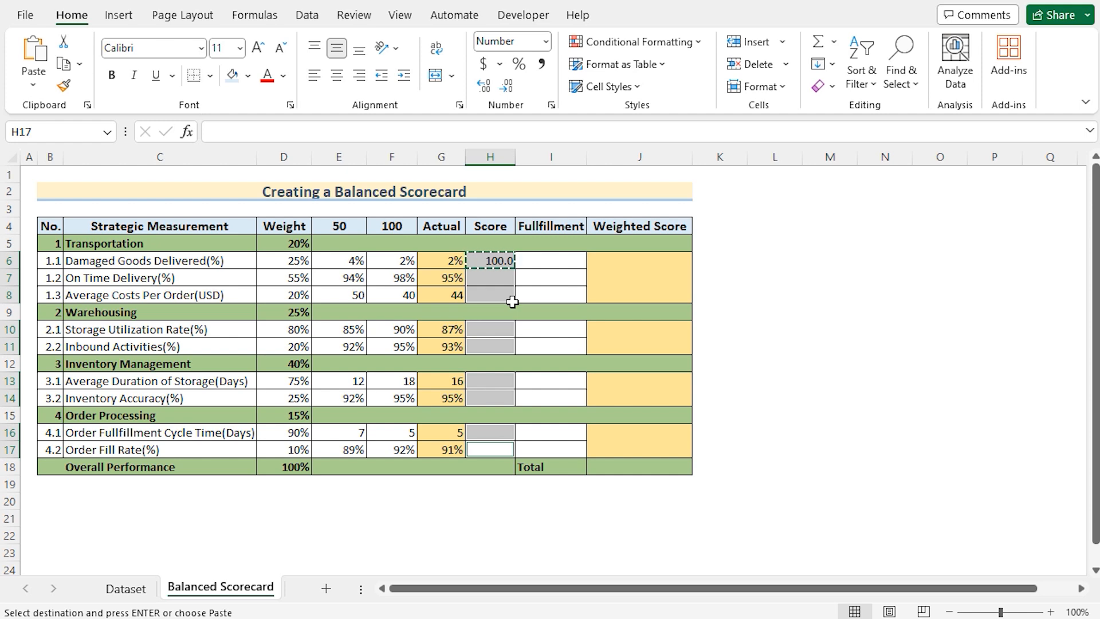
key("Ctrl+V")
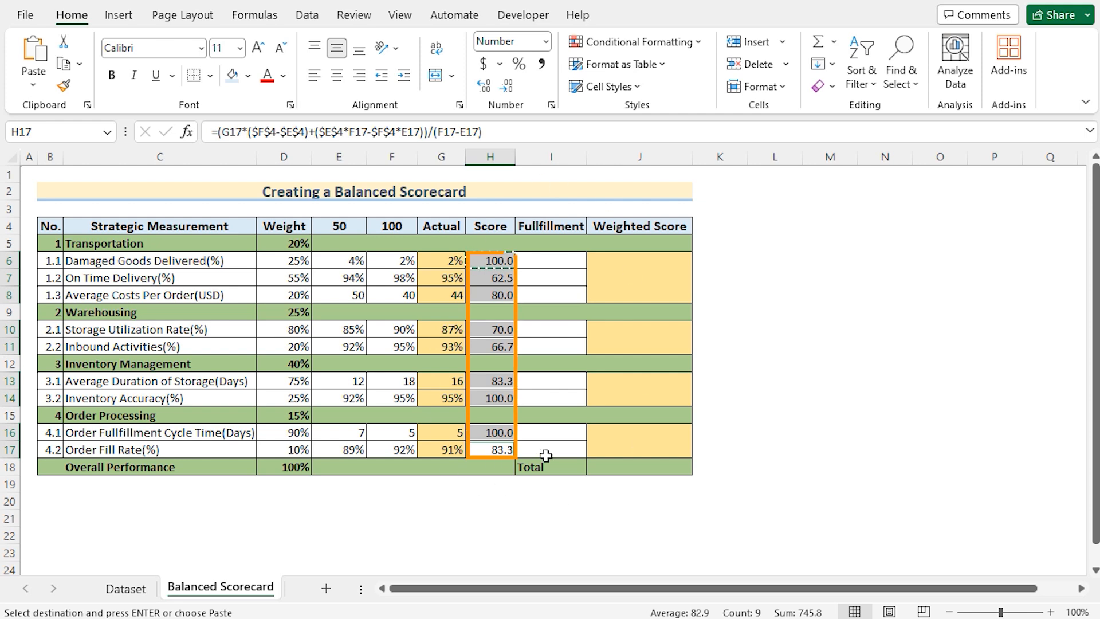
left_click(550, 261)
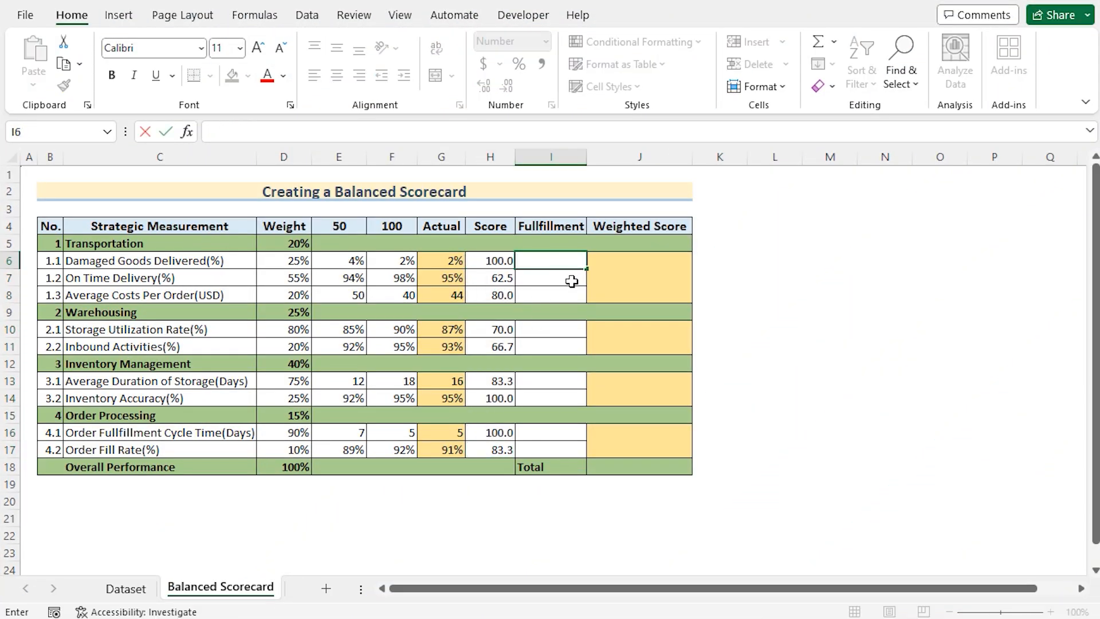
Enter =H6*D6 in I6 and paste it through I7:I17
type("=")
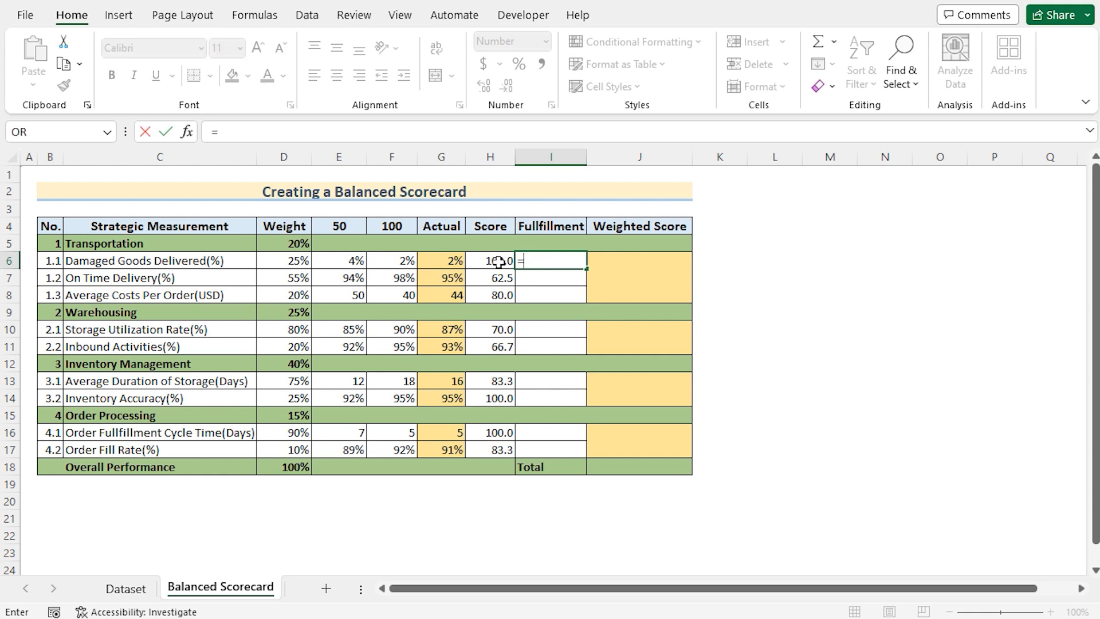
left_click(491, 261)
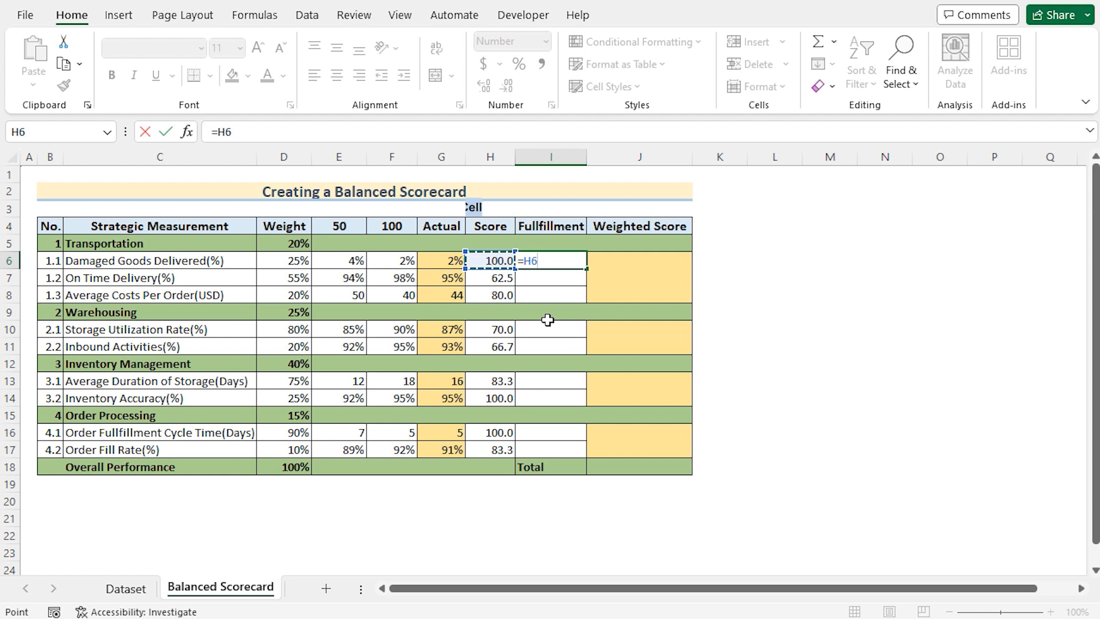
type("*")
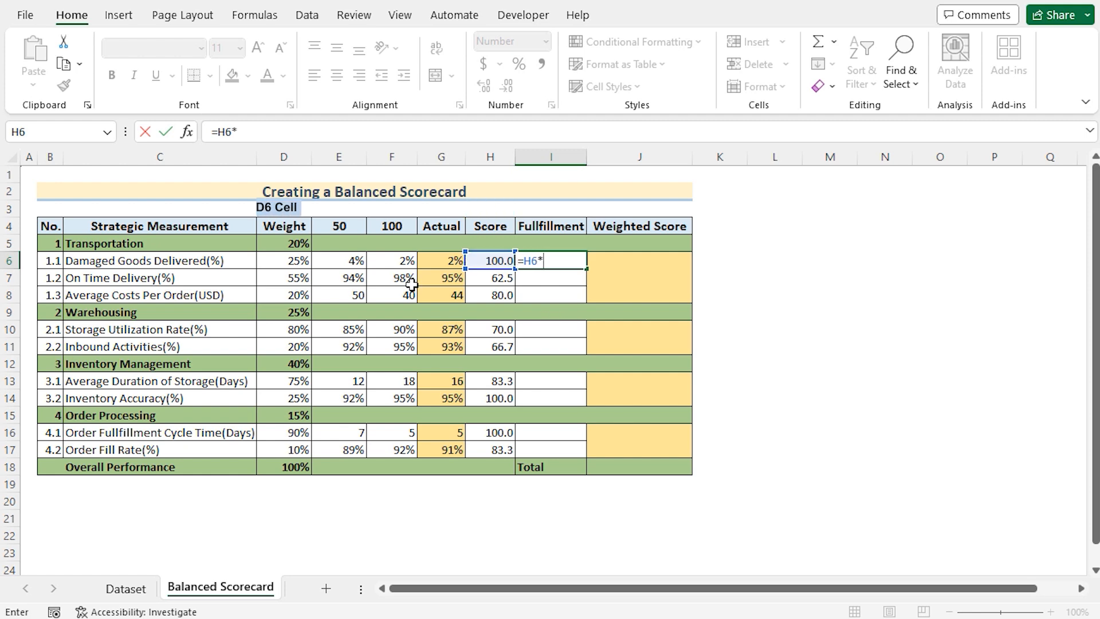
left_click(283, 261)
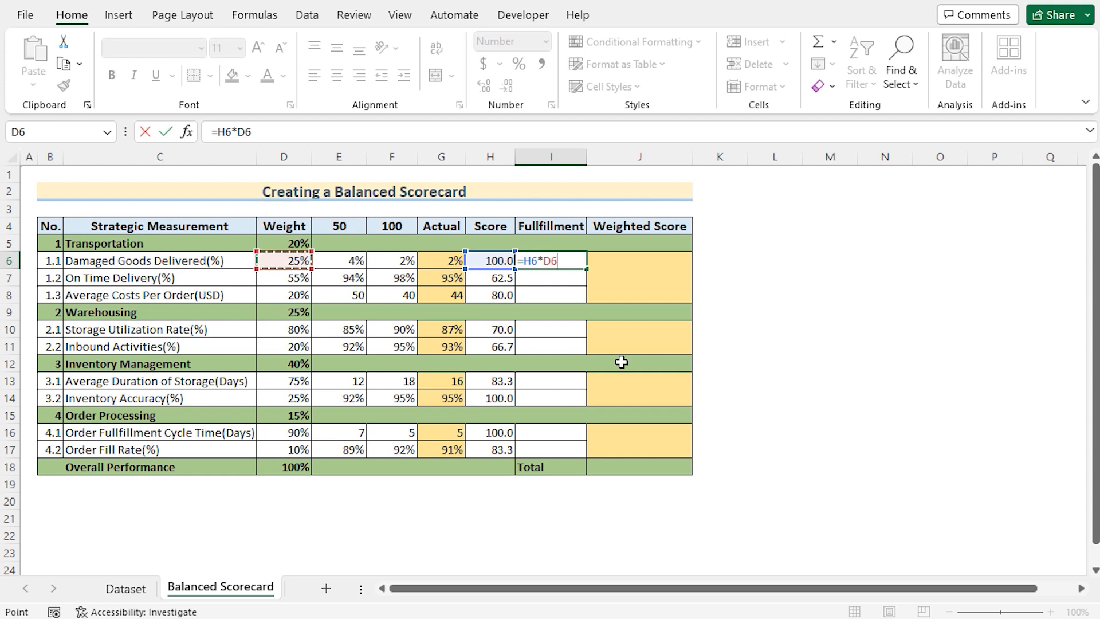
key("Enter")
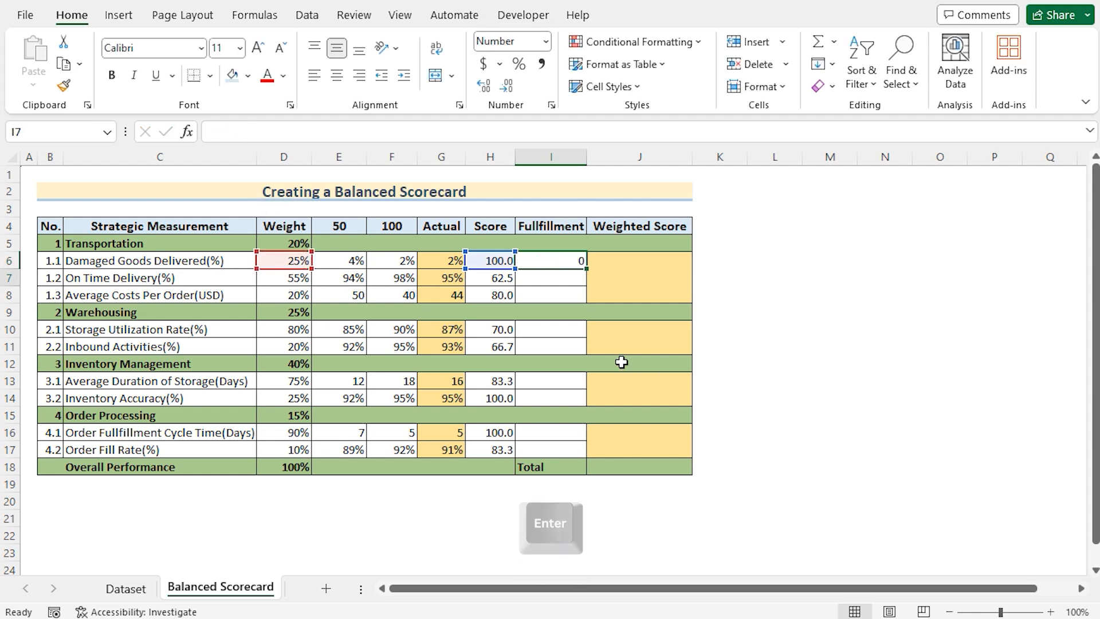
key("Enter")
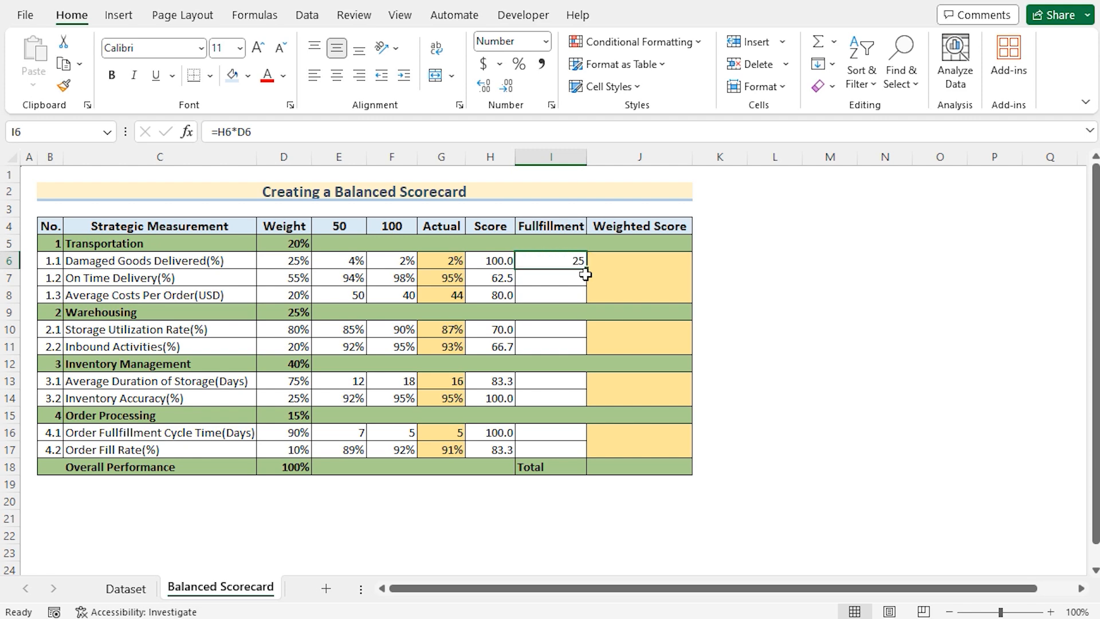
key("Ctrl+c")
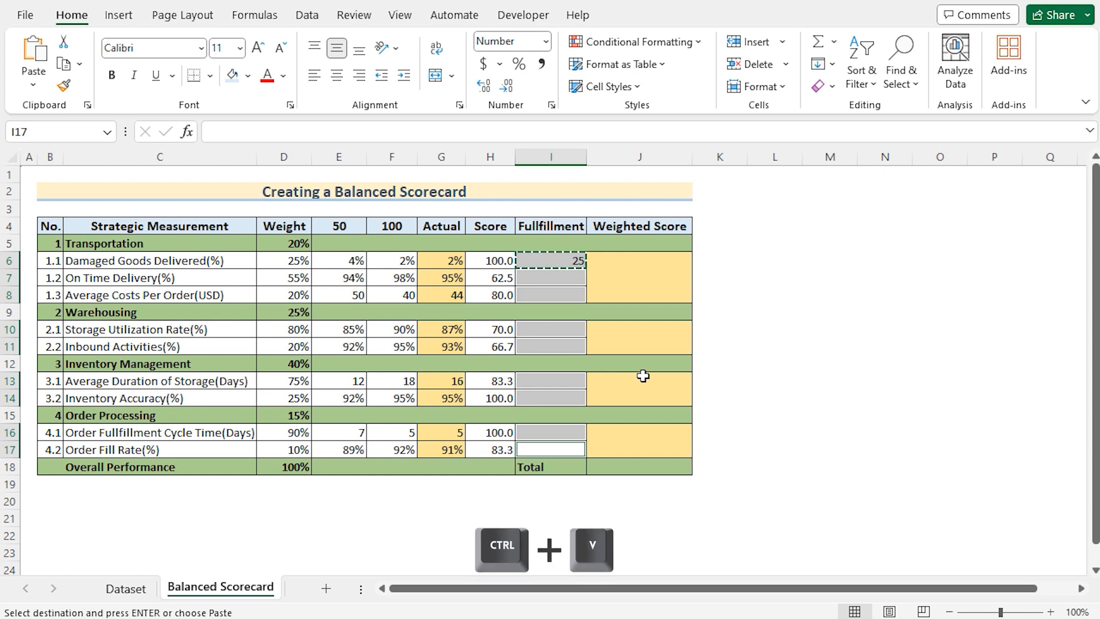
key("ctrl+v")
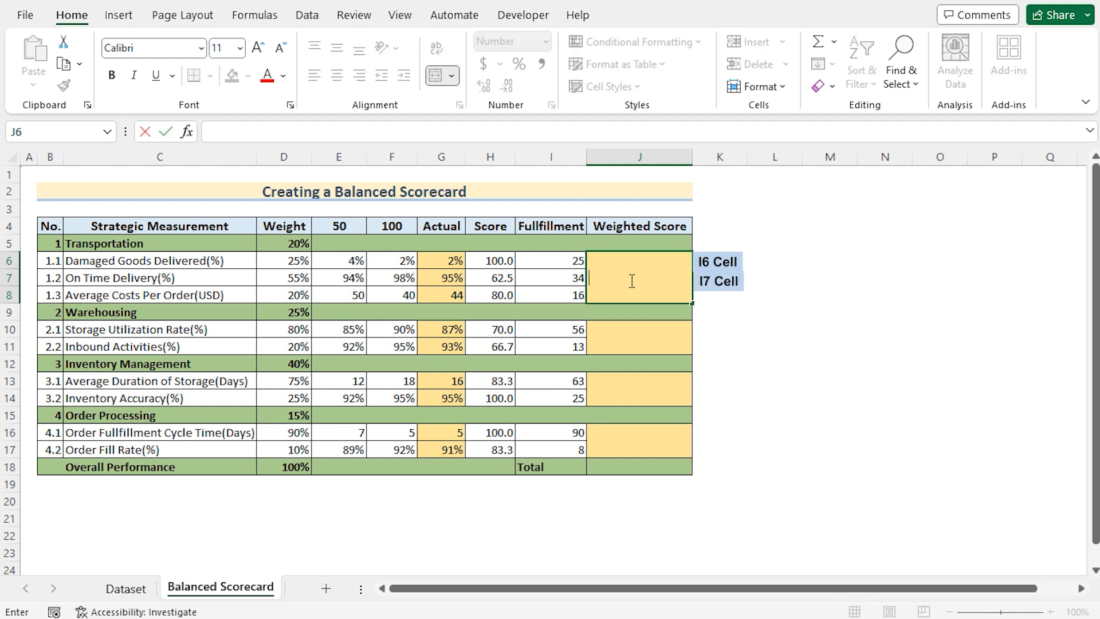
Enter =SUM(I6:I8) in J6 to total Transportation's fulfillment values
type("=")
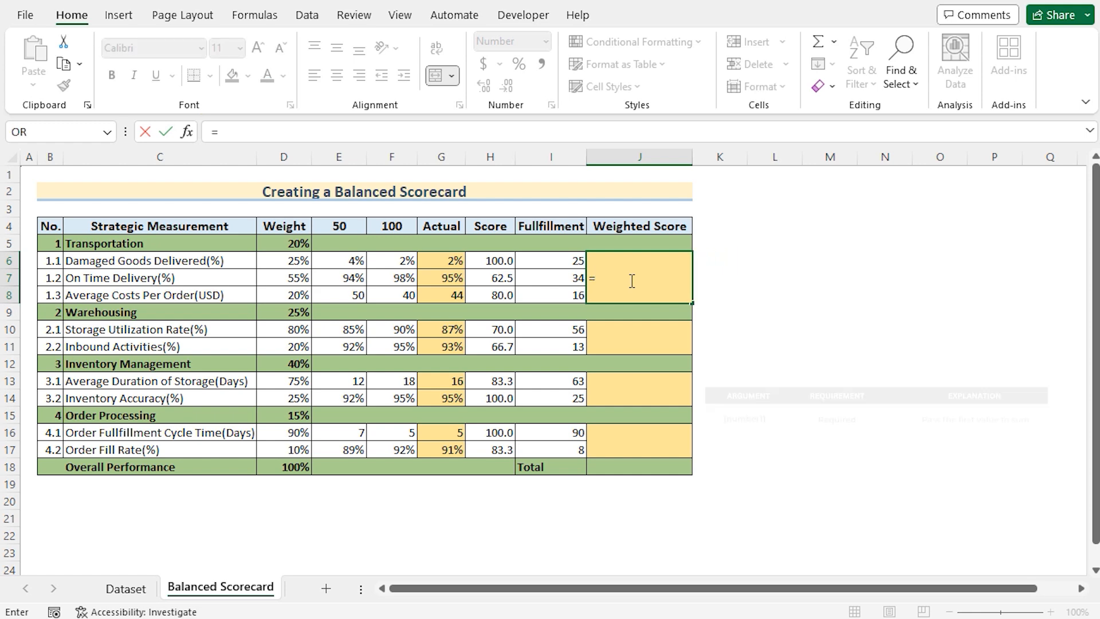
type("sum(")
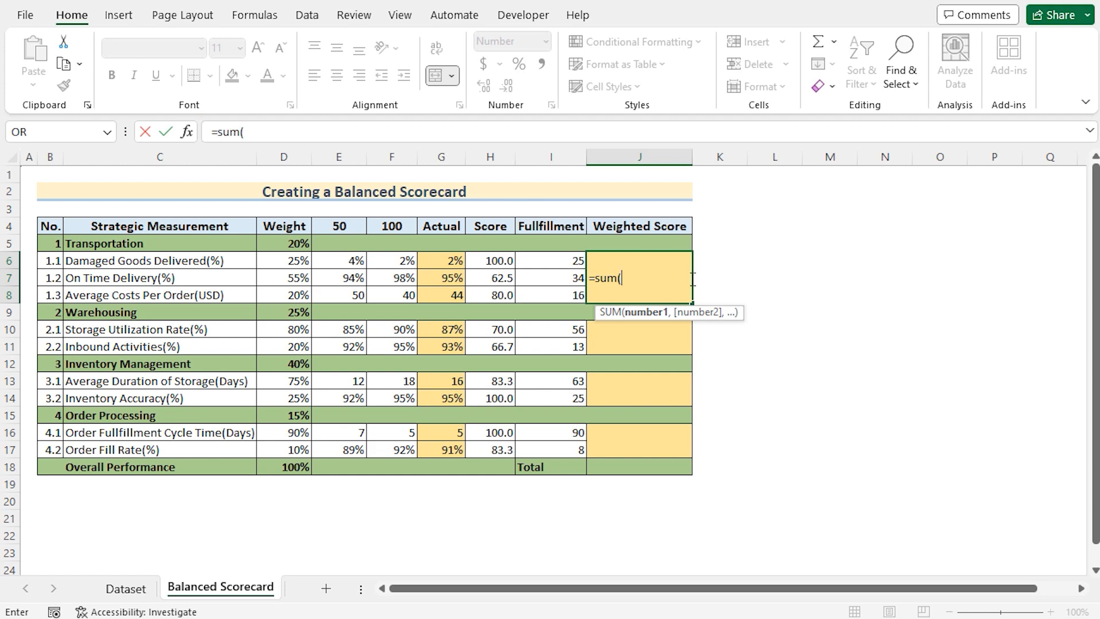
left_click_drag(550, 260, 551, 295)
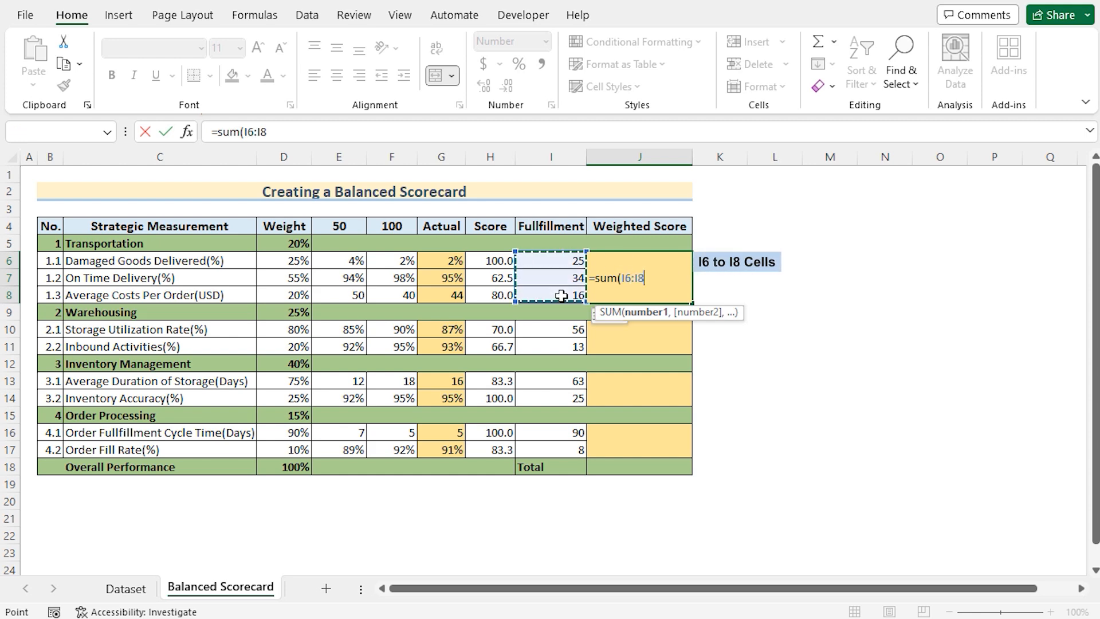
key("Enter")
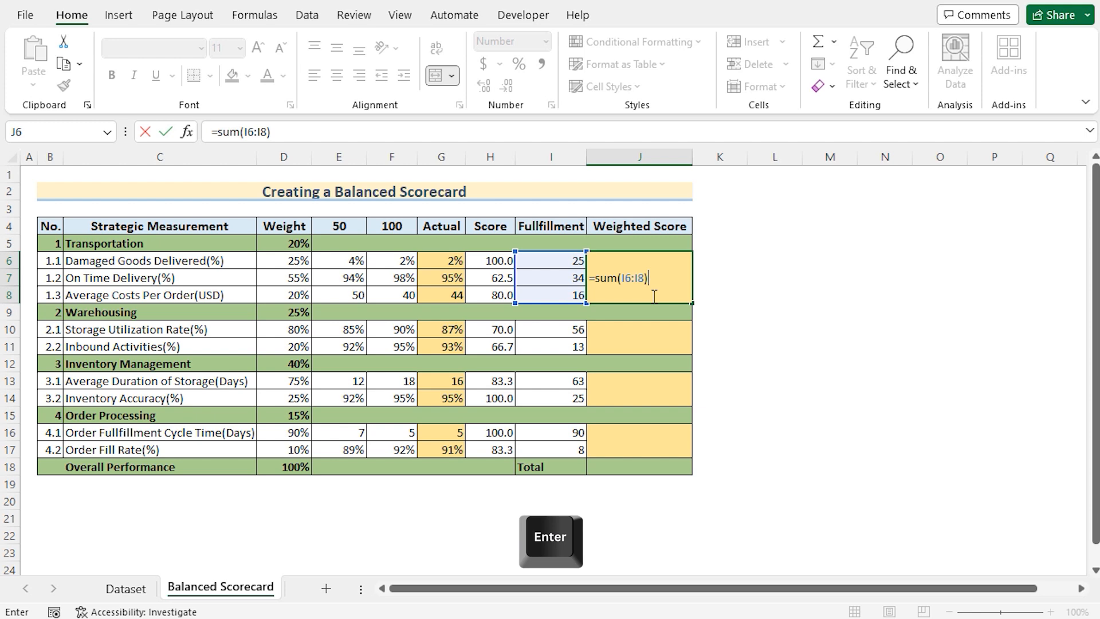
key("Enter")
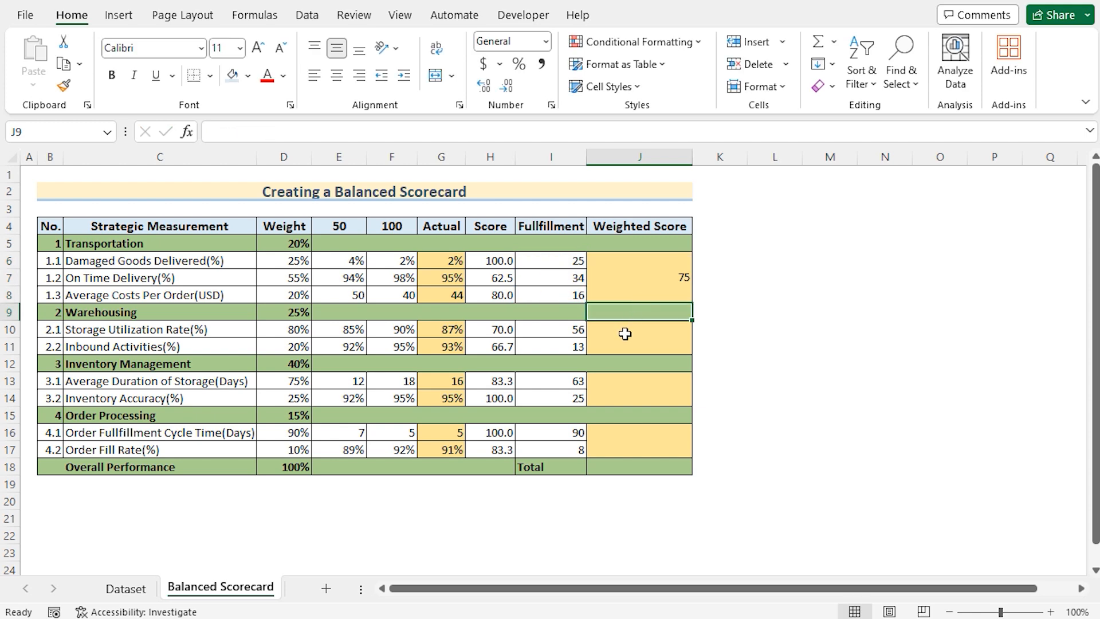
Multiply J6's sum by the 20% weight in D5, giving 15
left_click(632, 278)
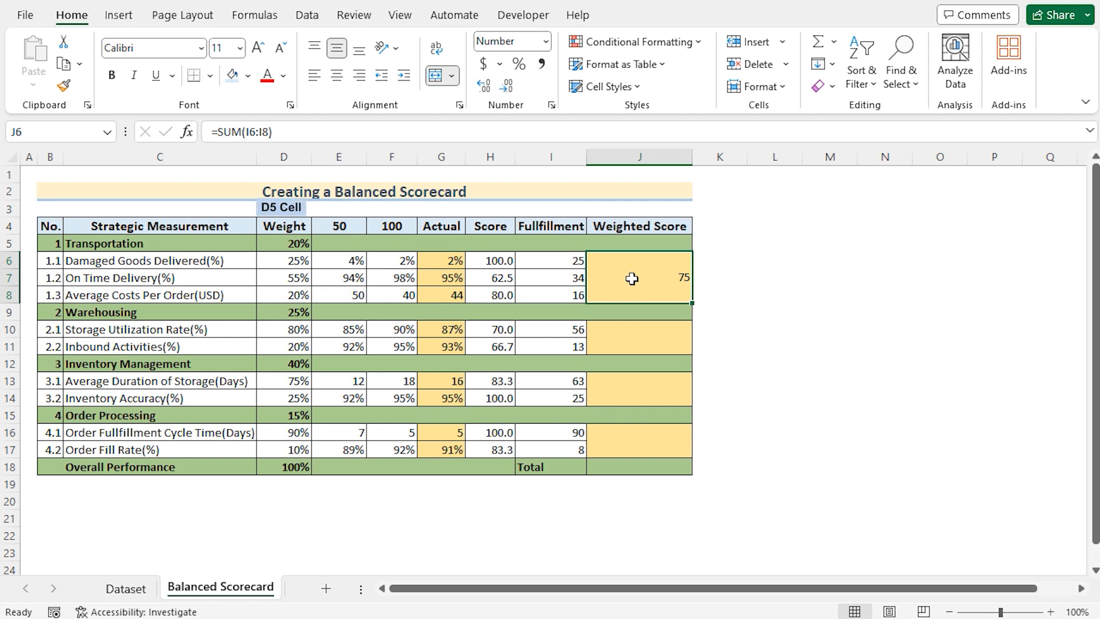
double_click(632, 278)
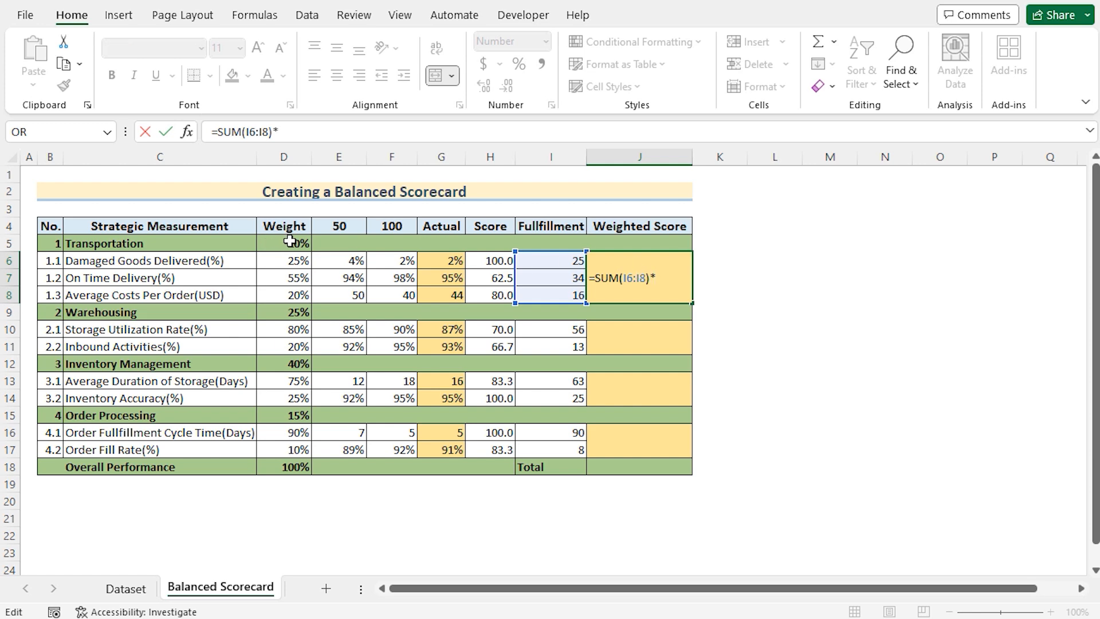
left_click(284, 243)
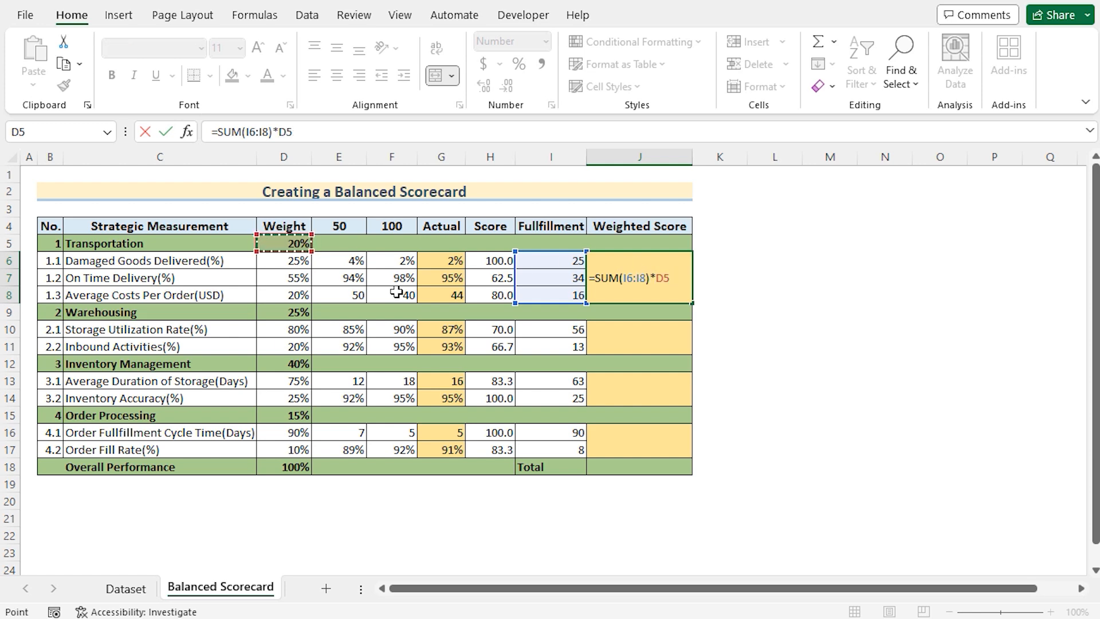
key("Enter")
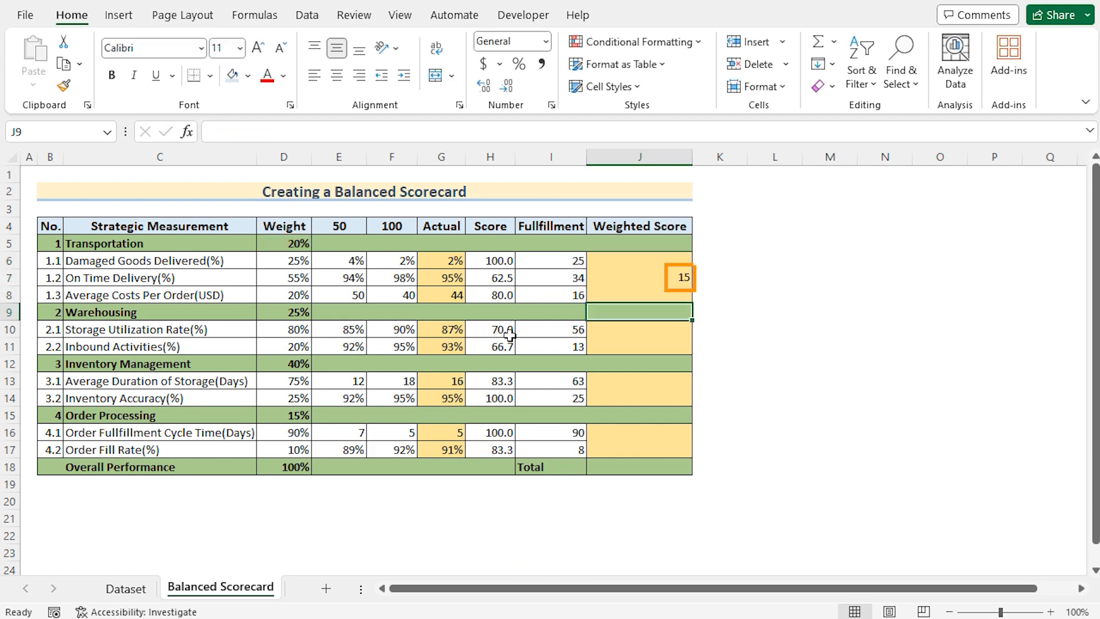
left_click(624, 338)
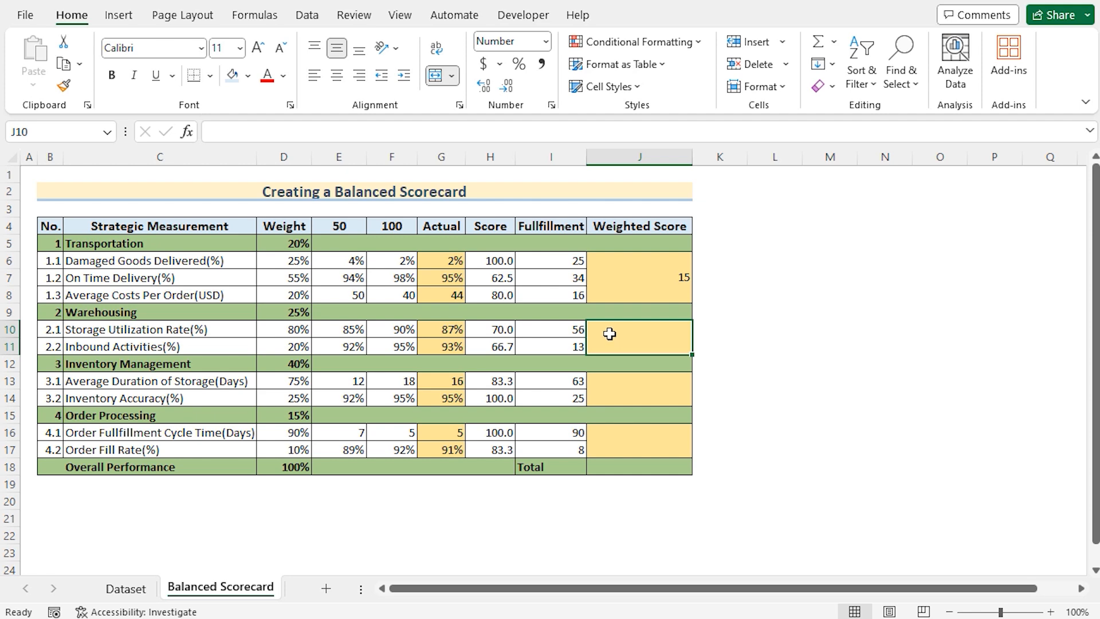
Enter weighted score sums for Warehousing (I10:I11), Inventory Management and Order Processing (I16:I17)
type("=s")
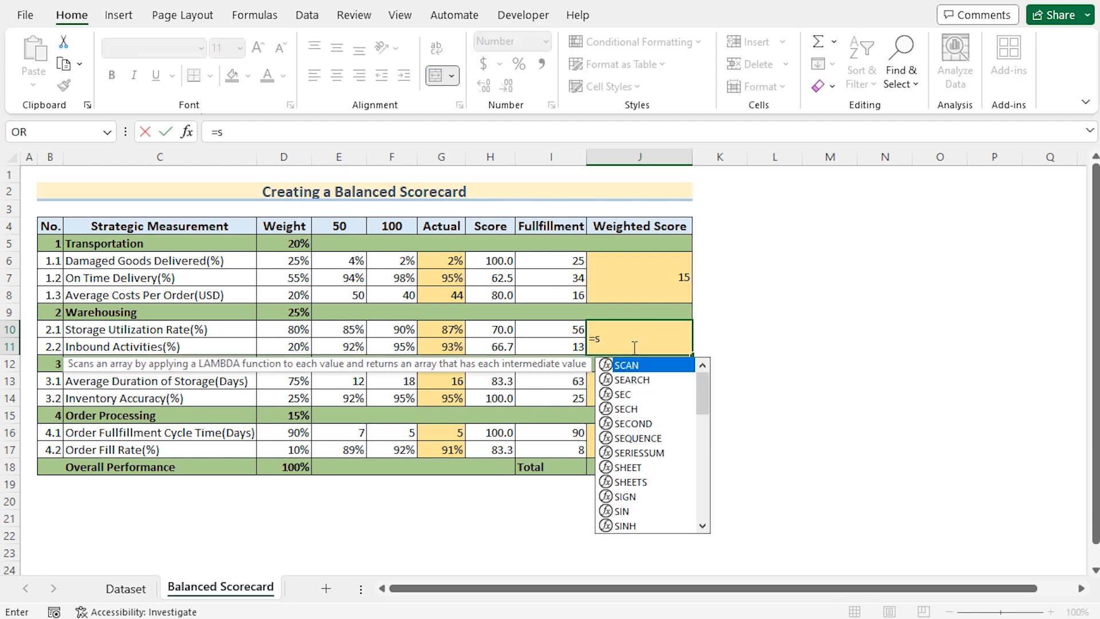
type("um(I10:I11")
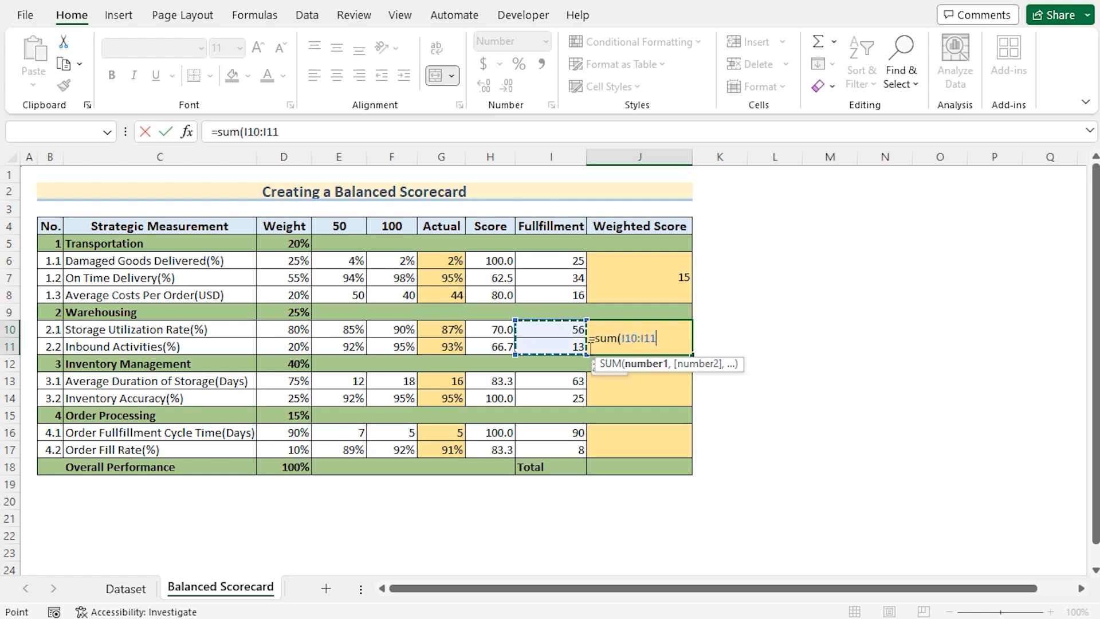
left_click(283, 311)
type("=sum(")
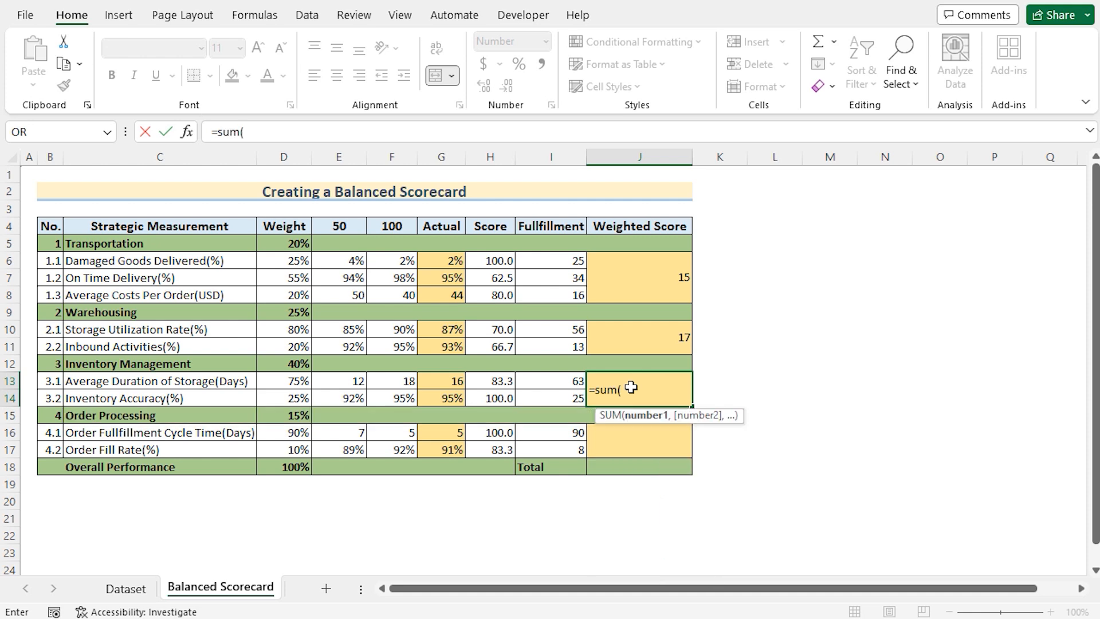
left_click_drag(551, 381, 551, 397)
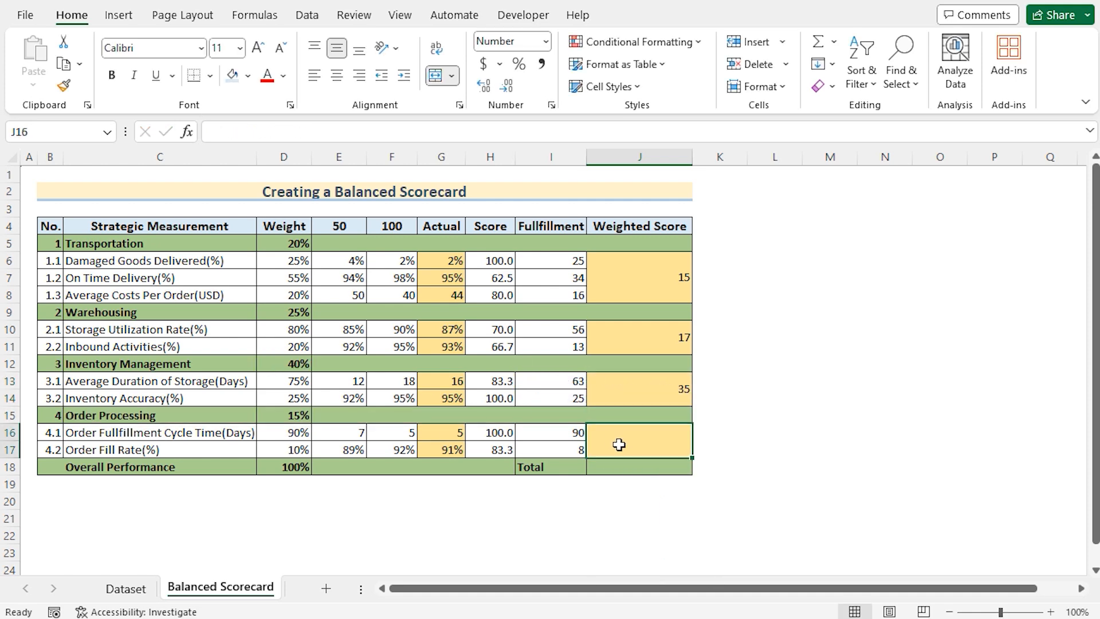
type("=sum(I16:I17")
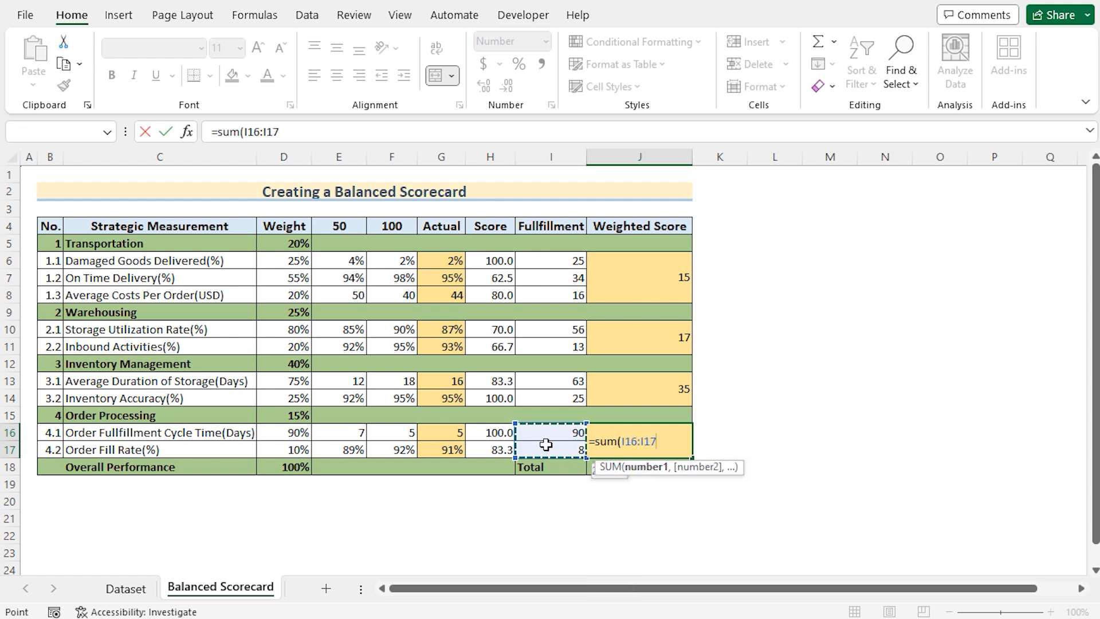
key("Enter")
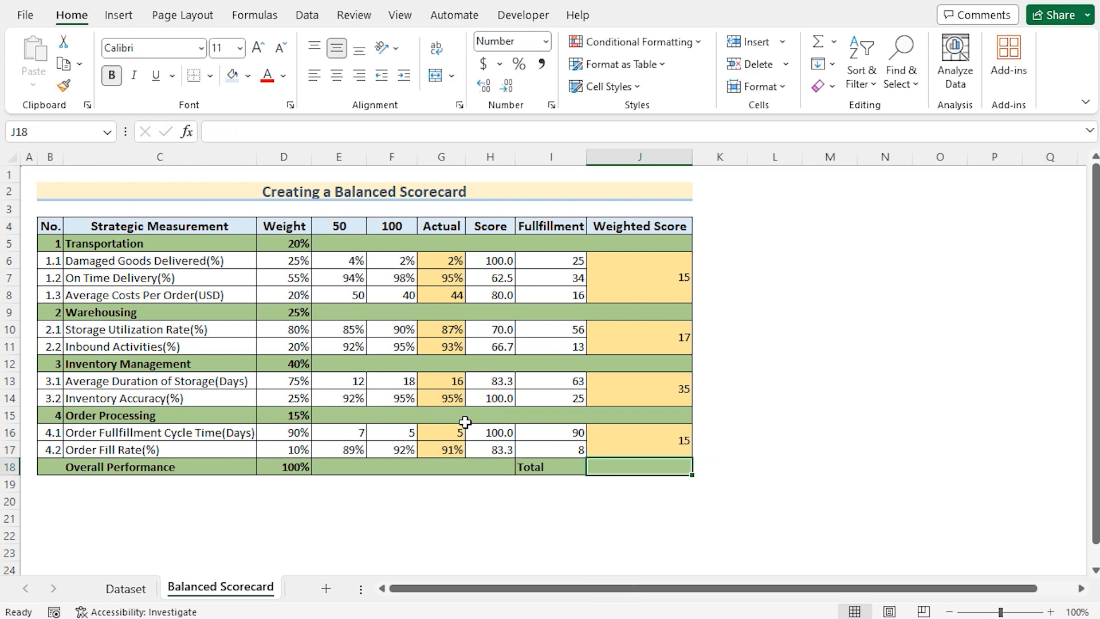
mouse_move(612, 465)
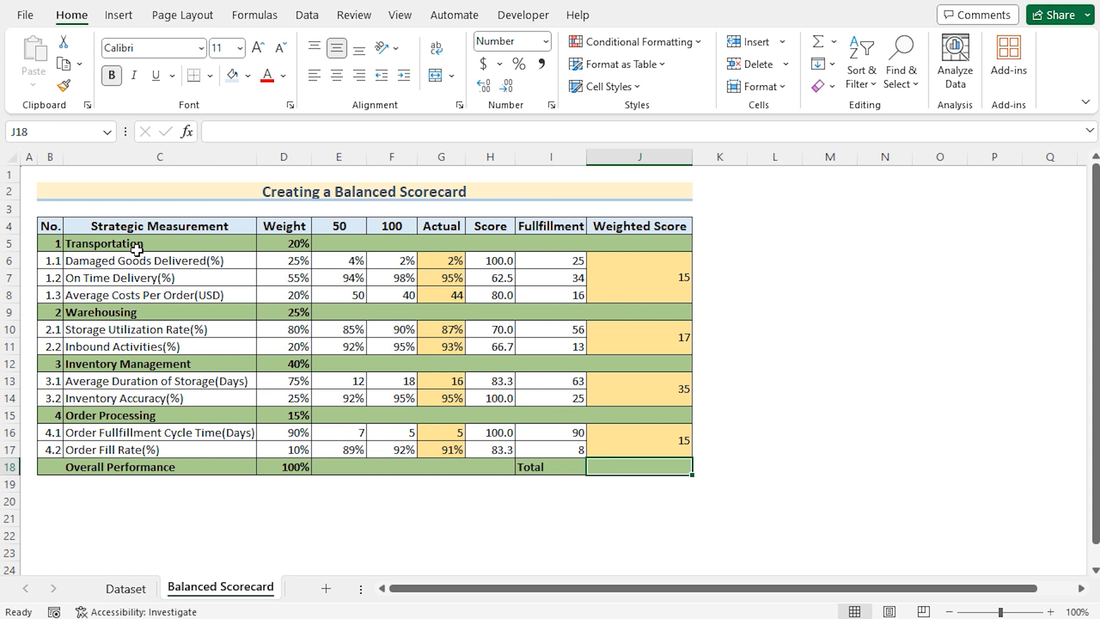
Enter =SUM(J6:J17) in J18 to total the weighted scores, giving 82
double_click(636, 467)
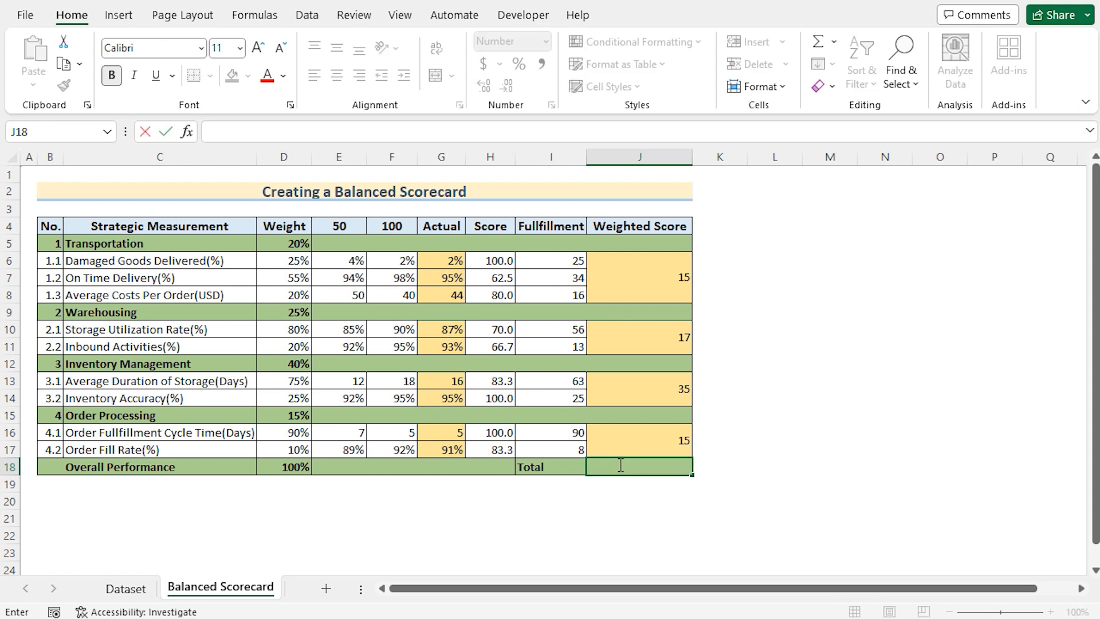
type("=s")
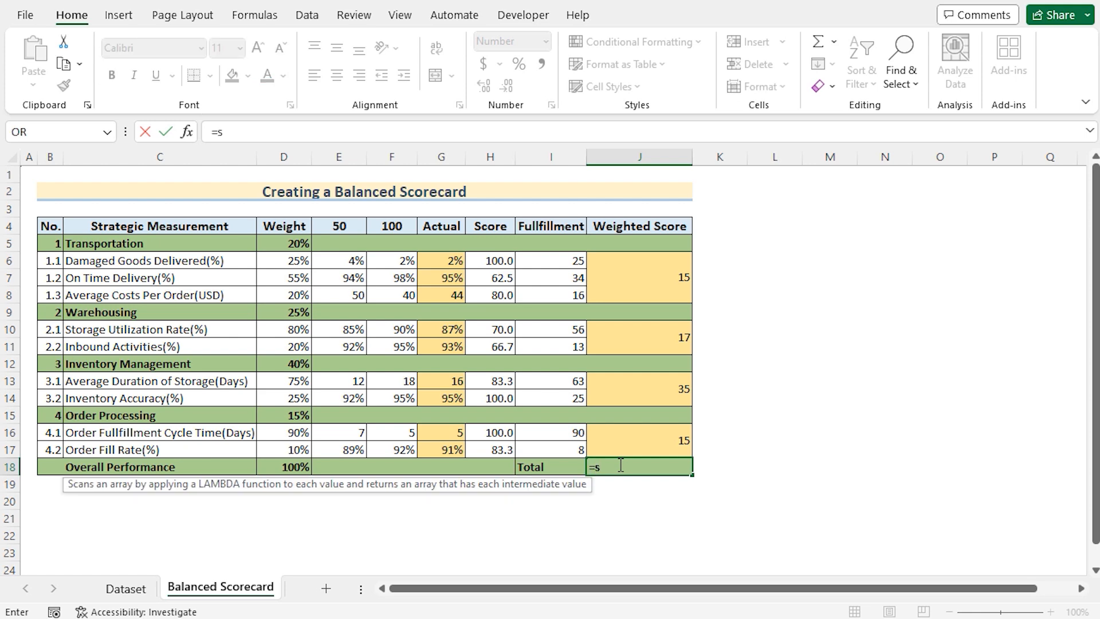
type("um(")
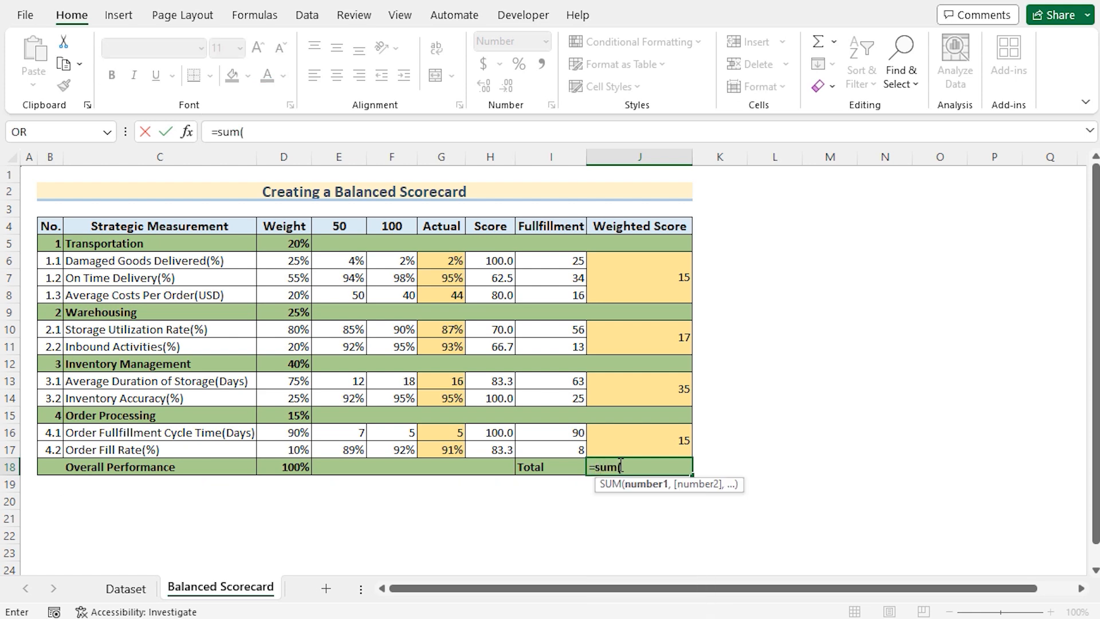
mouse_move(646, 276)
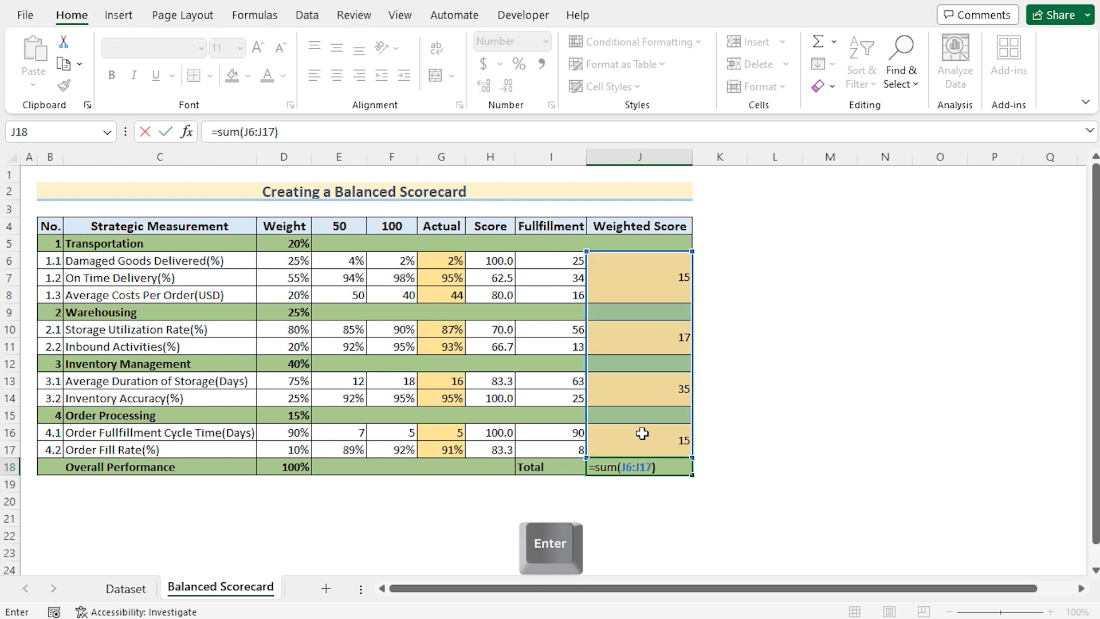
key("Enter")
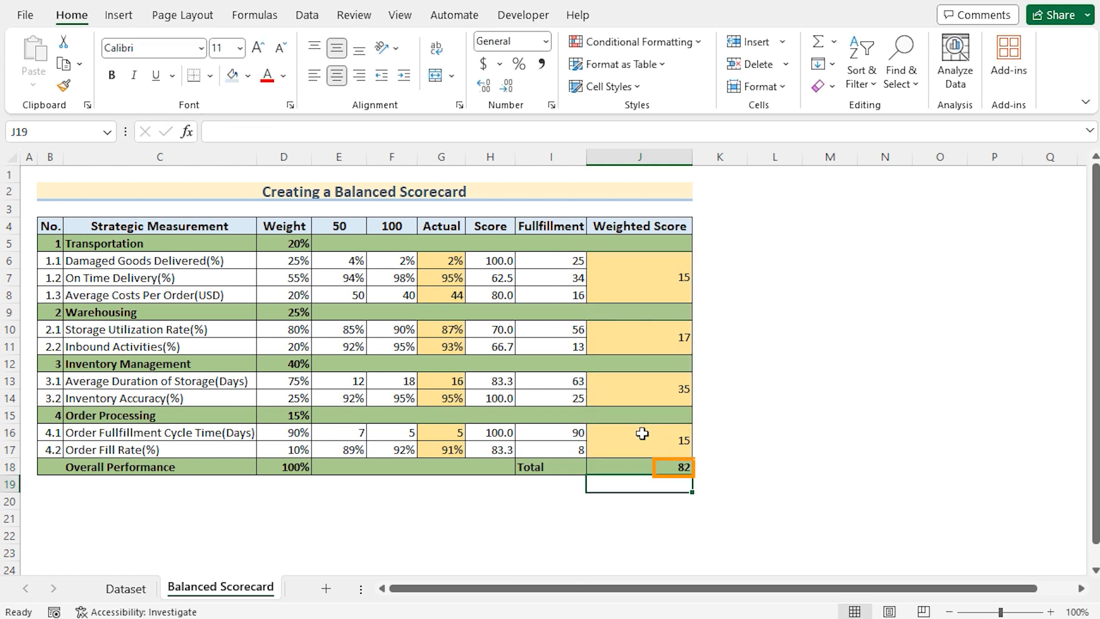
left_click(622, 467)
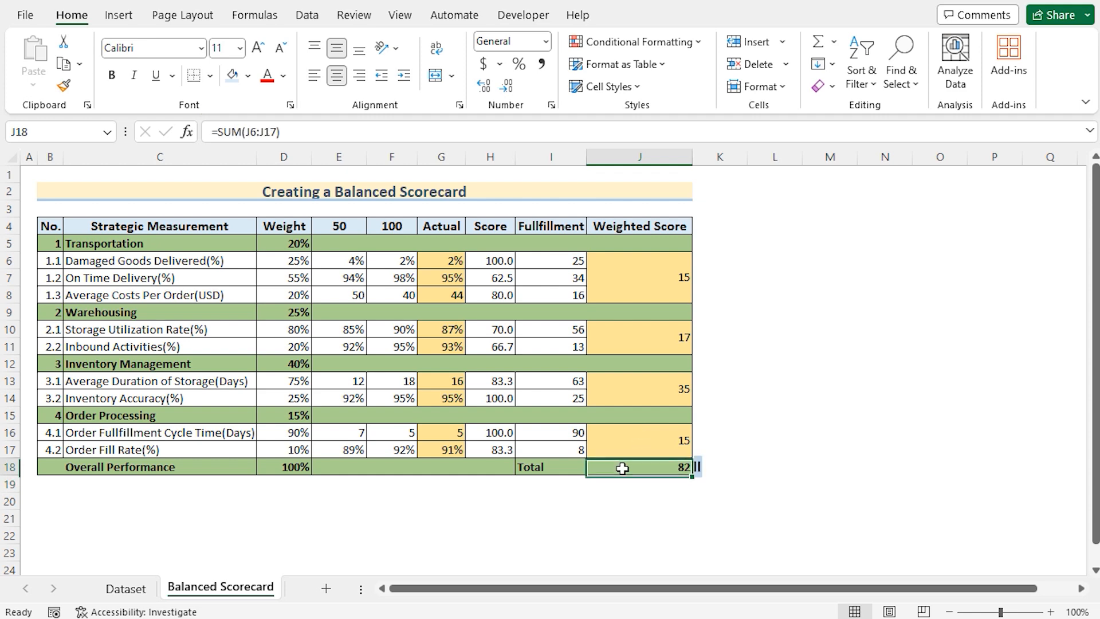